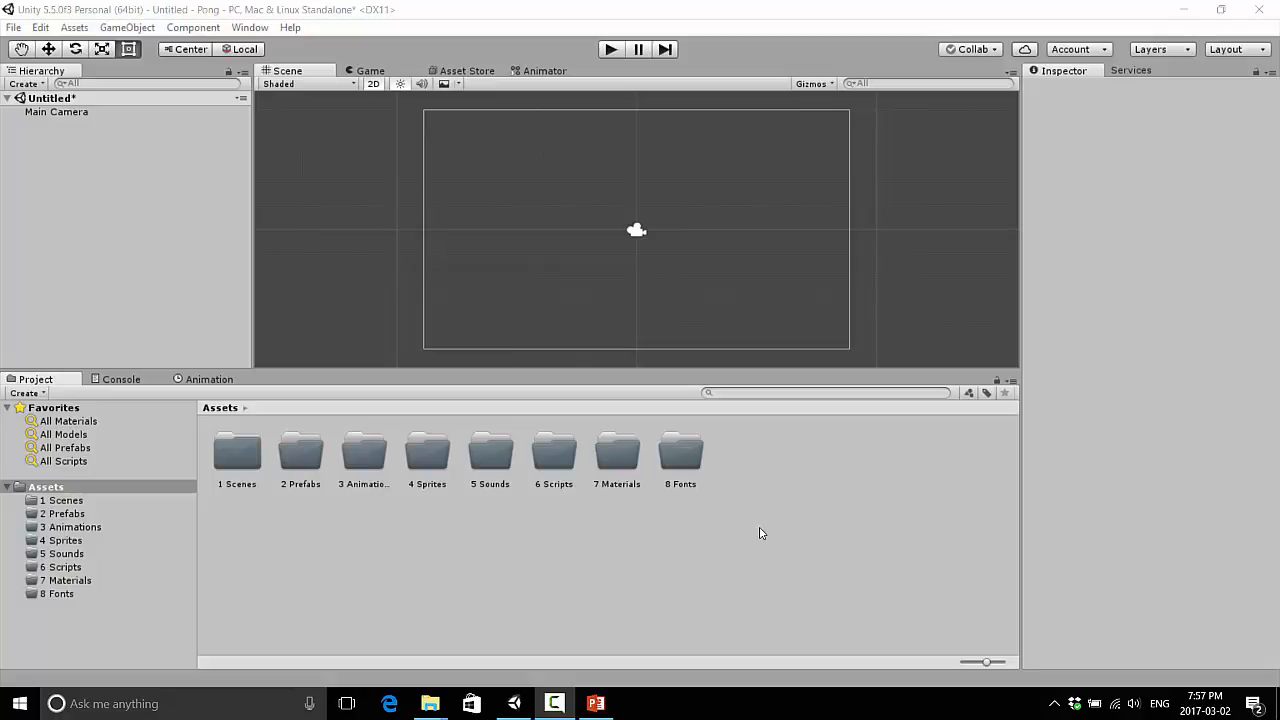
pyautogui.moveTo(764, 562)
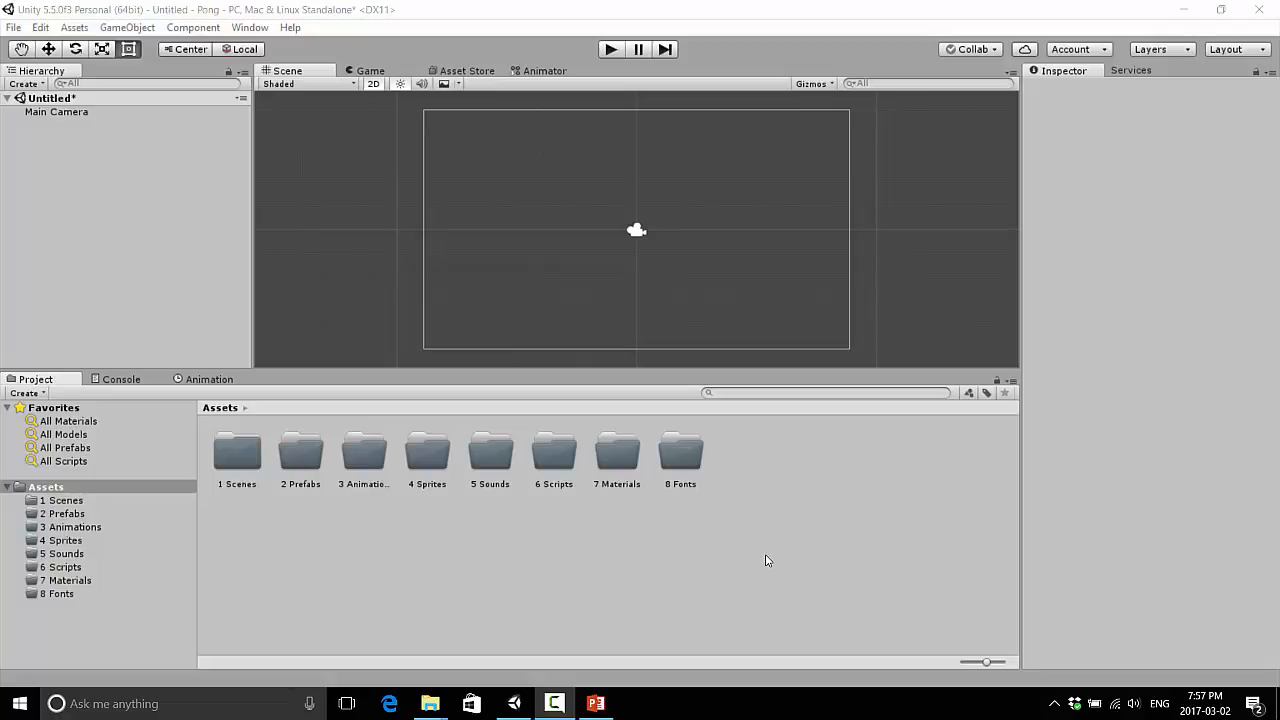
pyautogui.moveTo(312, 458)
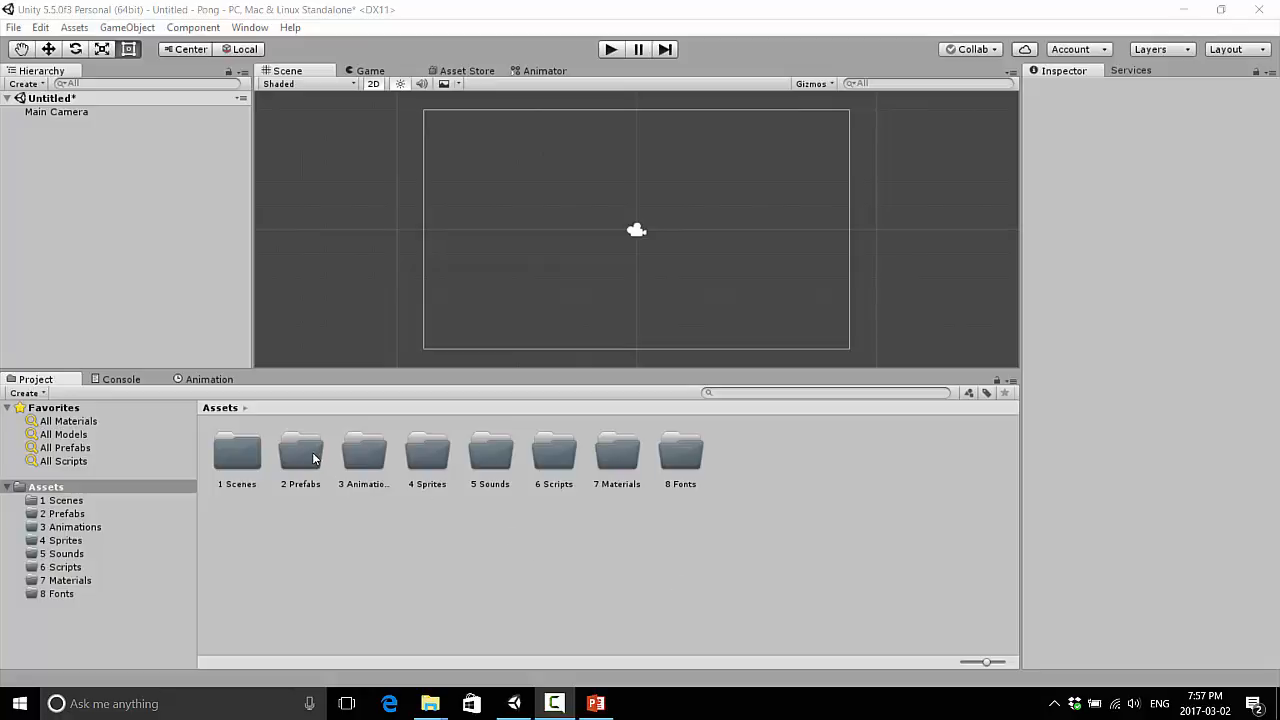
pyautogui.moveTo(302, 470)
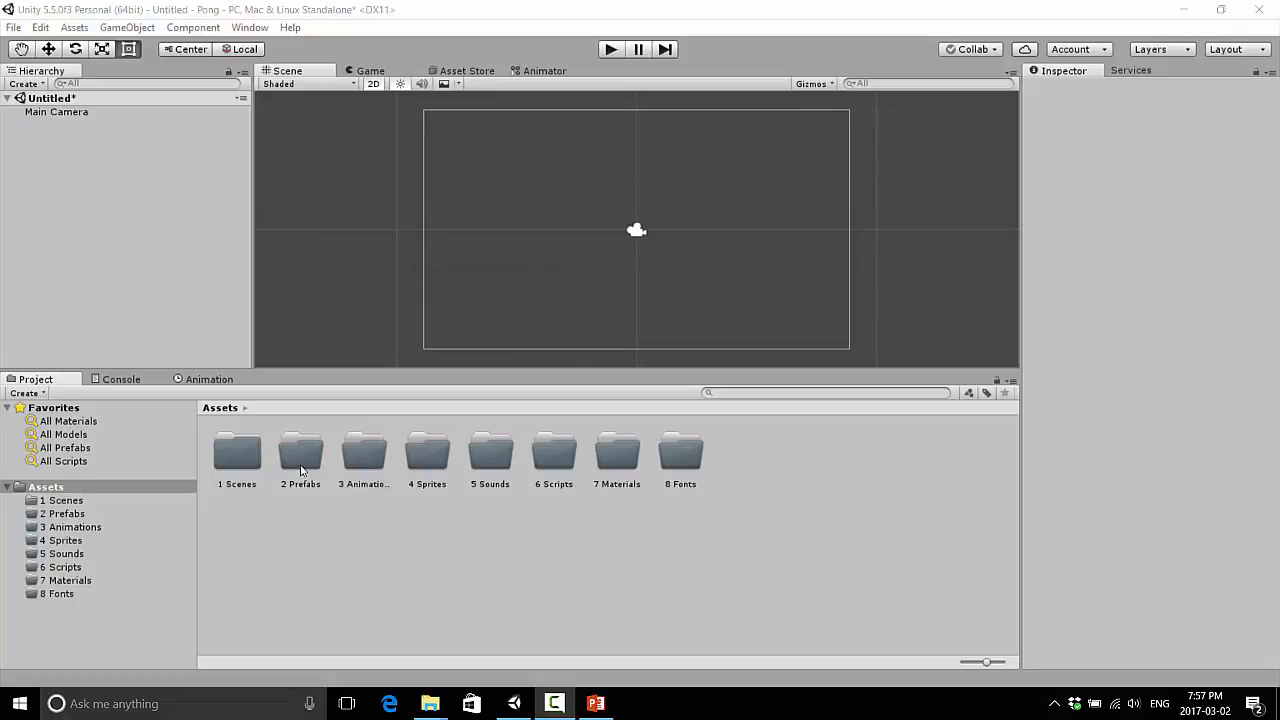
pyautogui.moveTo(336, 390)
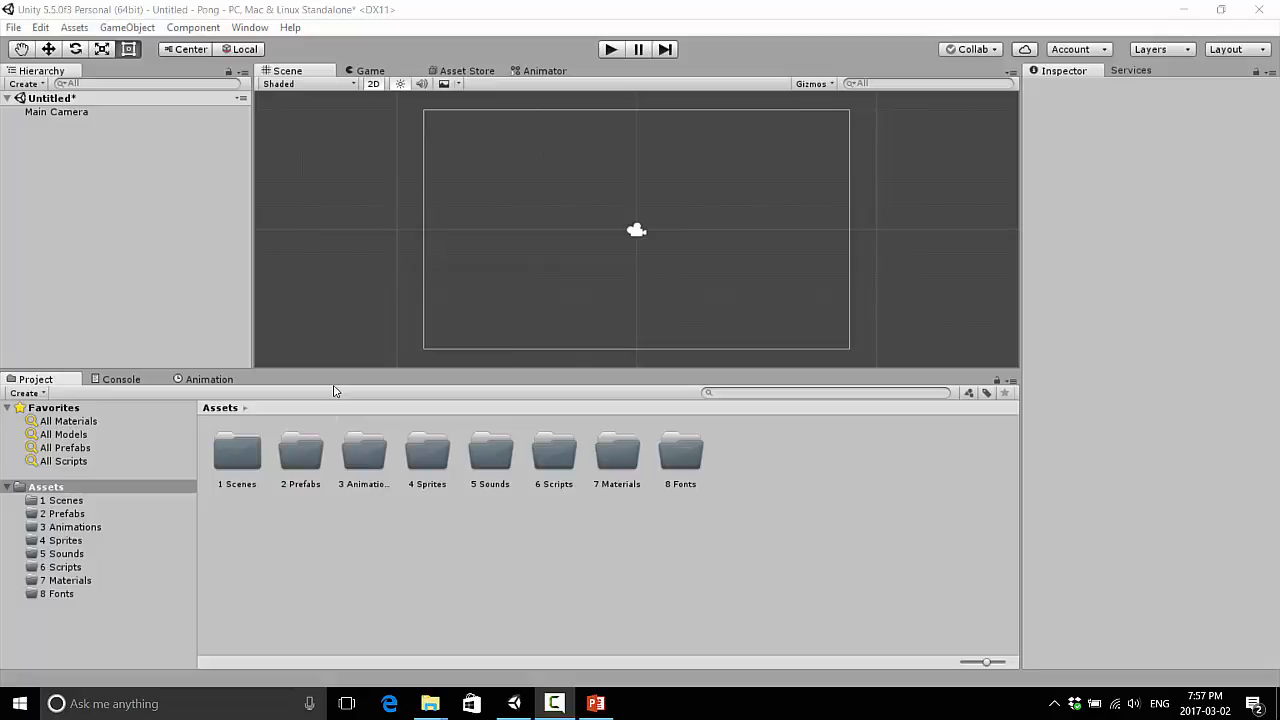
pyautogui.moveTo(340, 376)
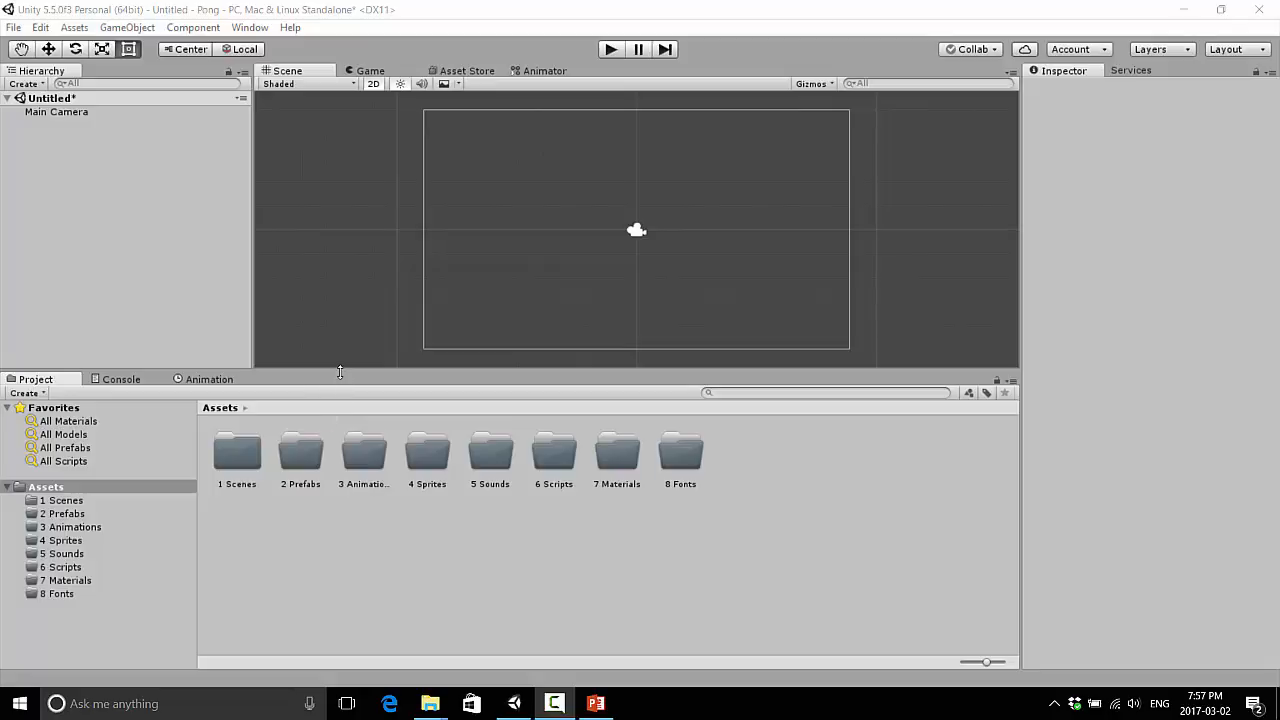
pyautogui.moveTo(516, 354)
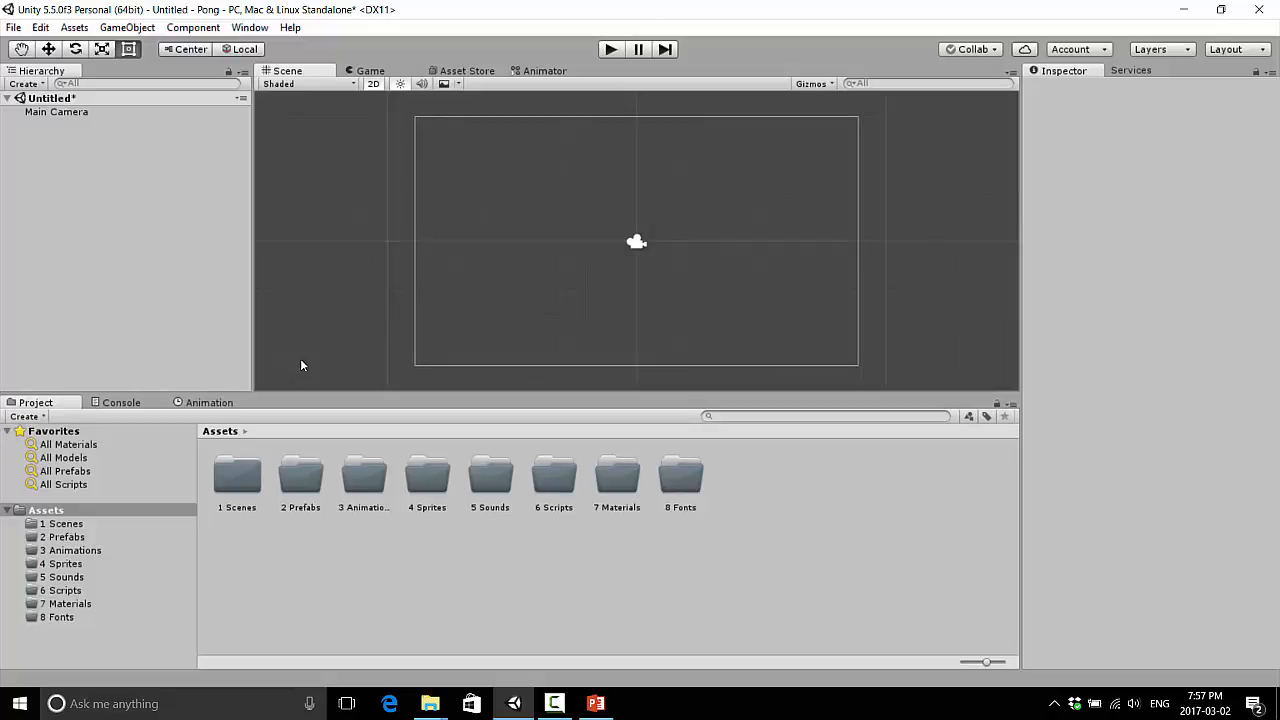
pyautogui.moveTo(310, 320)
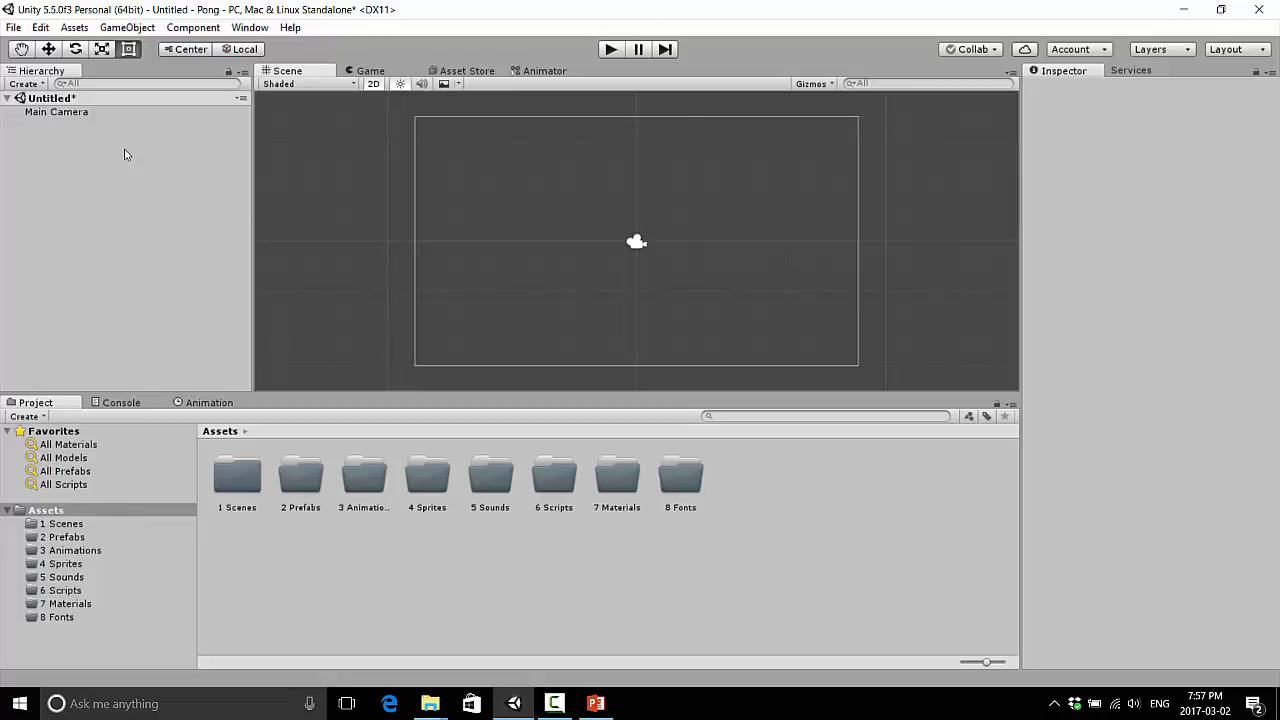
pyautogui.moveTo(84, 564)
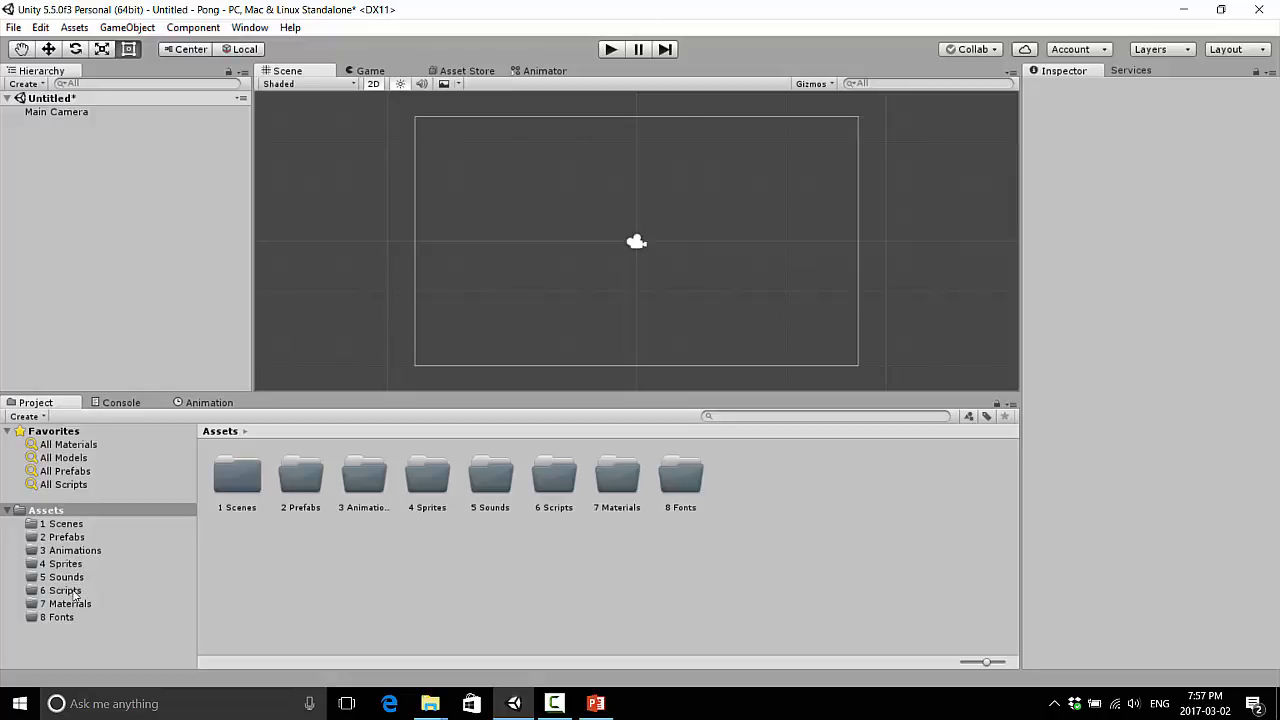
# Create a C# script named ConsolePong in the scripts folder and open it in MonoDevelop
pyautogui.click(64, 590)
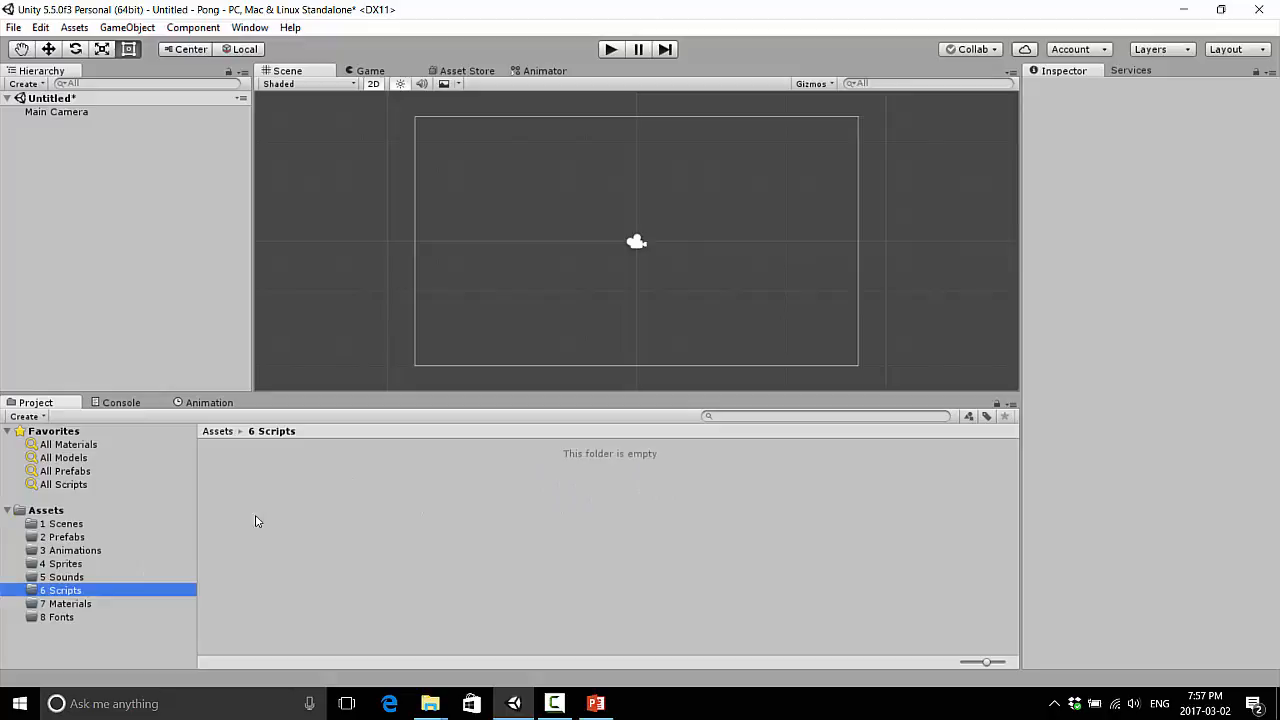
pyautogui.rightClick(60, 590)
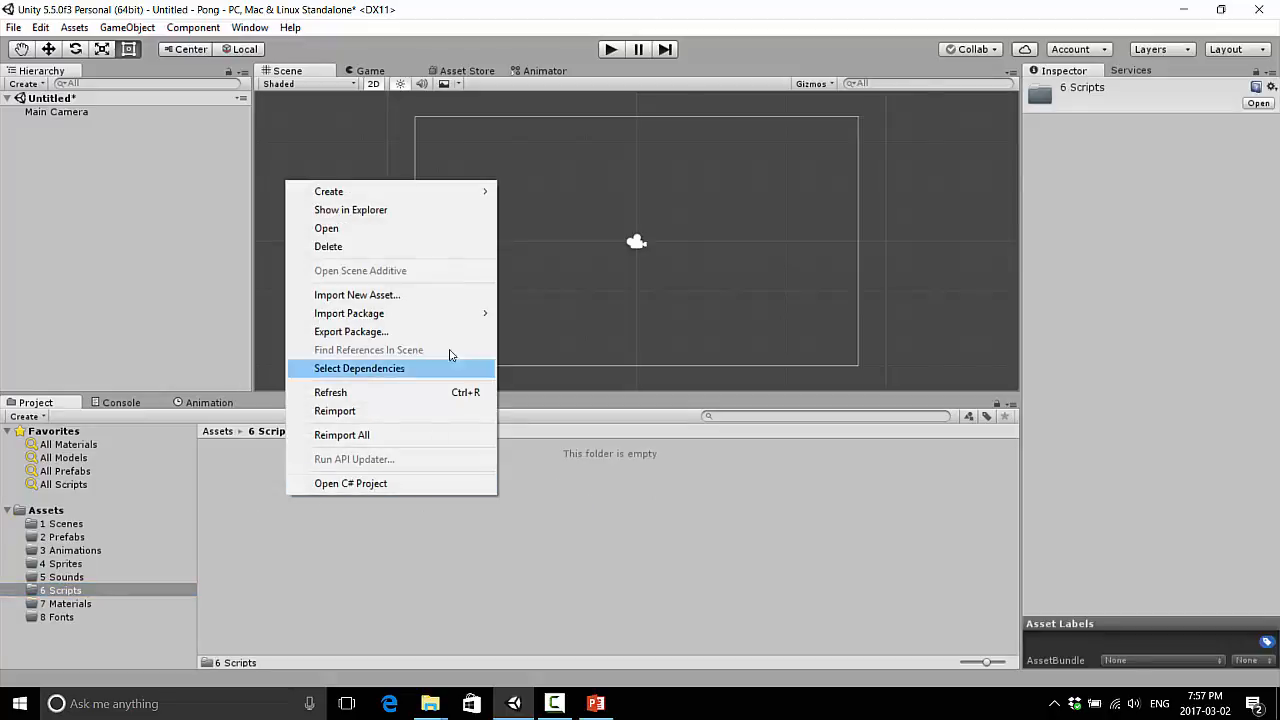
pyautogui.moveTo(328, 192)
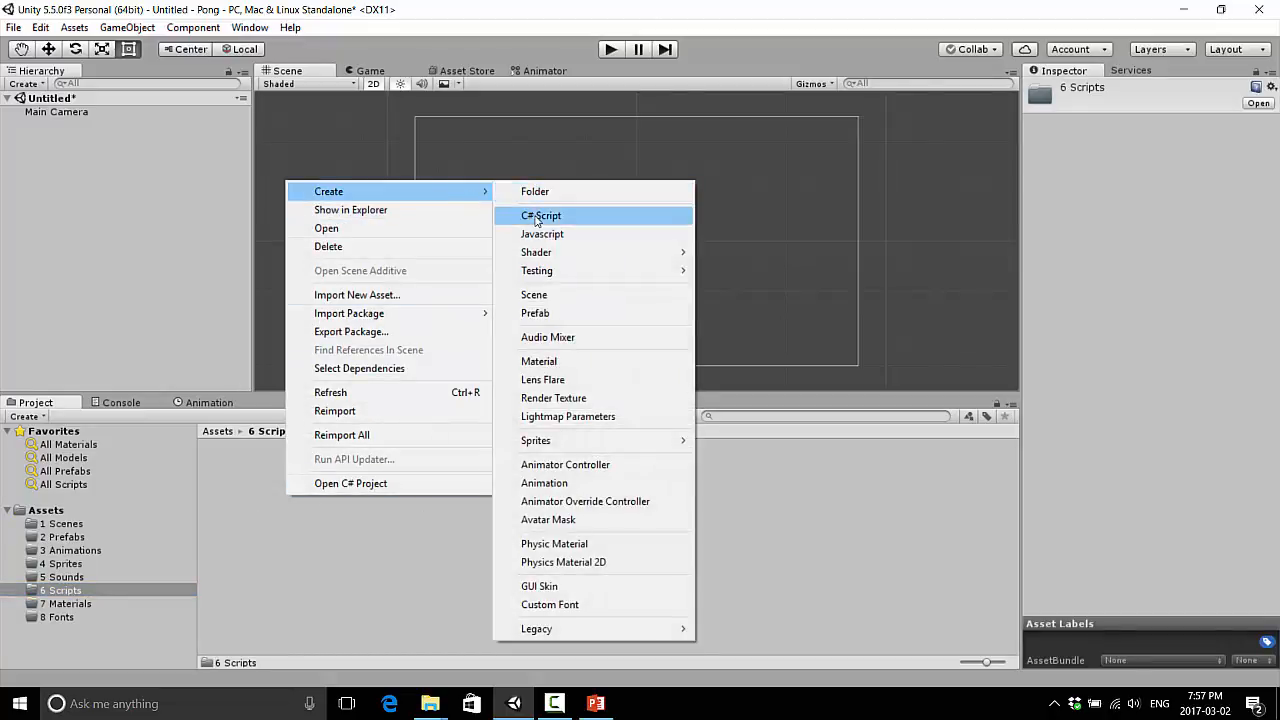
pyautogui.click(540, 216)
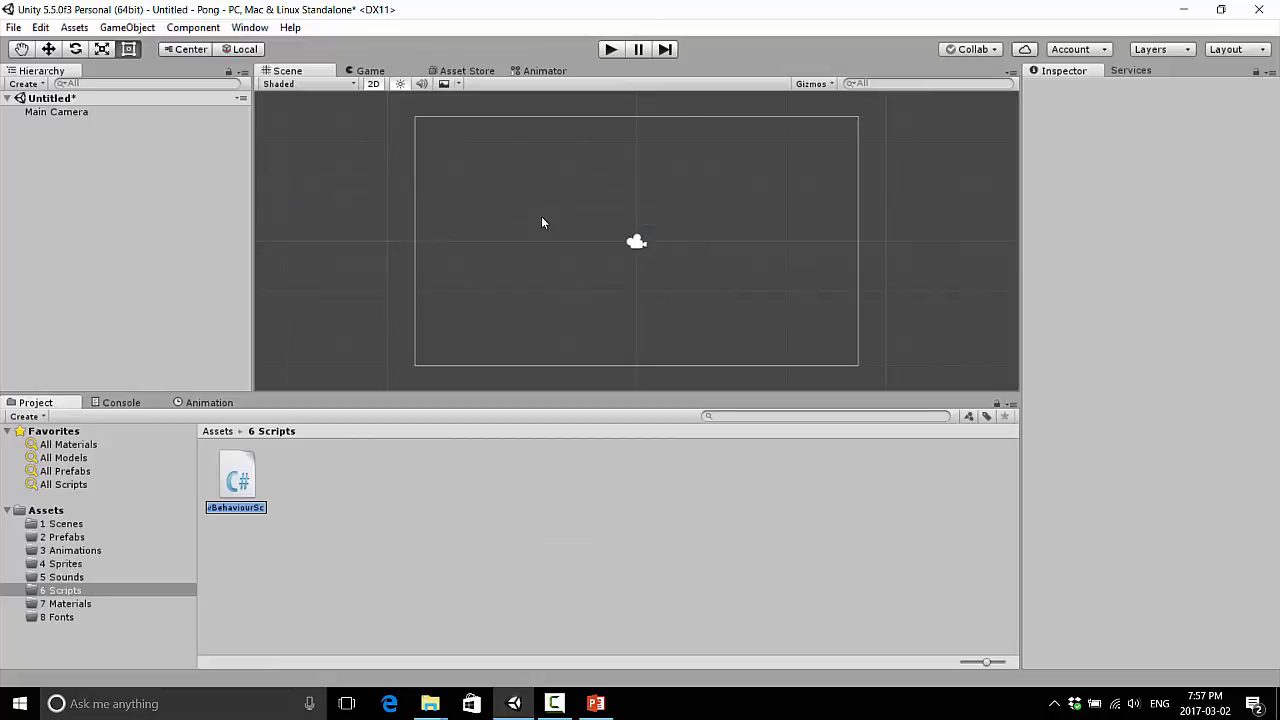
pyautogui.write('ConsolePong')
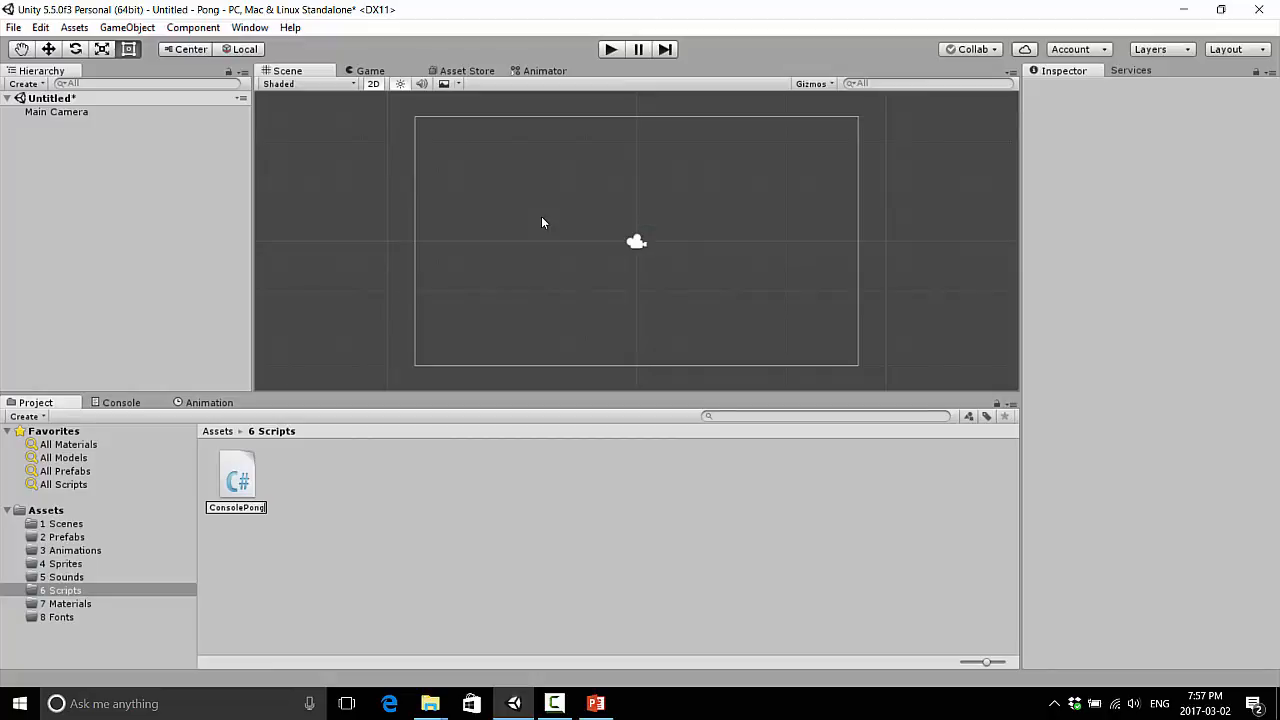
pyautogui.moveTo(276, 536)
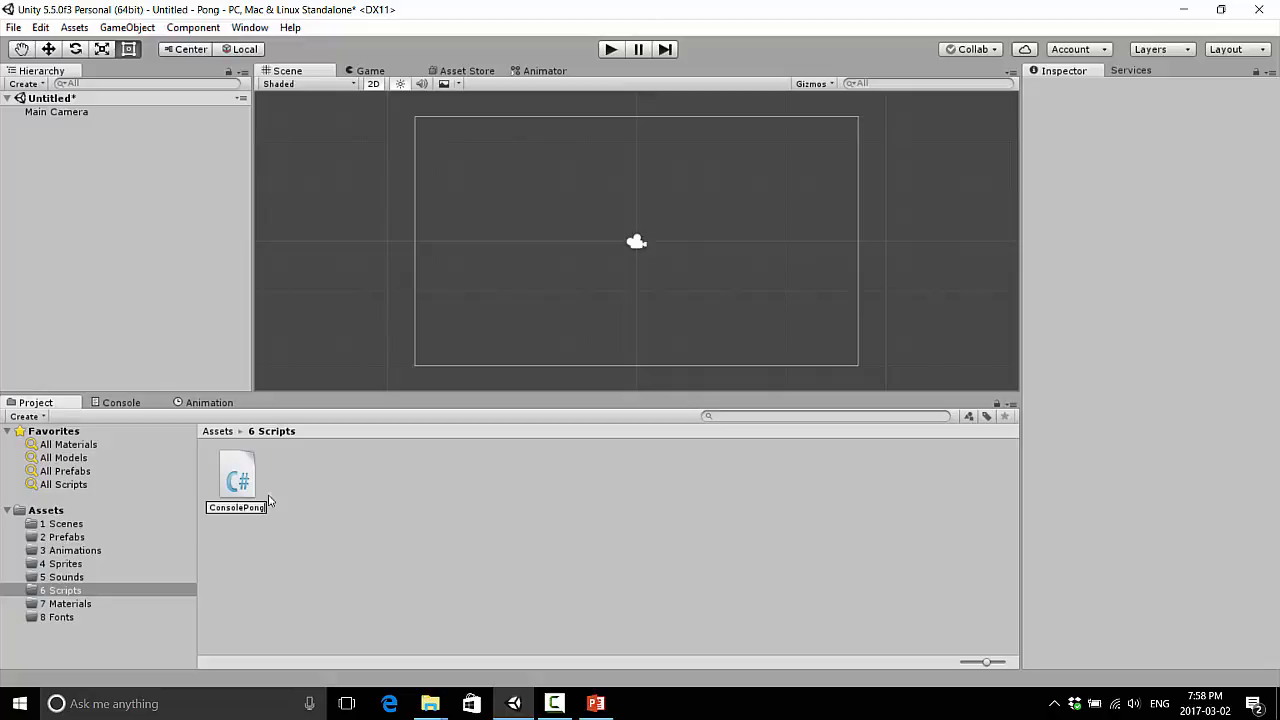
pyautogui.moveTo(394, 496)
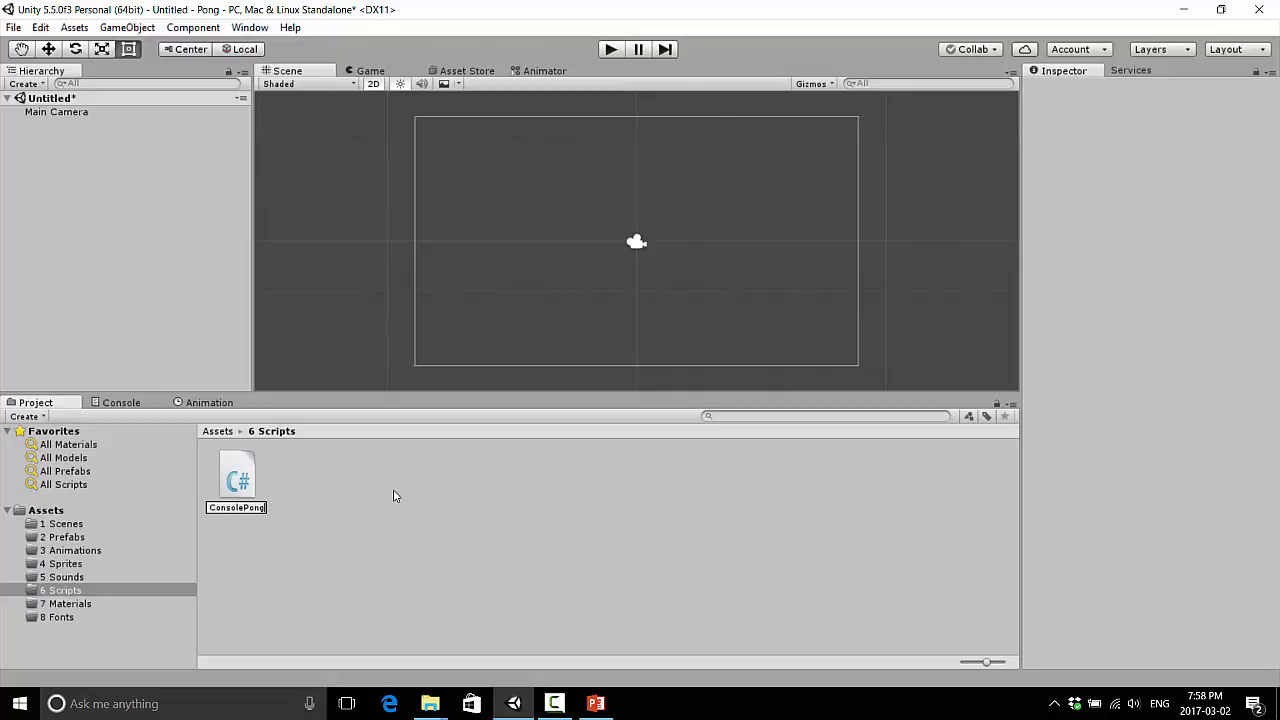
pyautogui.click(236, 476)
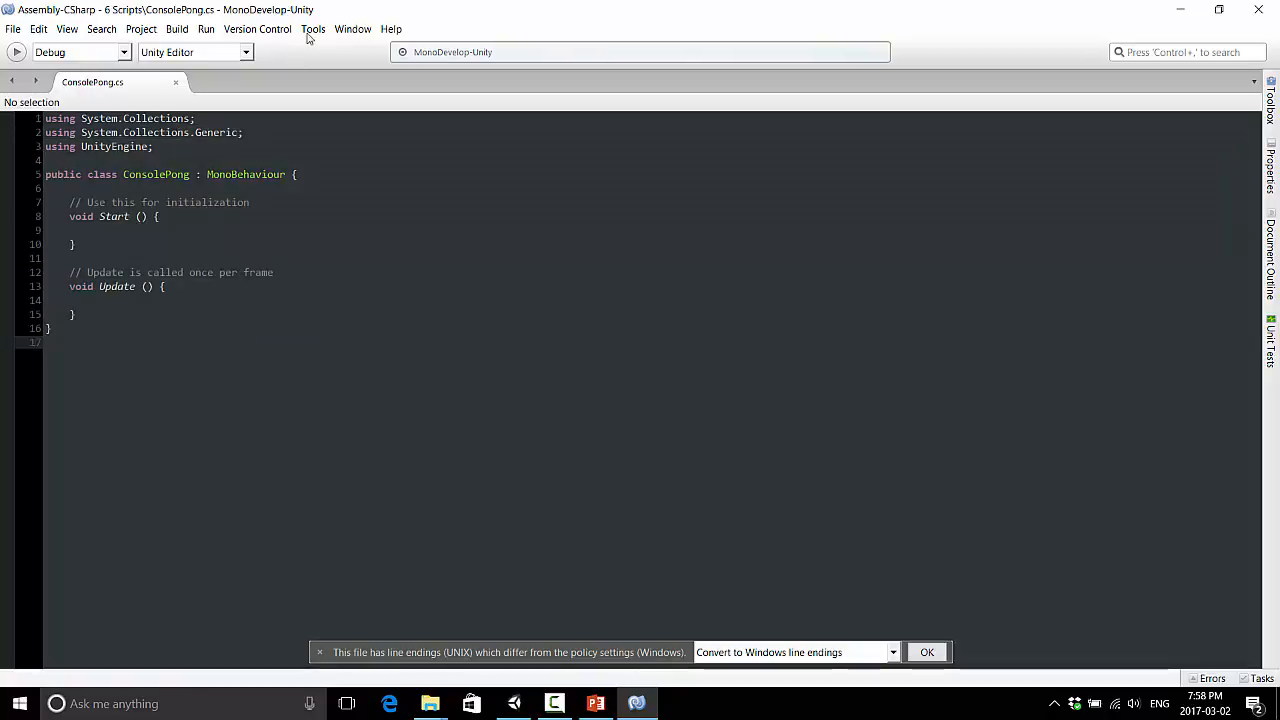
# View the Syntax Highlighting colour schemes in Tools > Options, then close the preferences
pyautogui.click(312, 28)
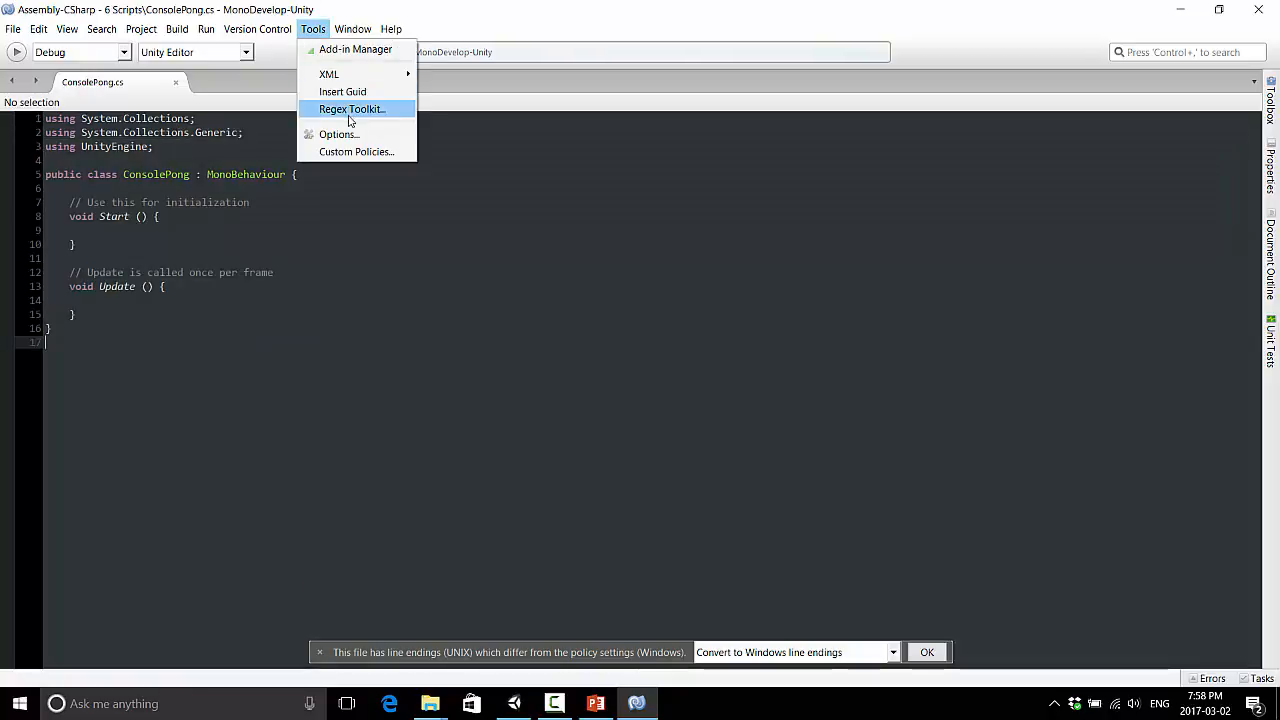
pyautogui.moveTo(338, 134)
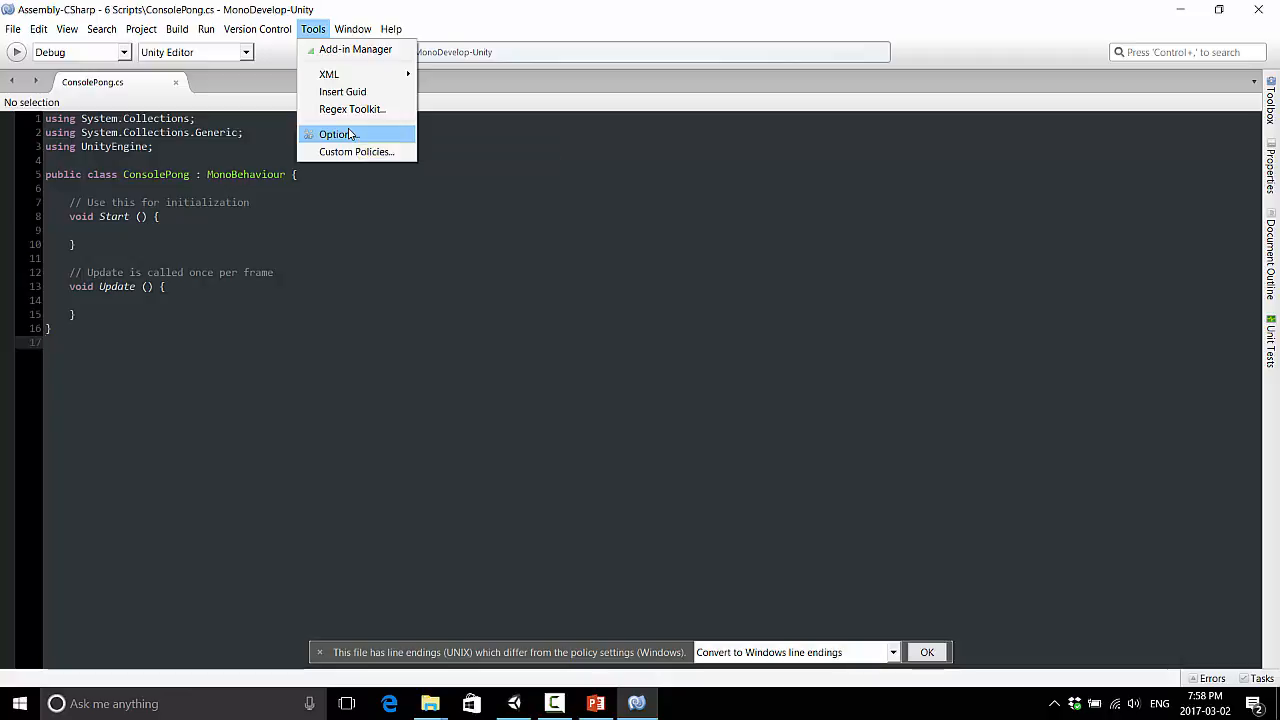
pyautogui.click(336, 132)
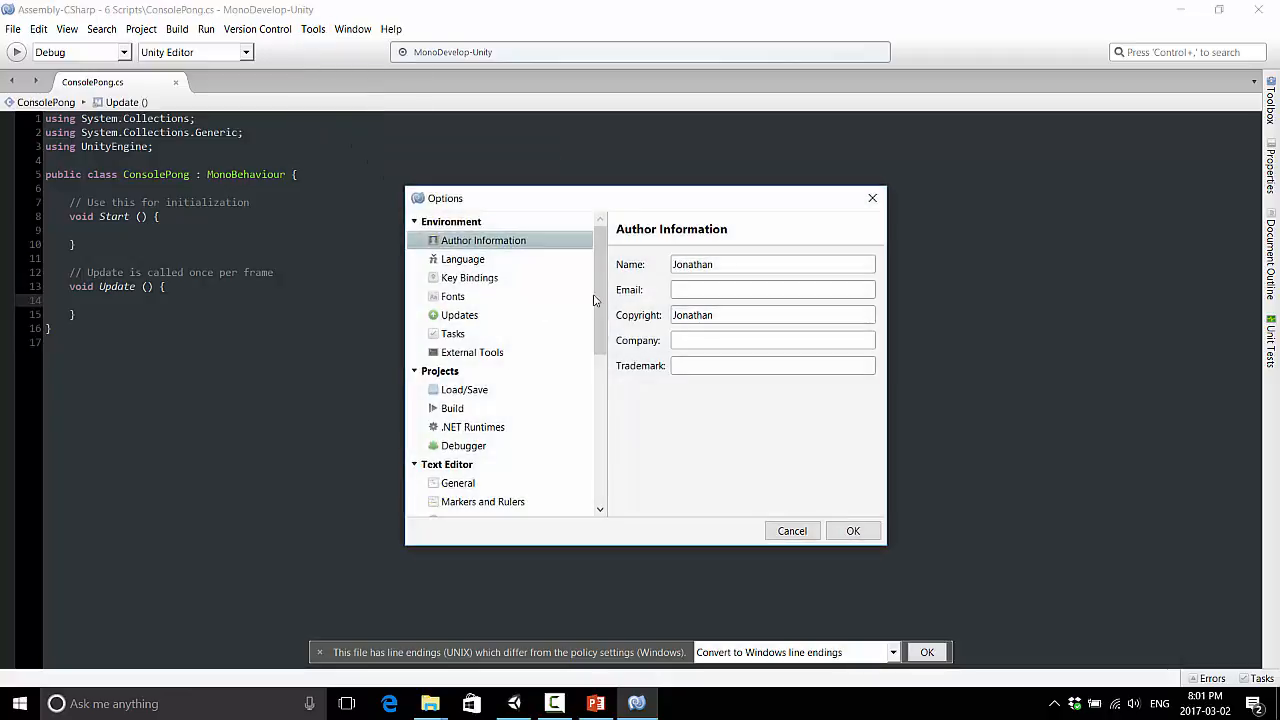
pyautogui.scroll(-3)
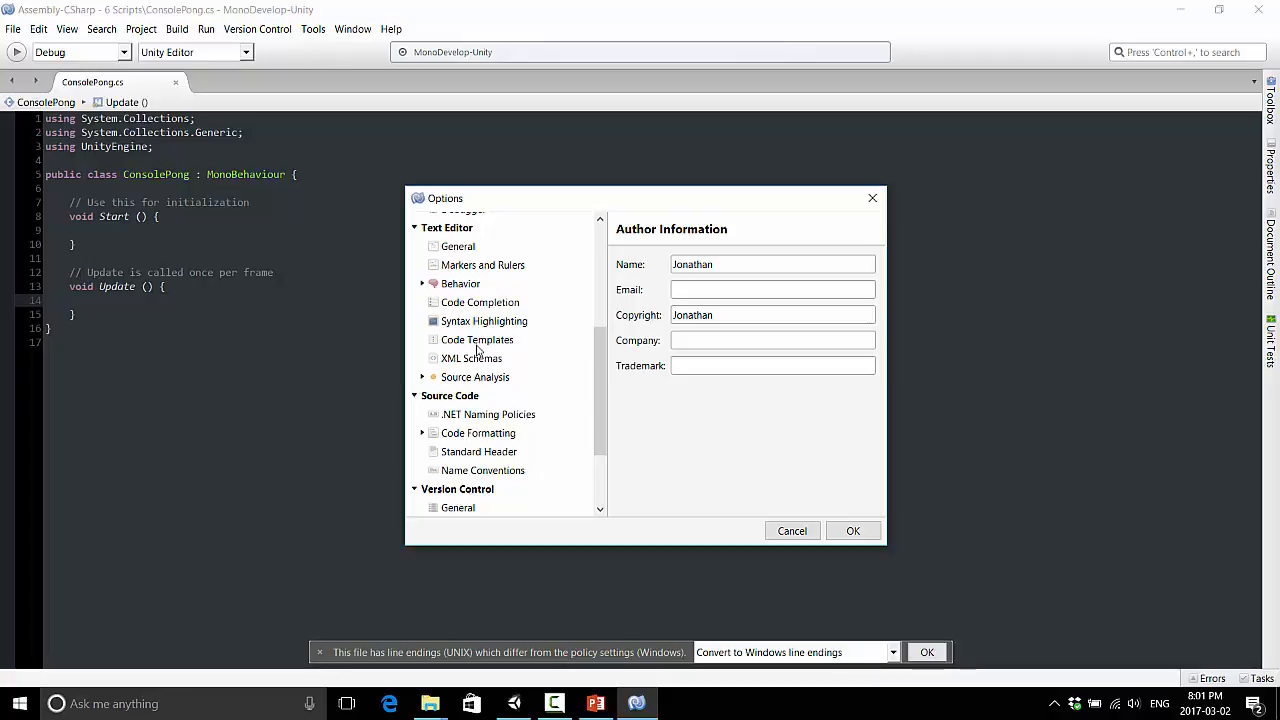
pyautogui.click(484, 320)
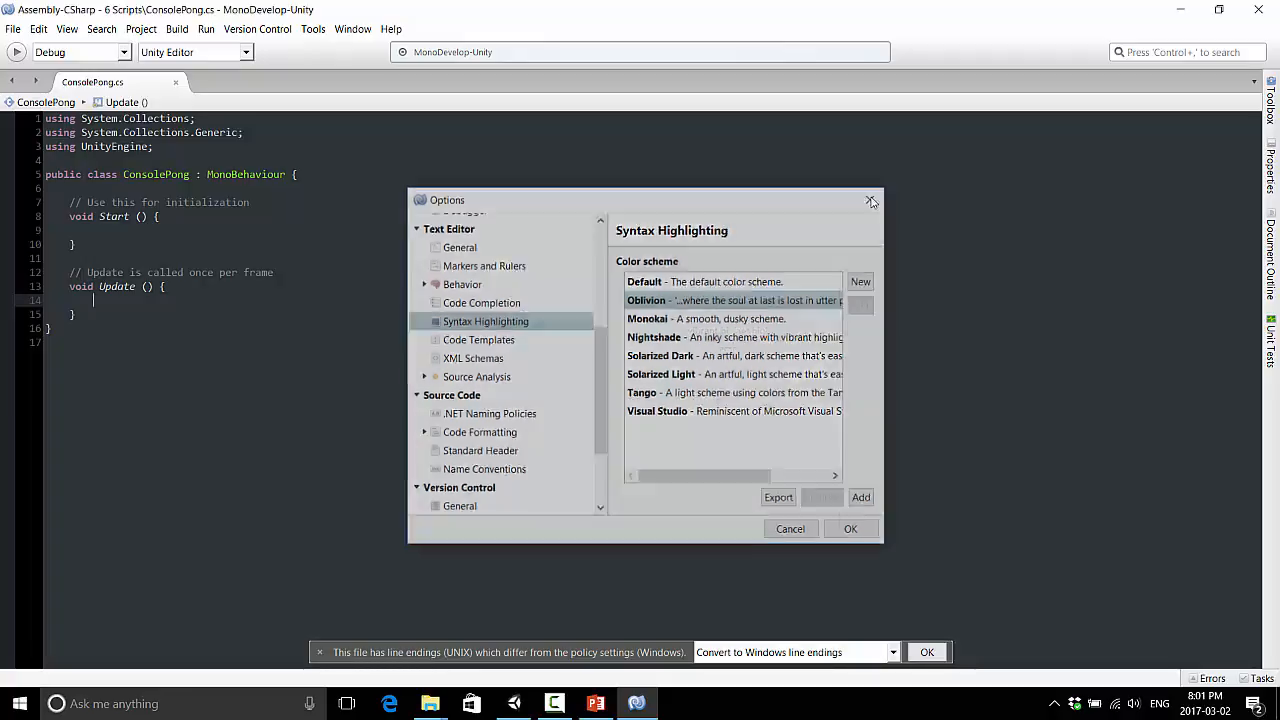
pyautogui.click(790, 528)
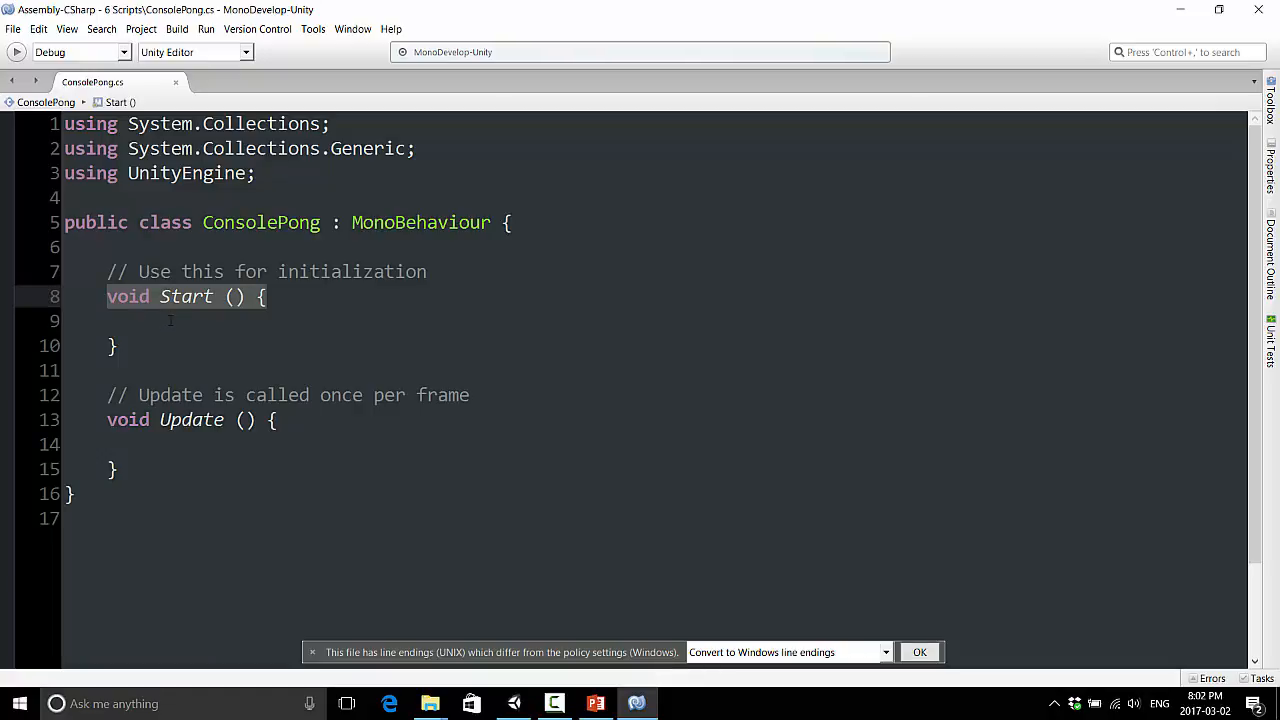
# Place the cursor on the empty line inside the Start method
pyautogui.click(150, 320)
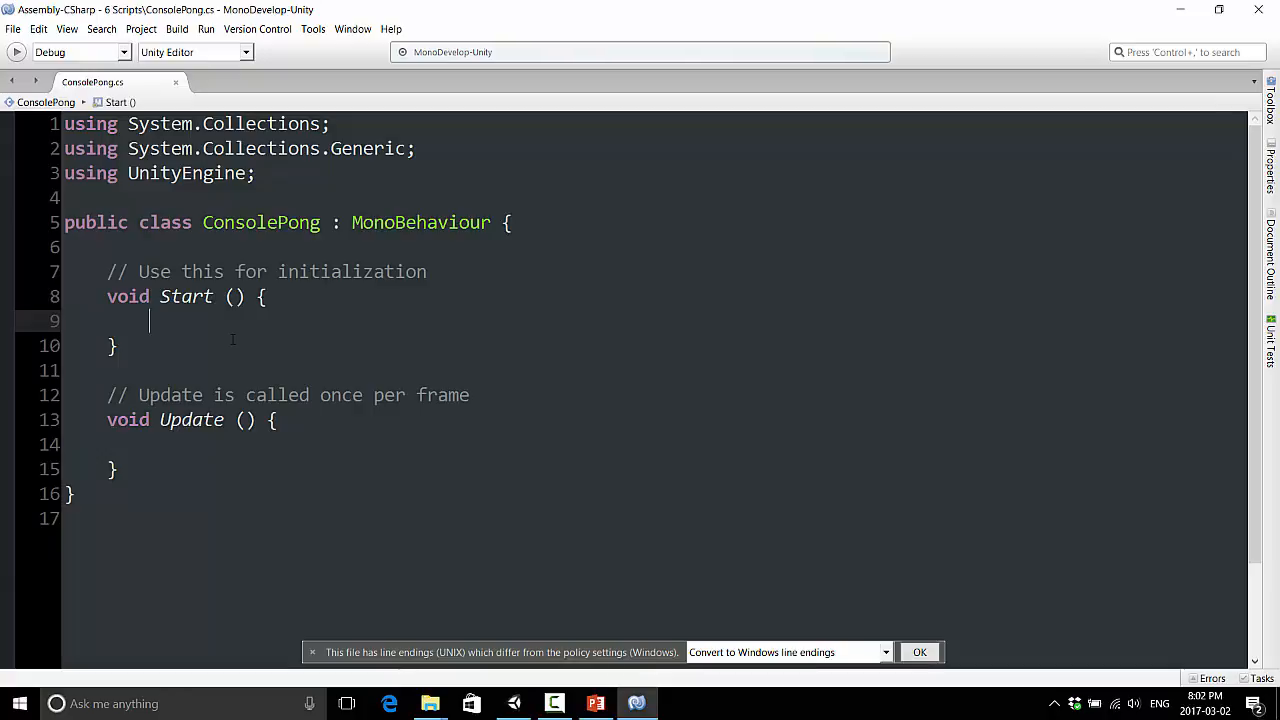
# Write print("Let's play Console Pong!"); inside the Start method
pyautogui.write('print')
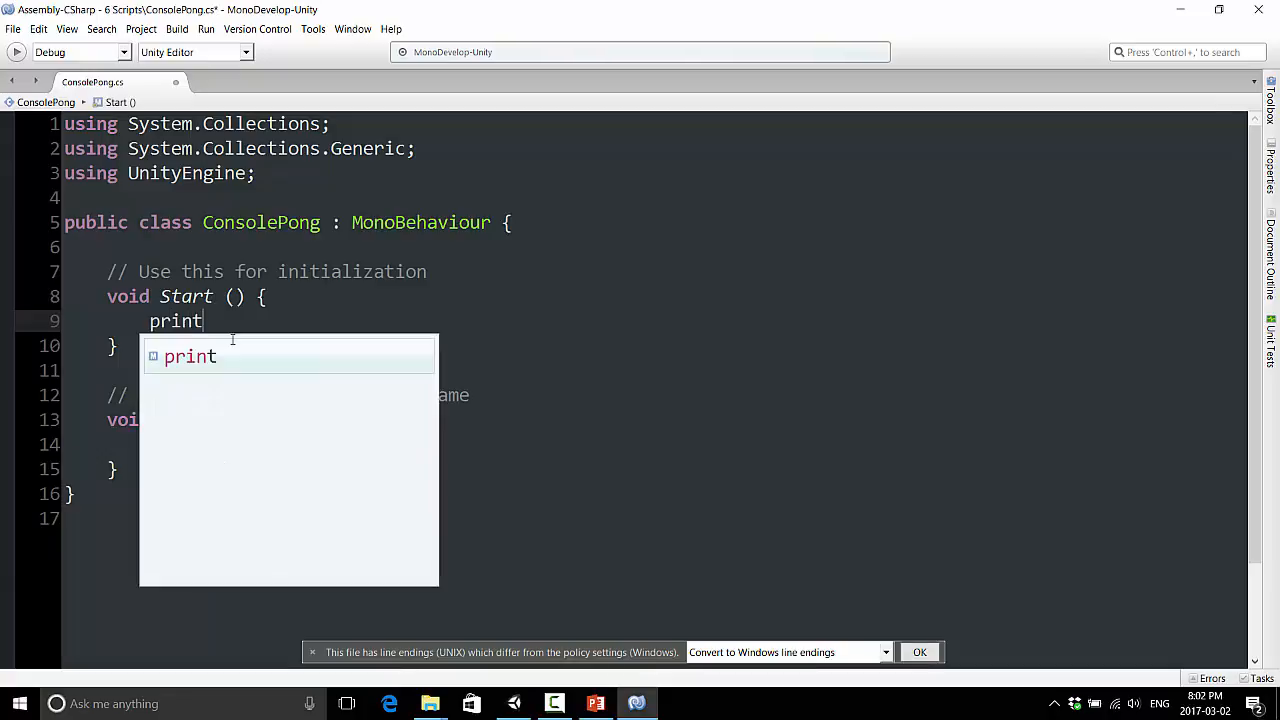
pyautogui.write('("')
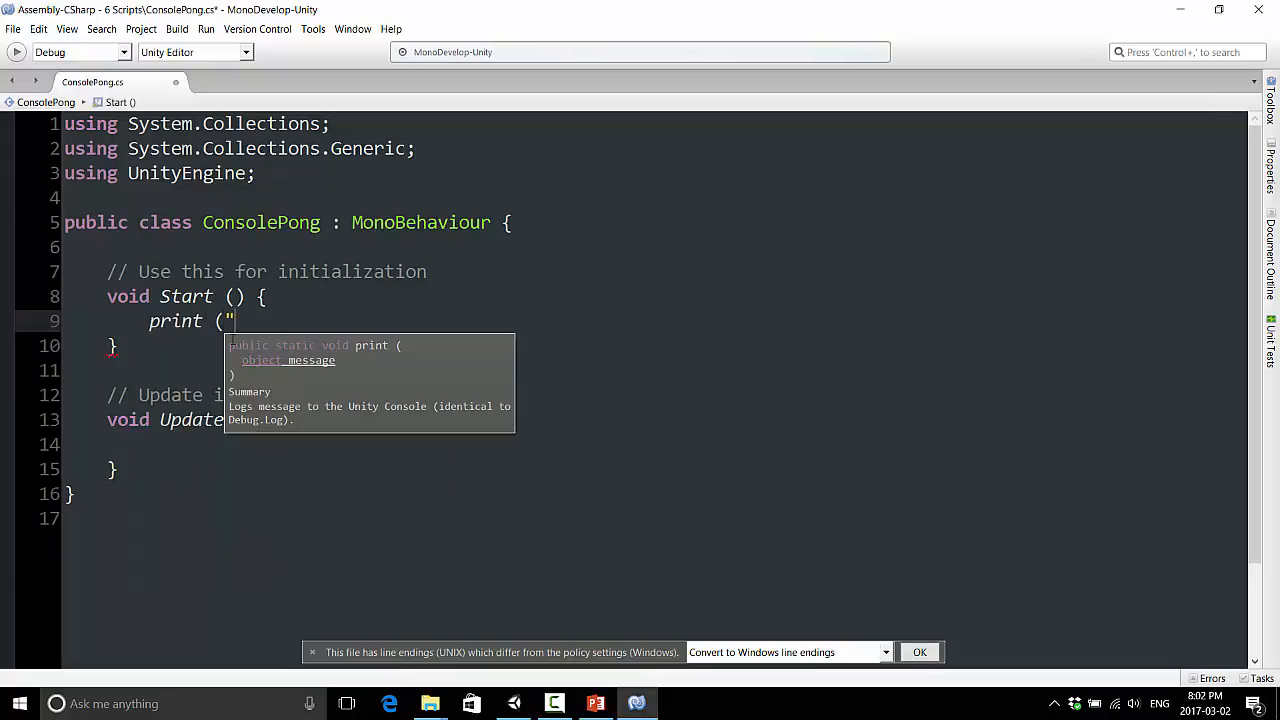
pyautogui.write('Con')
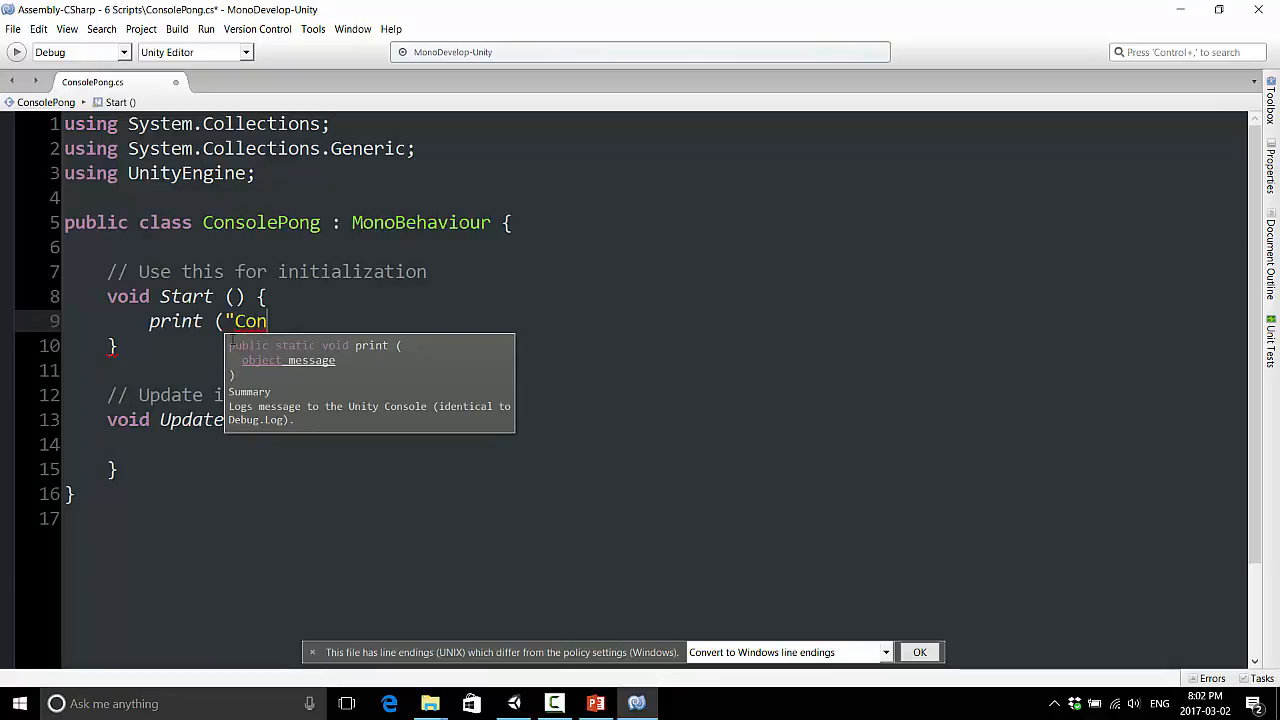
pyautogui.write("Let's play CO")
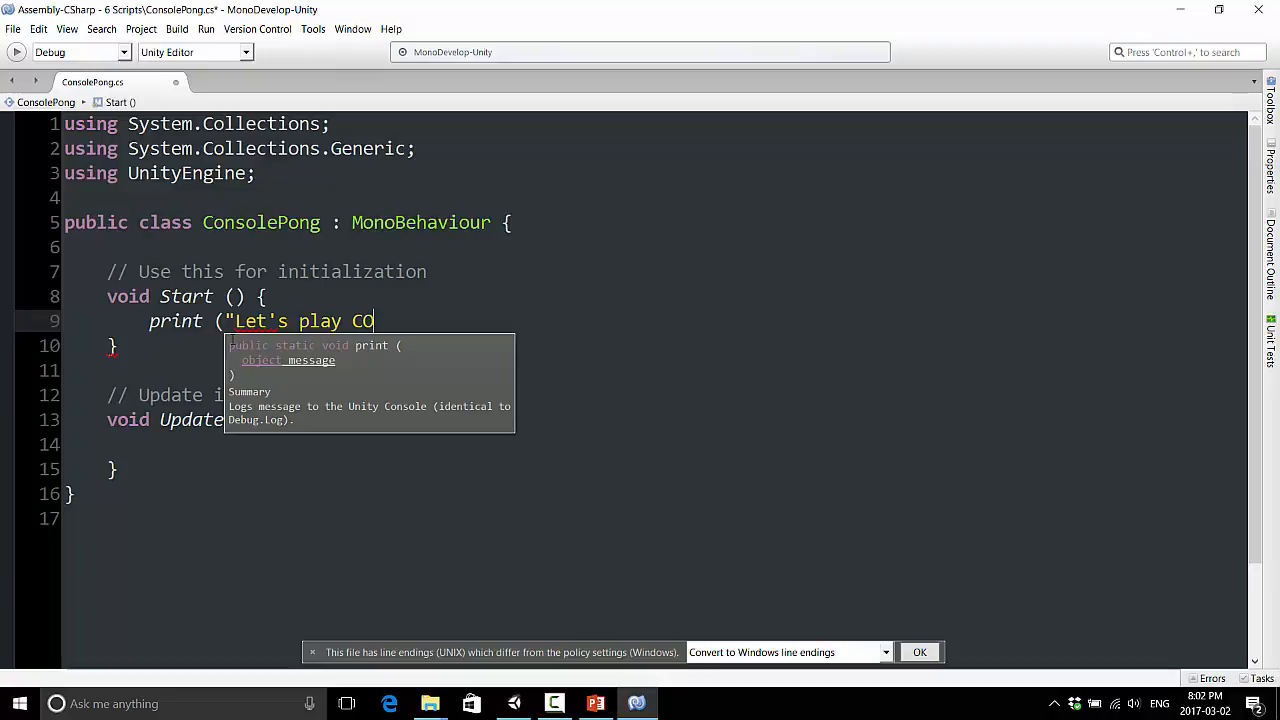
pyautogui.write('nsole')
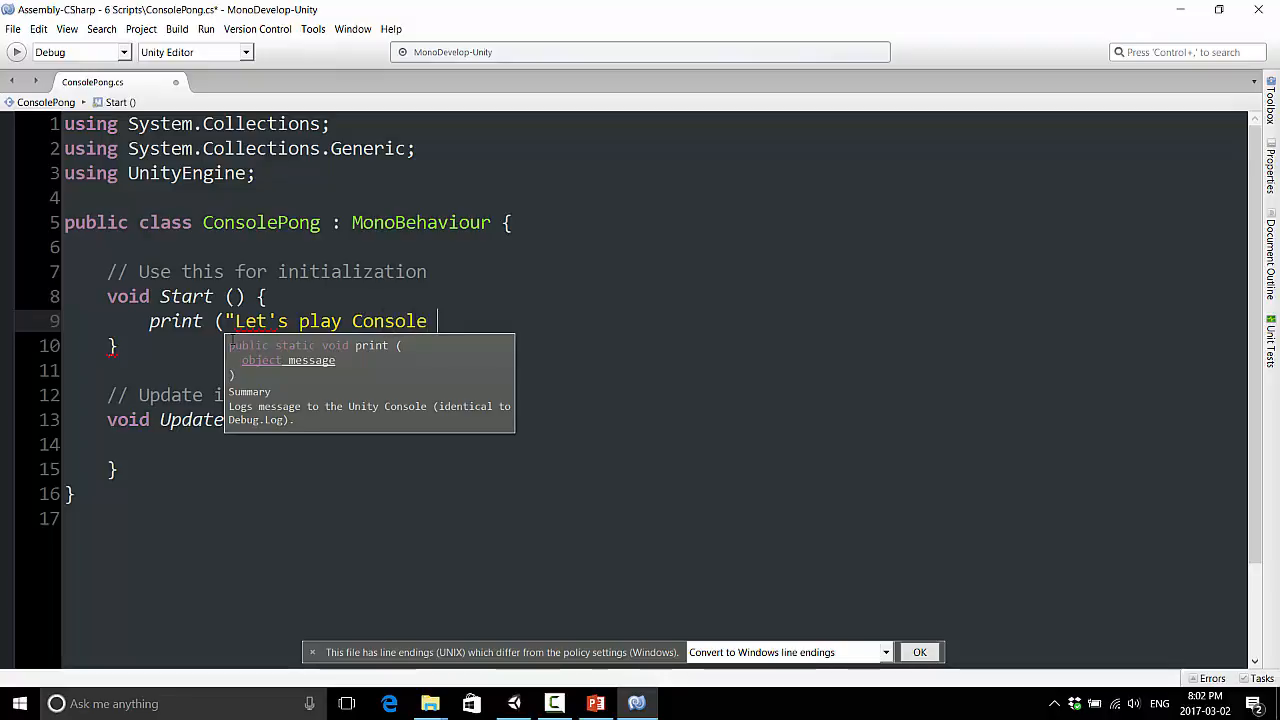
pyautogui.write('Pong!")')
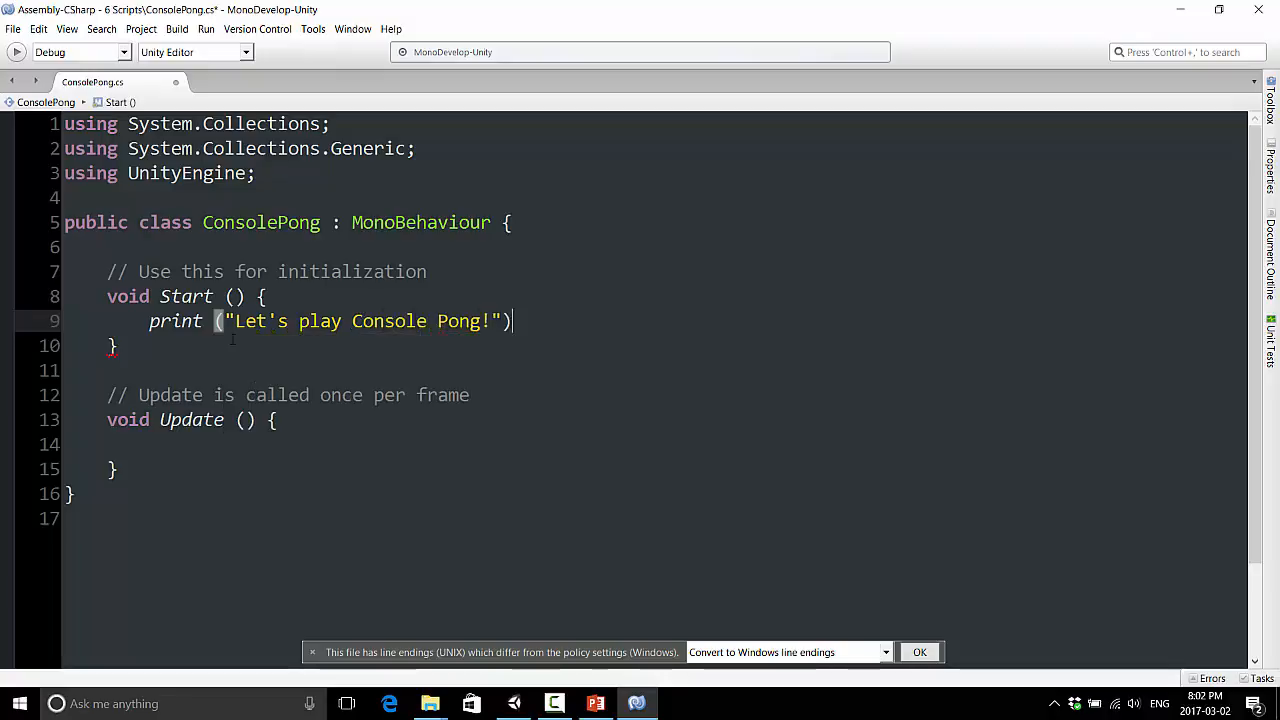
pyautogui.write(';')
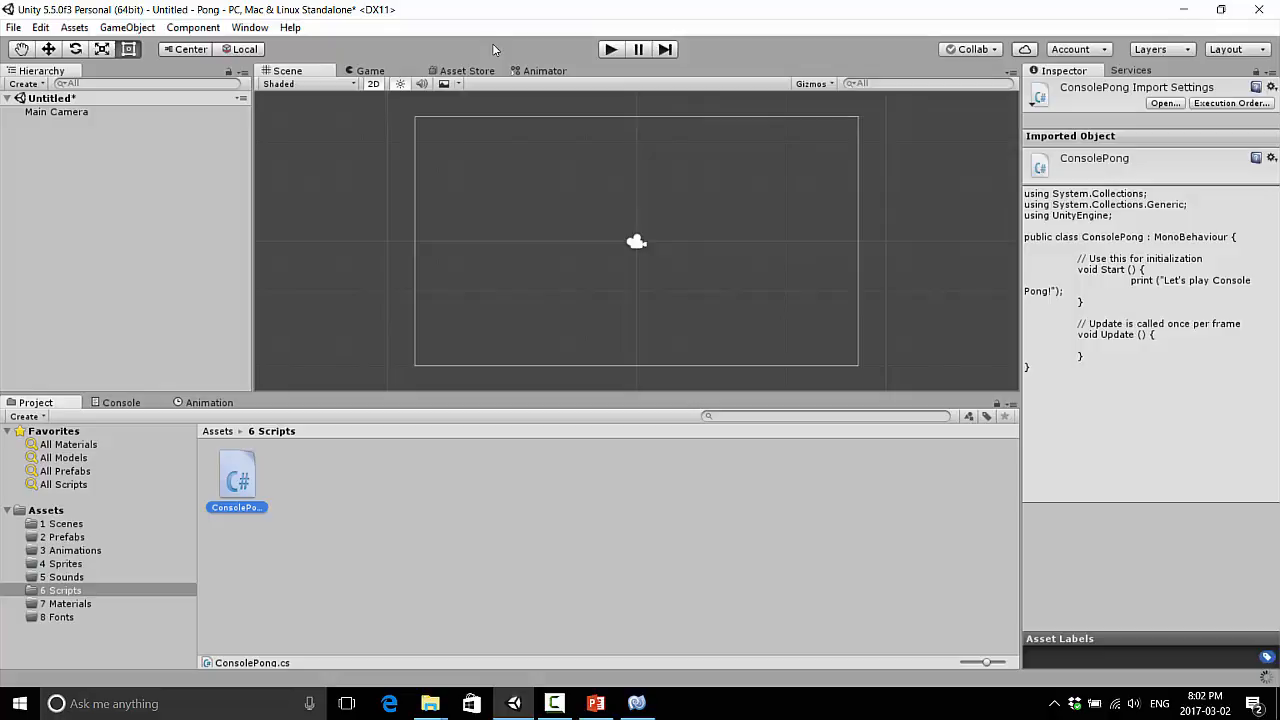
# Run the game to check the console, which stays empty
pyautogui.click(610, 48)
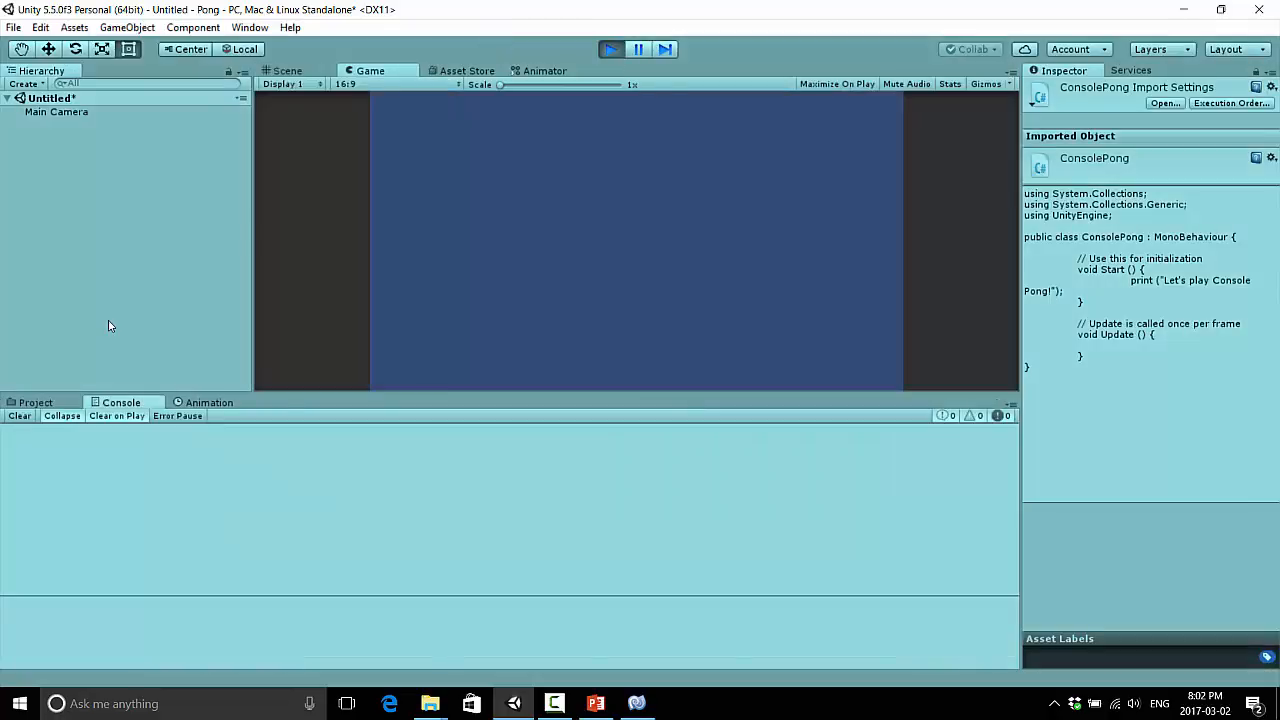
pyautogui.moveTo(130, 452)
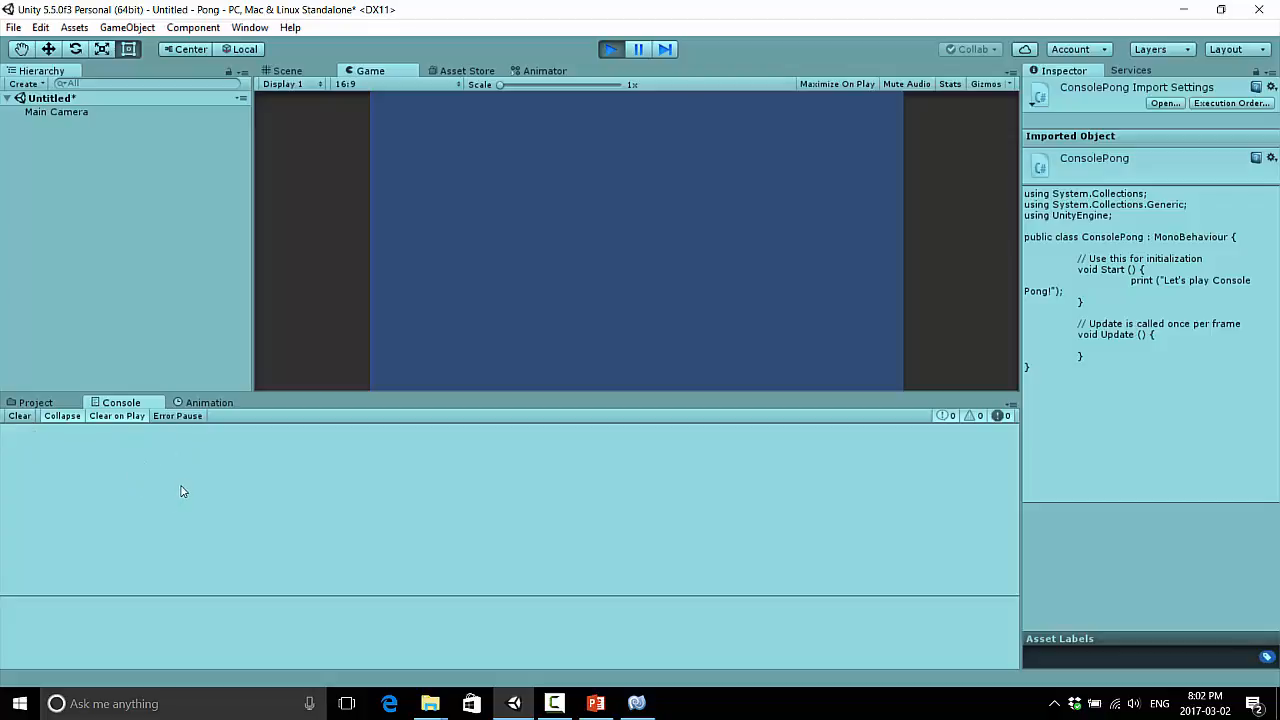
pyautogui.moveTo(64, 440)
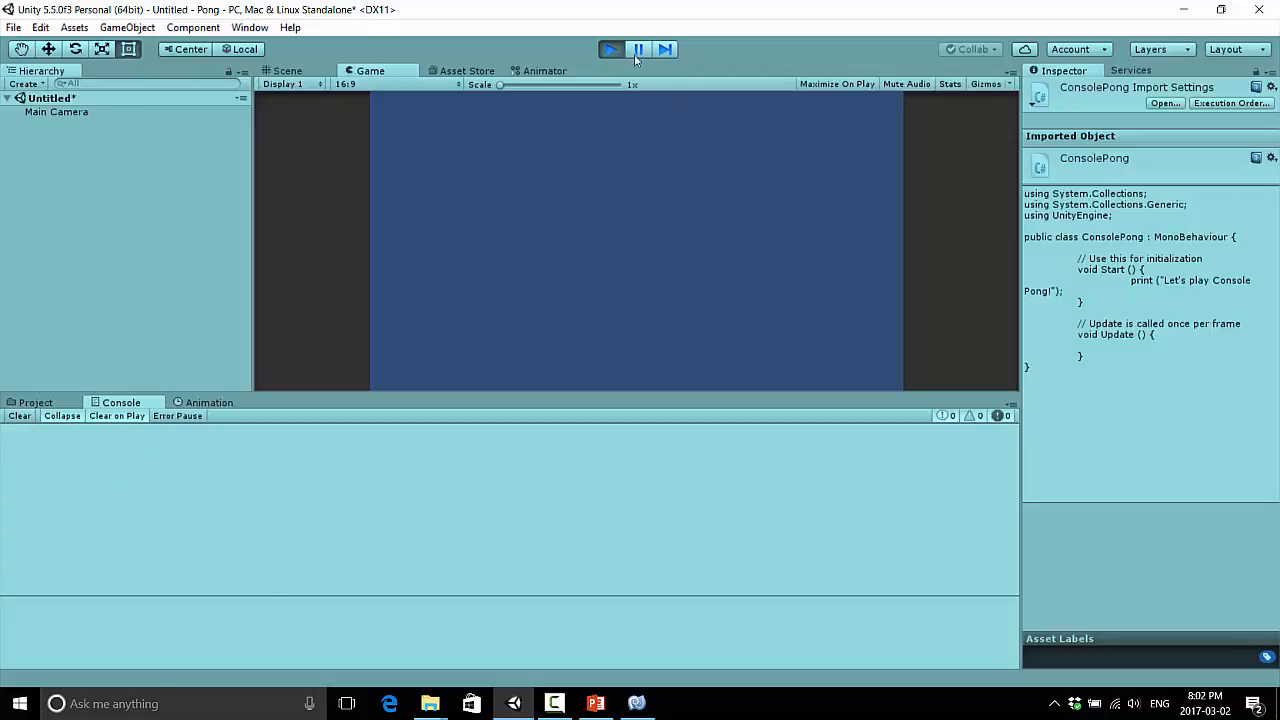
# Stop play and add an empty GameObject to the scene
pyautogui.click(288, 70)
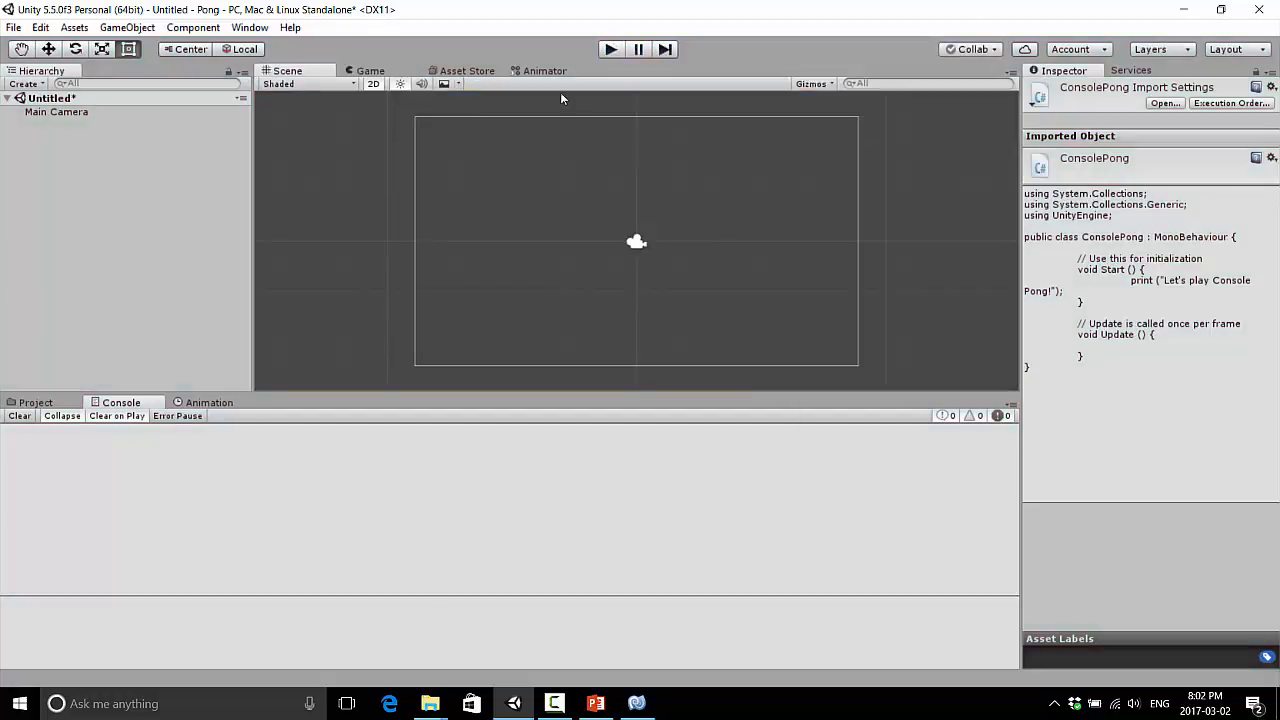
pyautogui.click(36, 402)
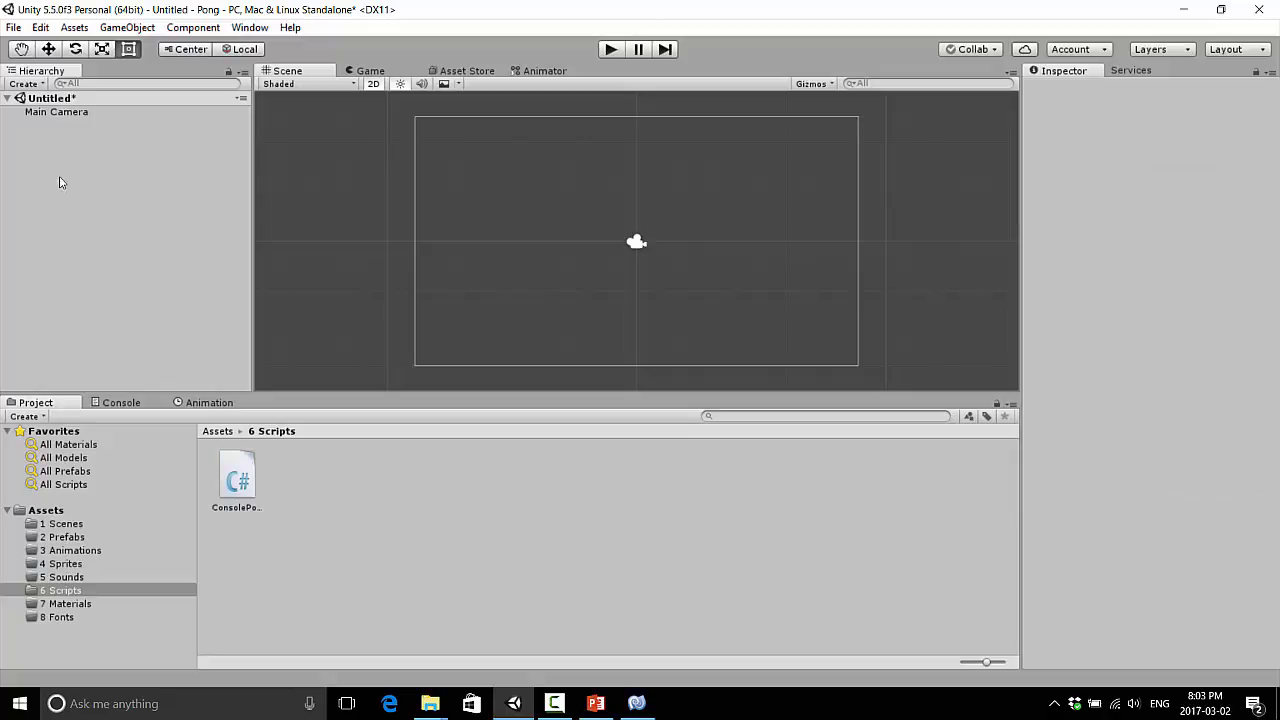
pyautogui.moveTo(82, 132)
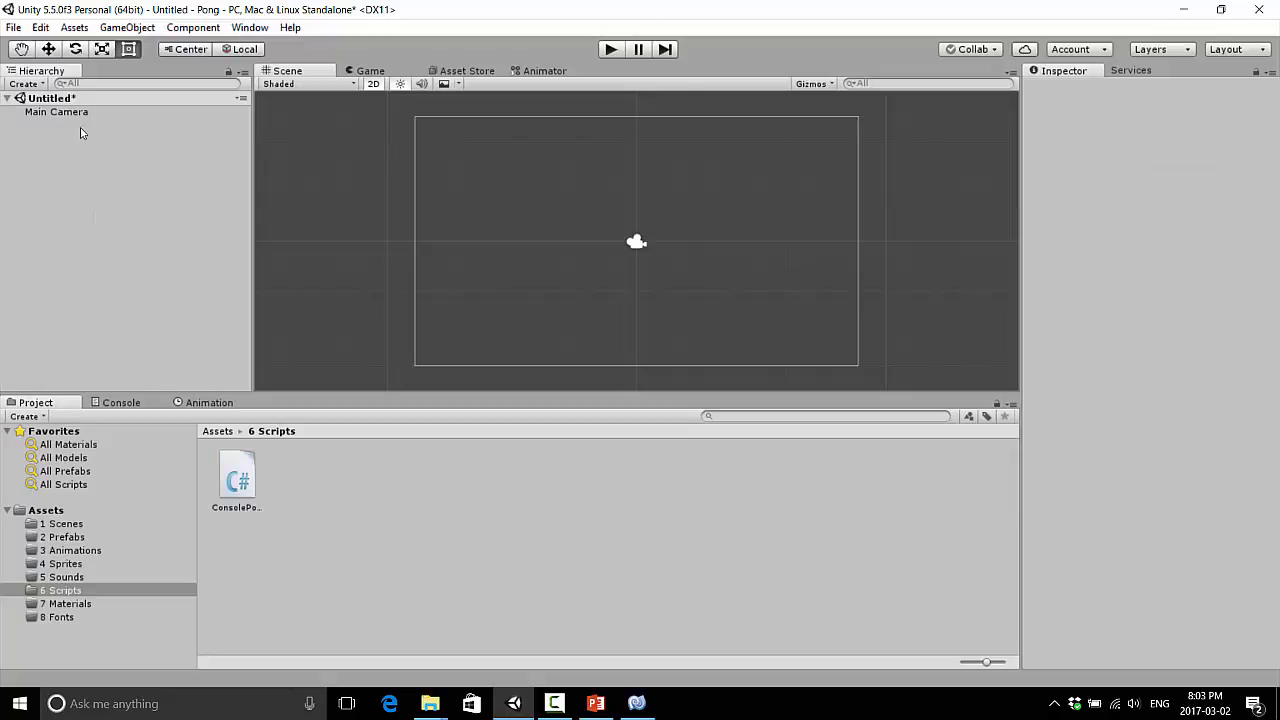
pyautogui.moveTo(80, 148)
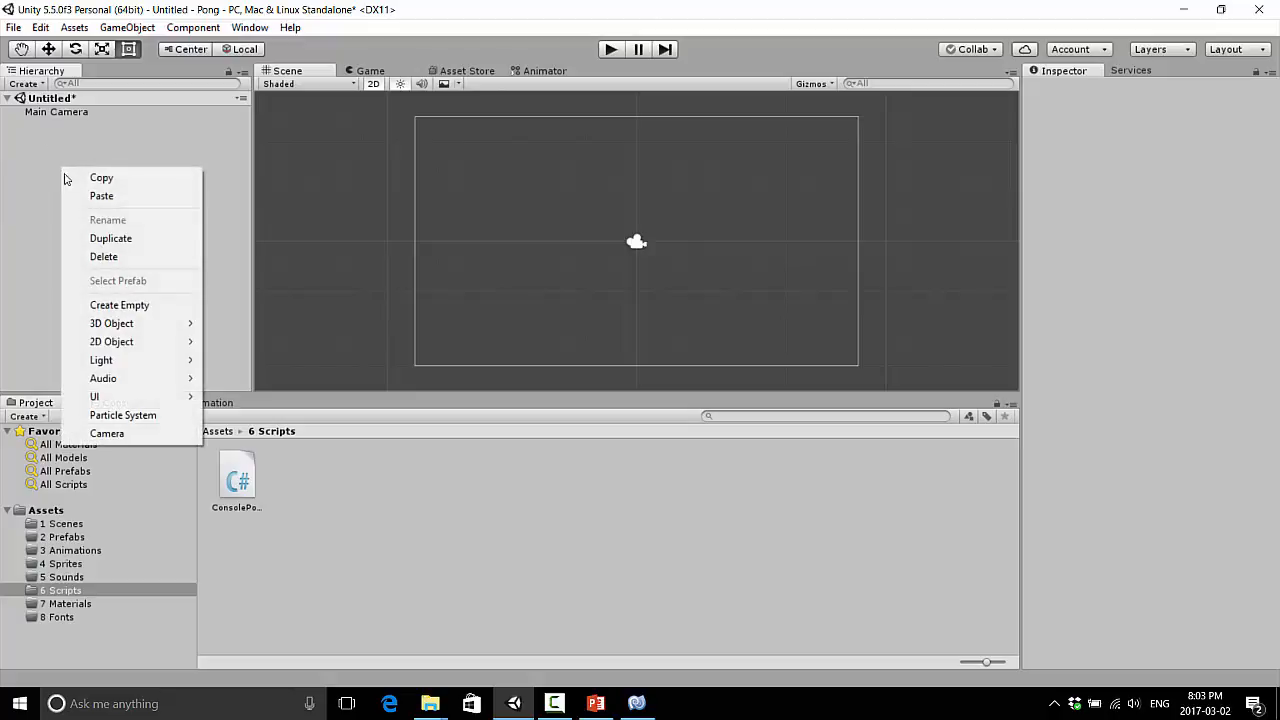
pyautogui.moveTo(124, 66)
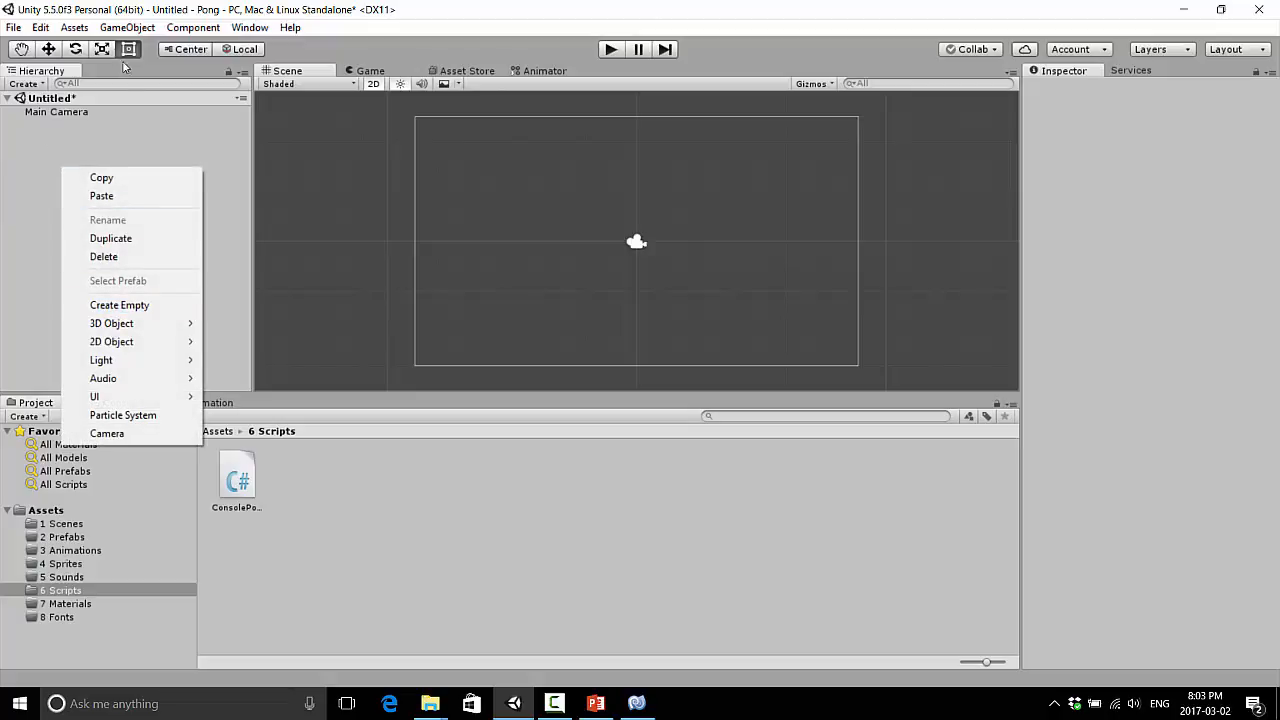
pyautogui.click(128, 28)
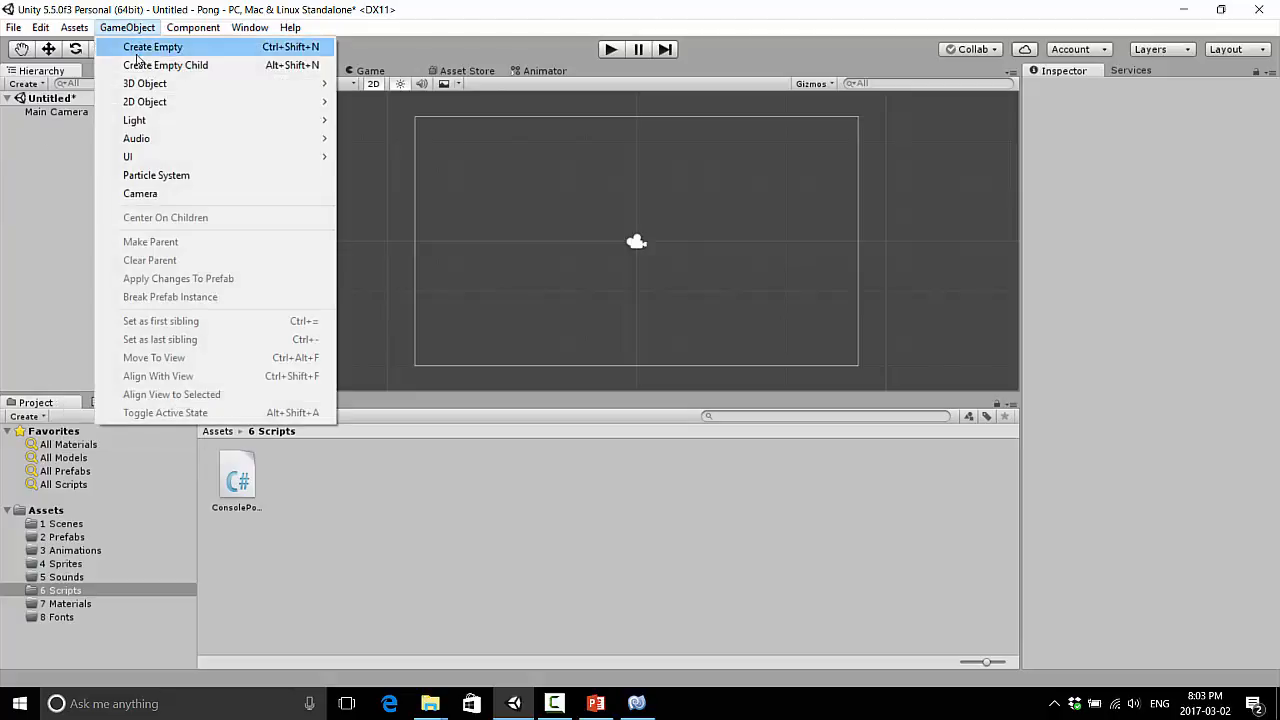
pyautogui.click(152, 48)
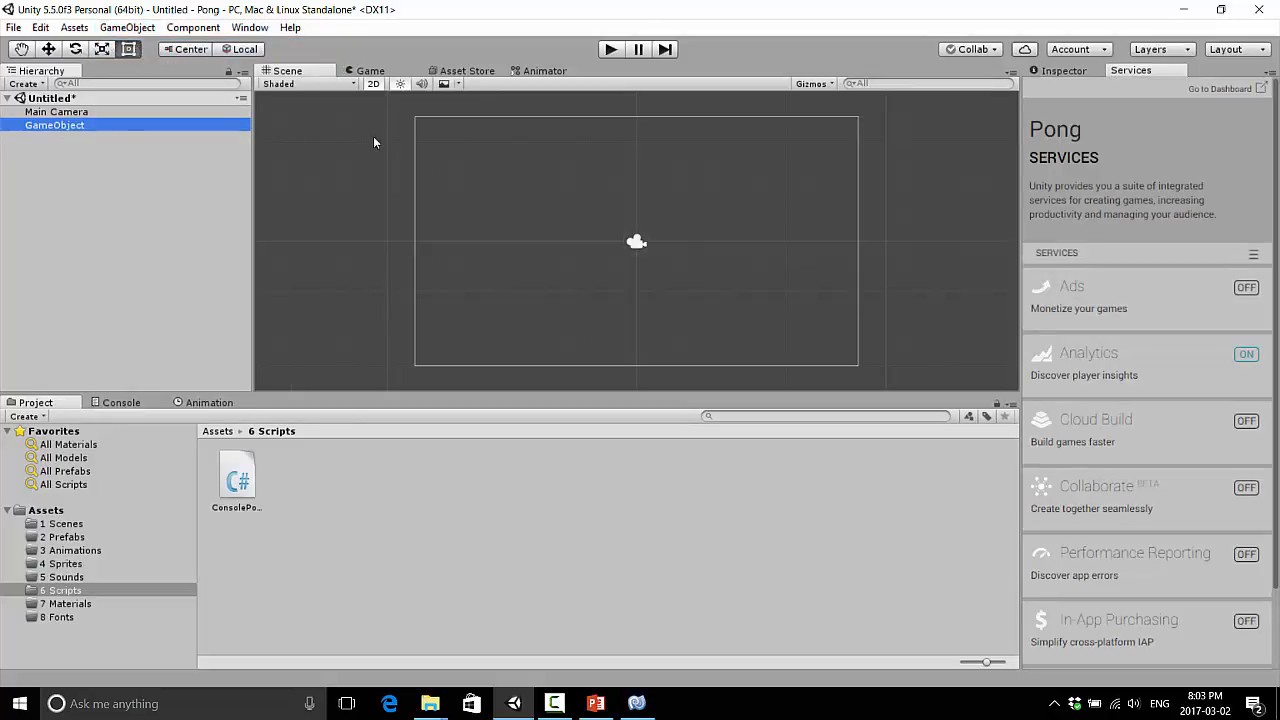
# Attach the ConsolePong script to the new GameObject as a component
pyautogui.click(1064, 70)
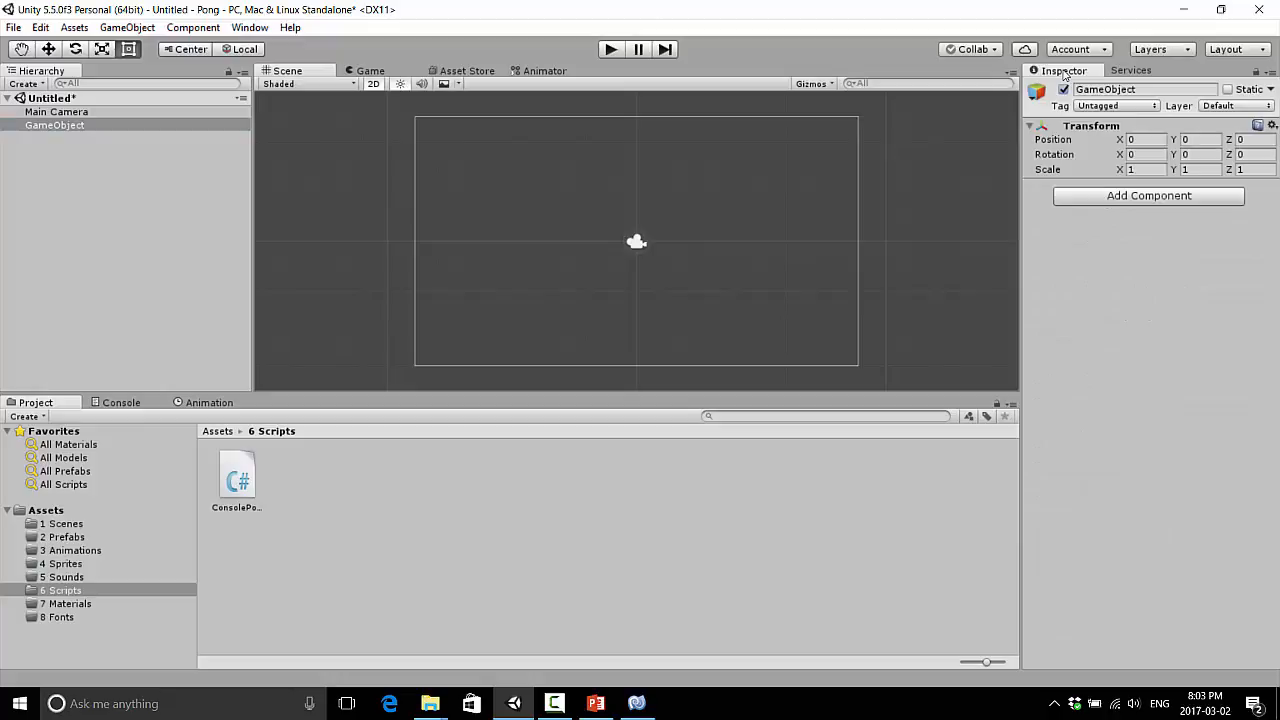
pyautogui.click(236, 480)
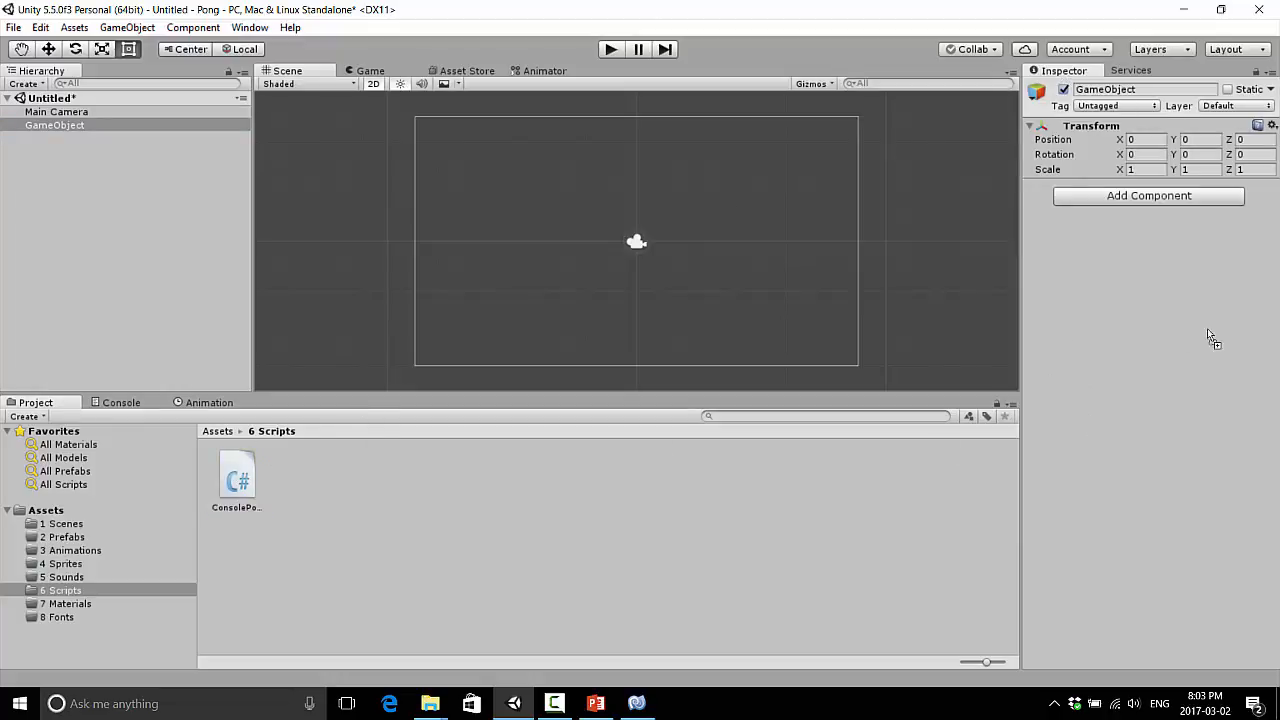
pyautogui.moveTo(236, 478); pyautogui.dragTo(1148, 210)
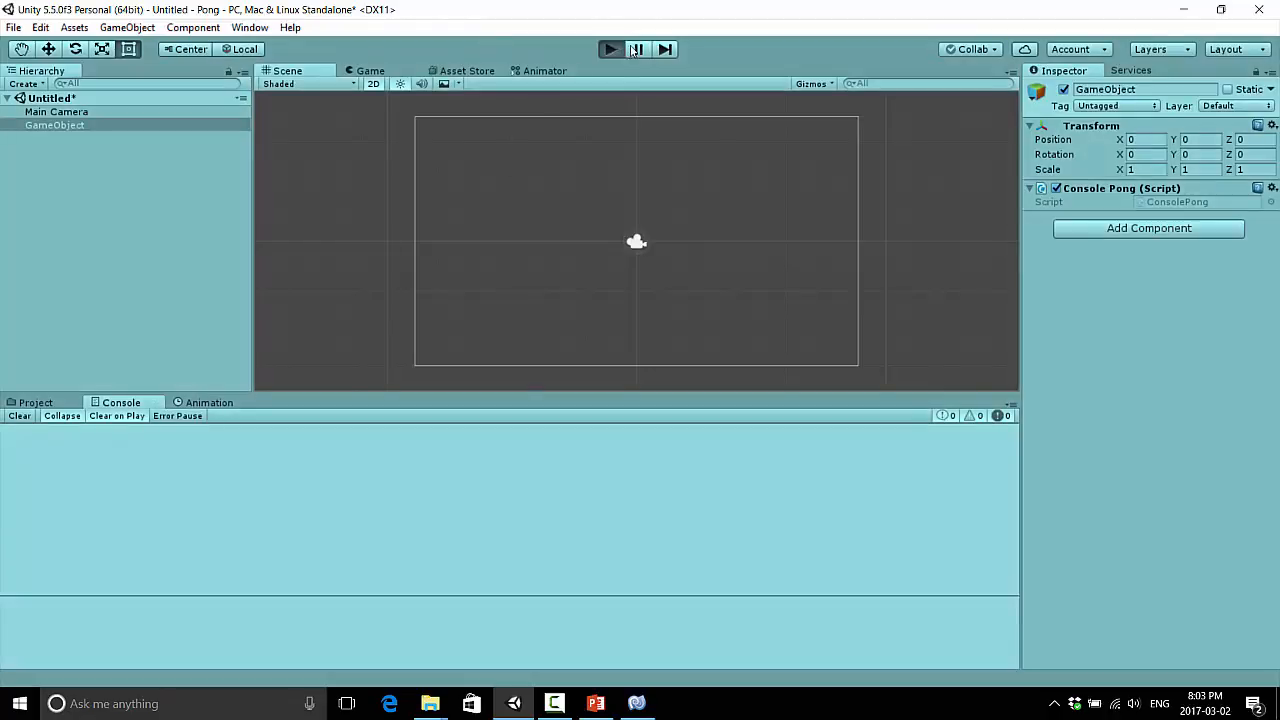
# Run the game to log "Let's play Console Pong!", then move the print line into Update
pyautogui.click(610, 48)
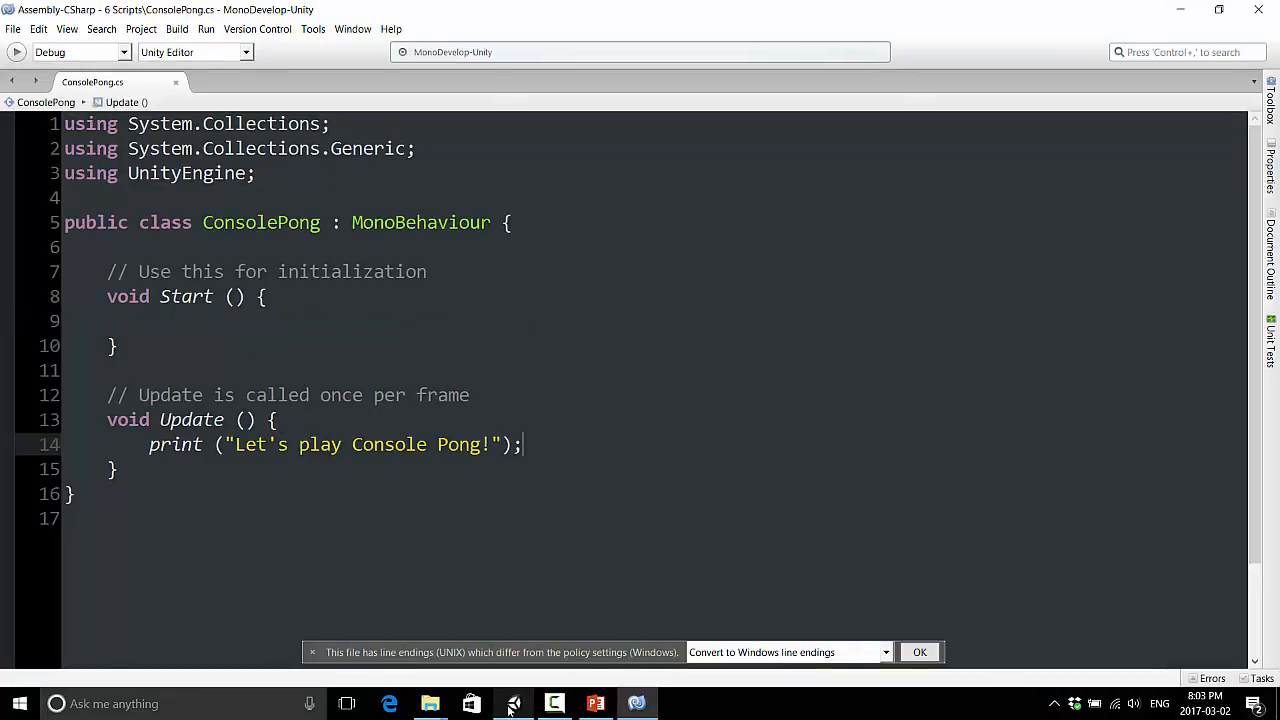
pyautogui.click(150, 320)
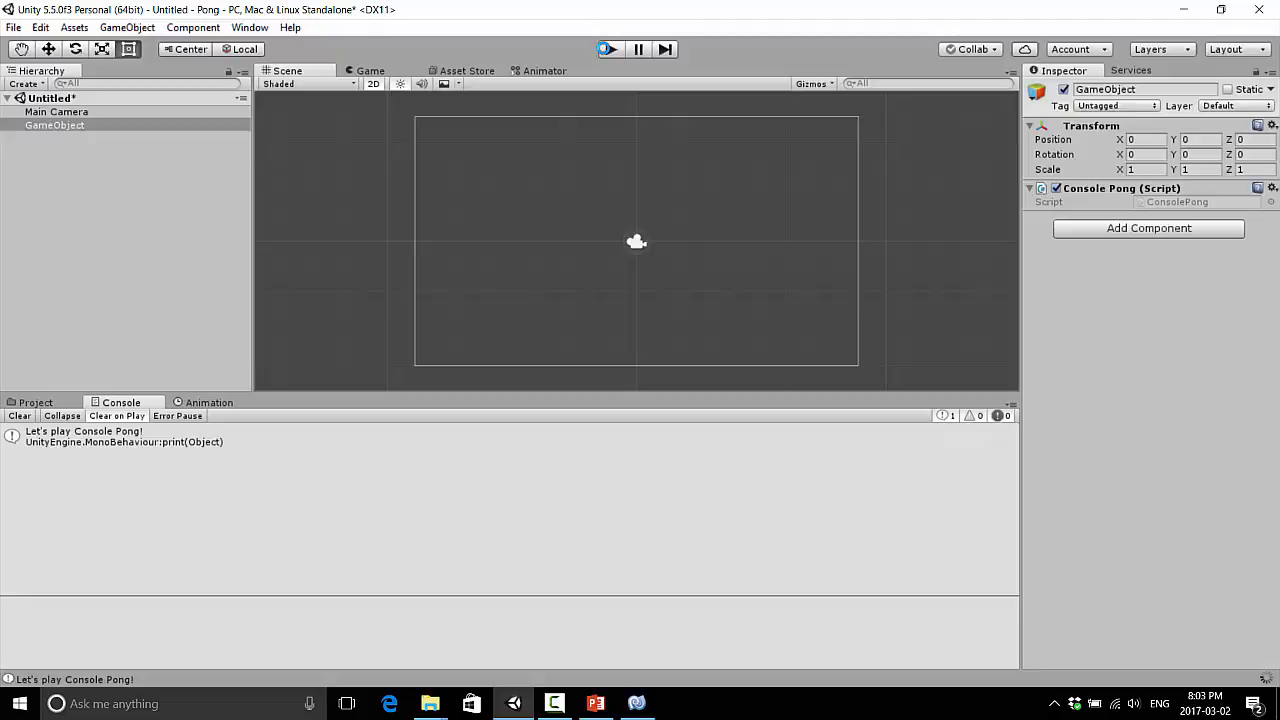
# Run the game so the message logs once per frame, then stop play
pyautogui.click(608, 48)
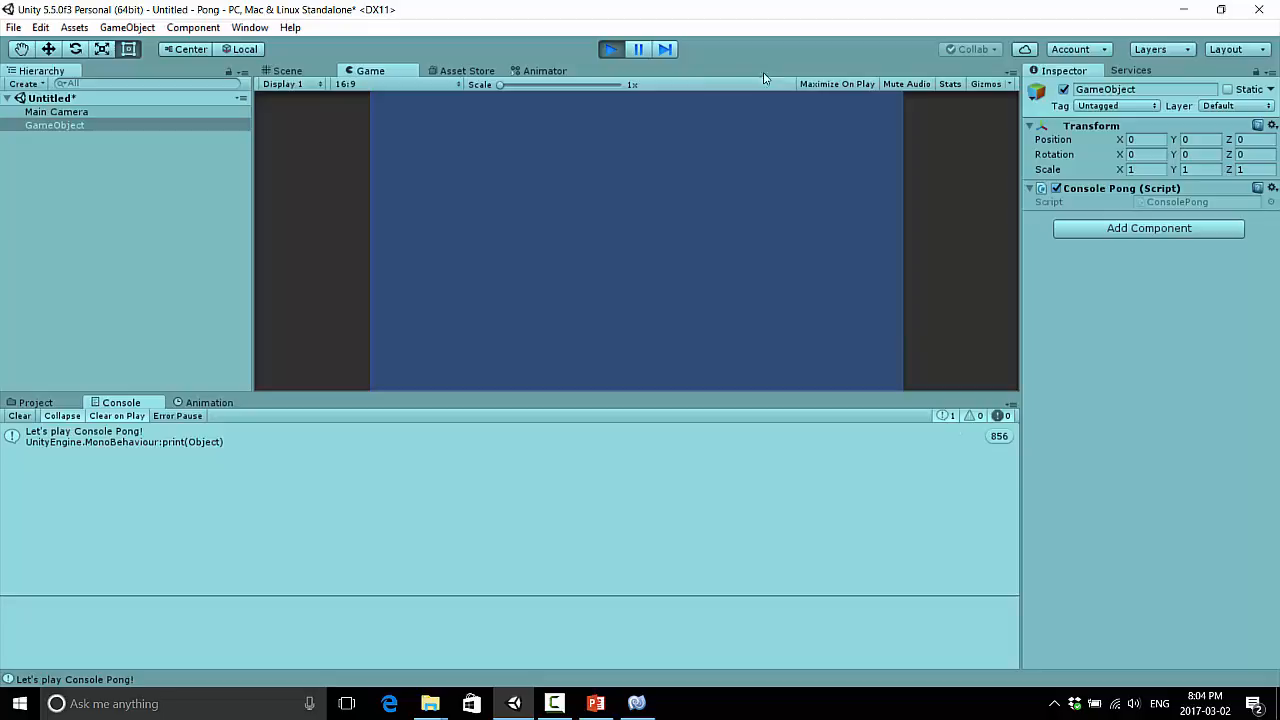
pyautogui.click(288, 70)
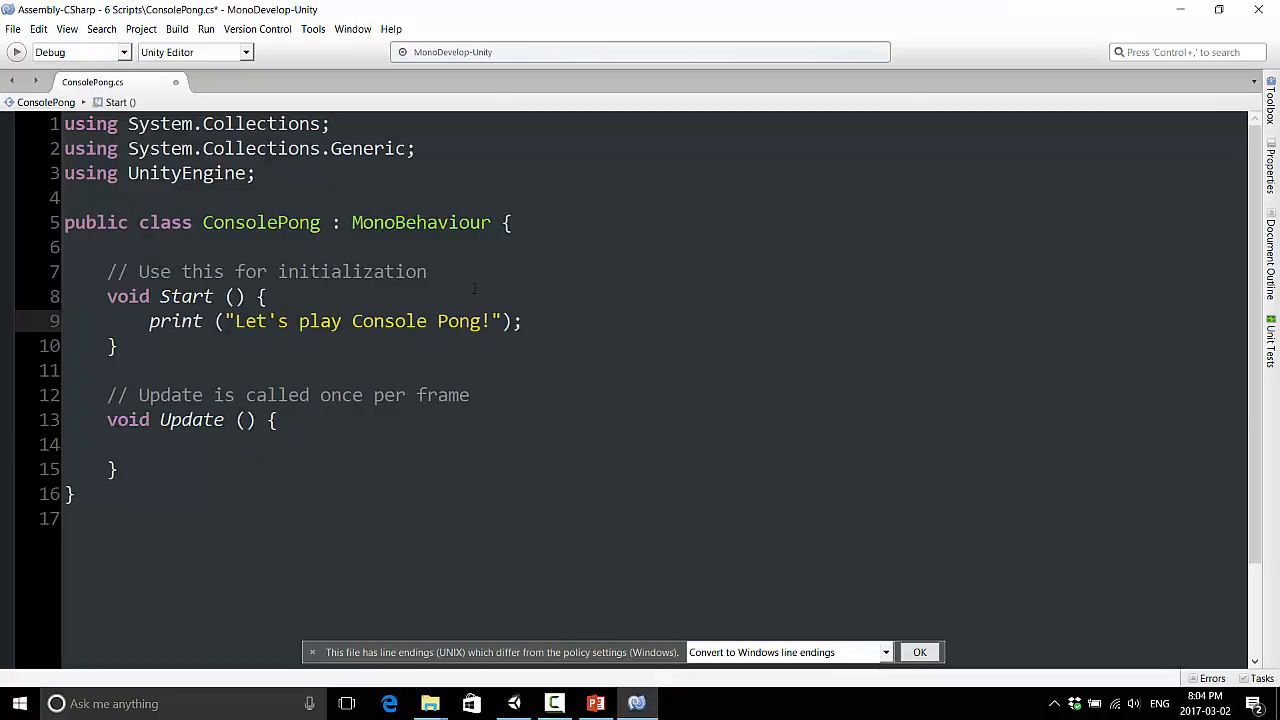
# Add print("The ball is now in play. Who does it go to first?"); on a new line in Start
pyautogui.press('Enter')
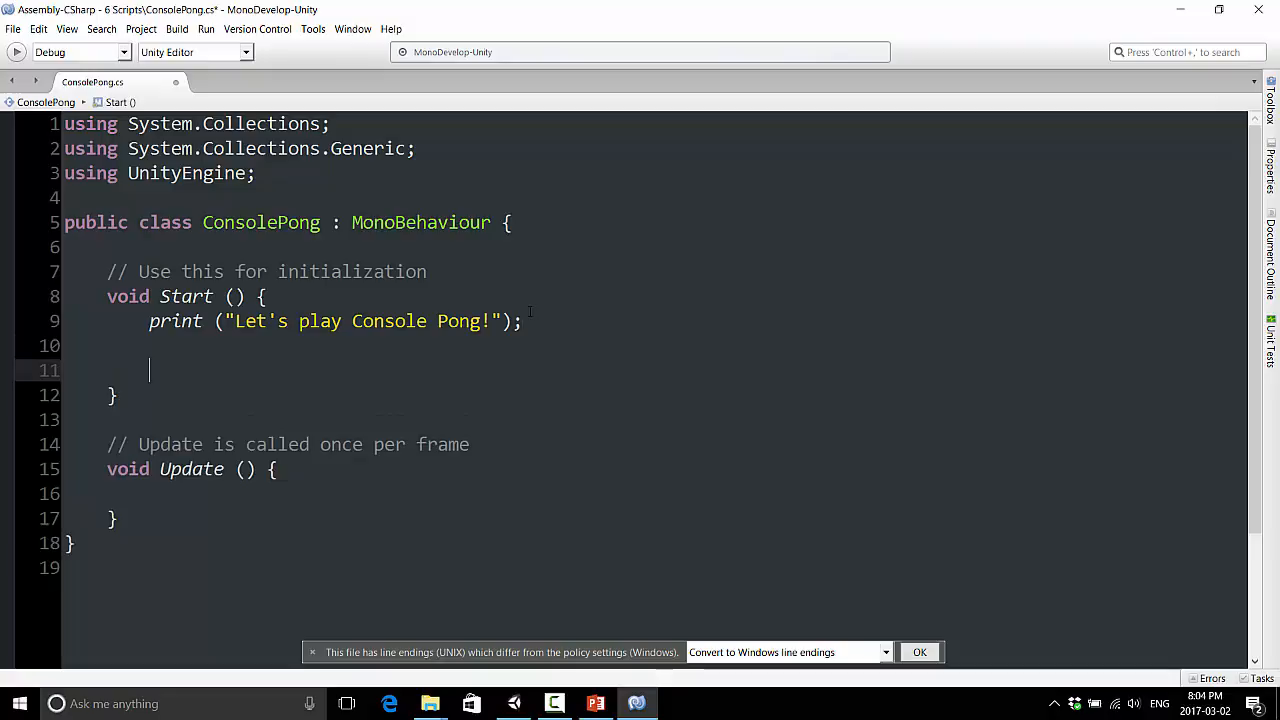
pyautogui.write('print ("')
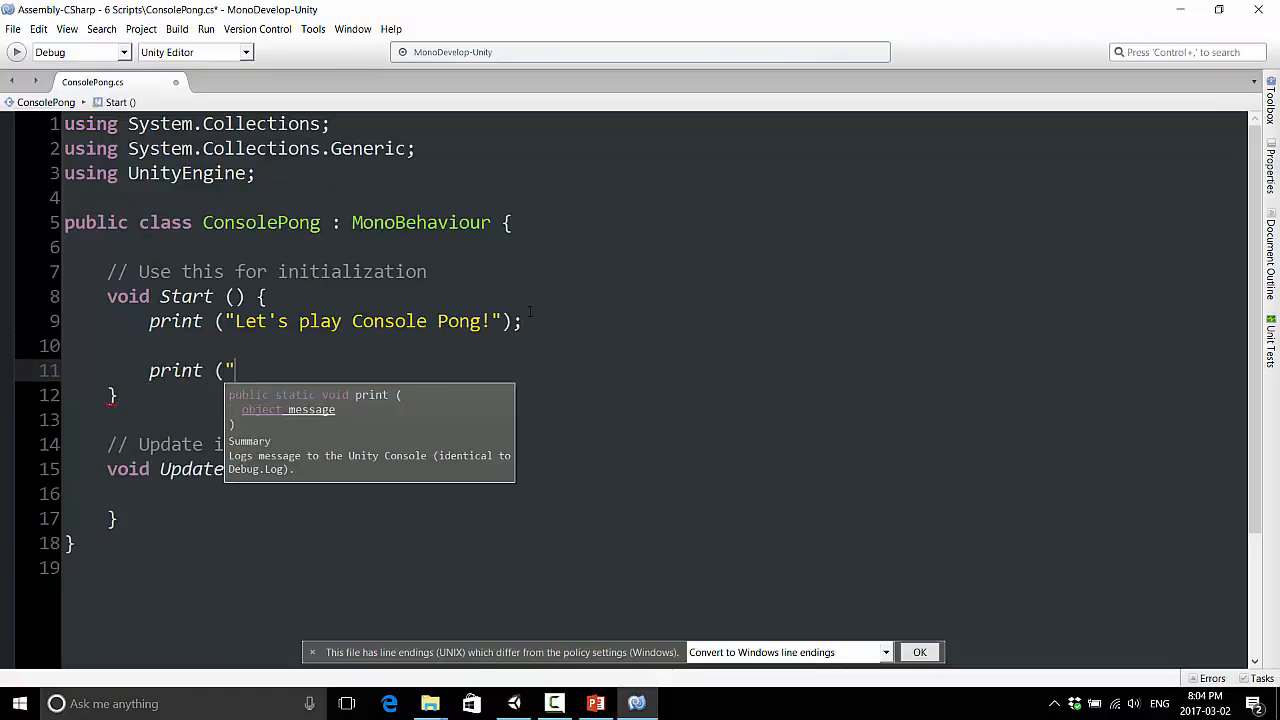
pyautogui.write('The ball is now in pla')
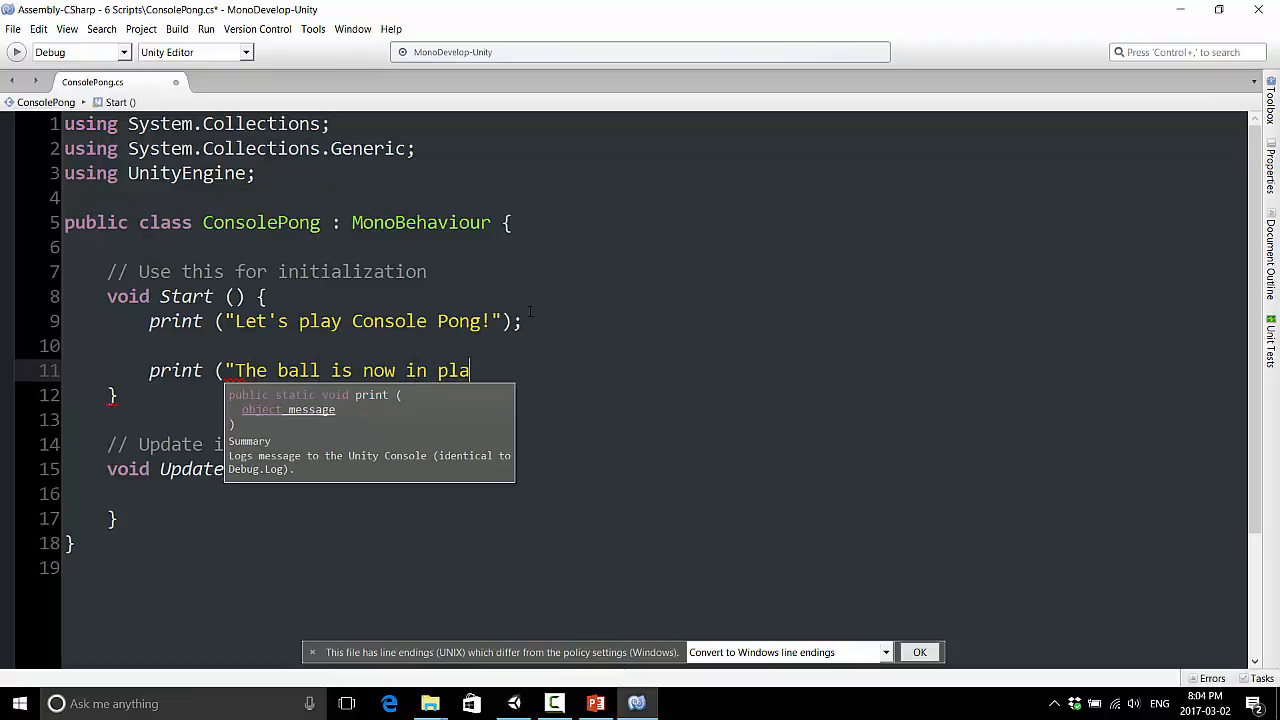
pyautogui.write('y. Who does it')
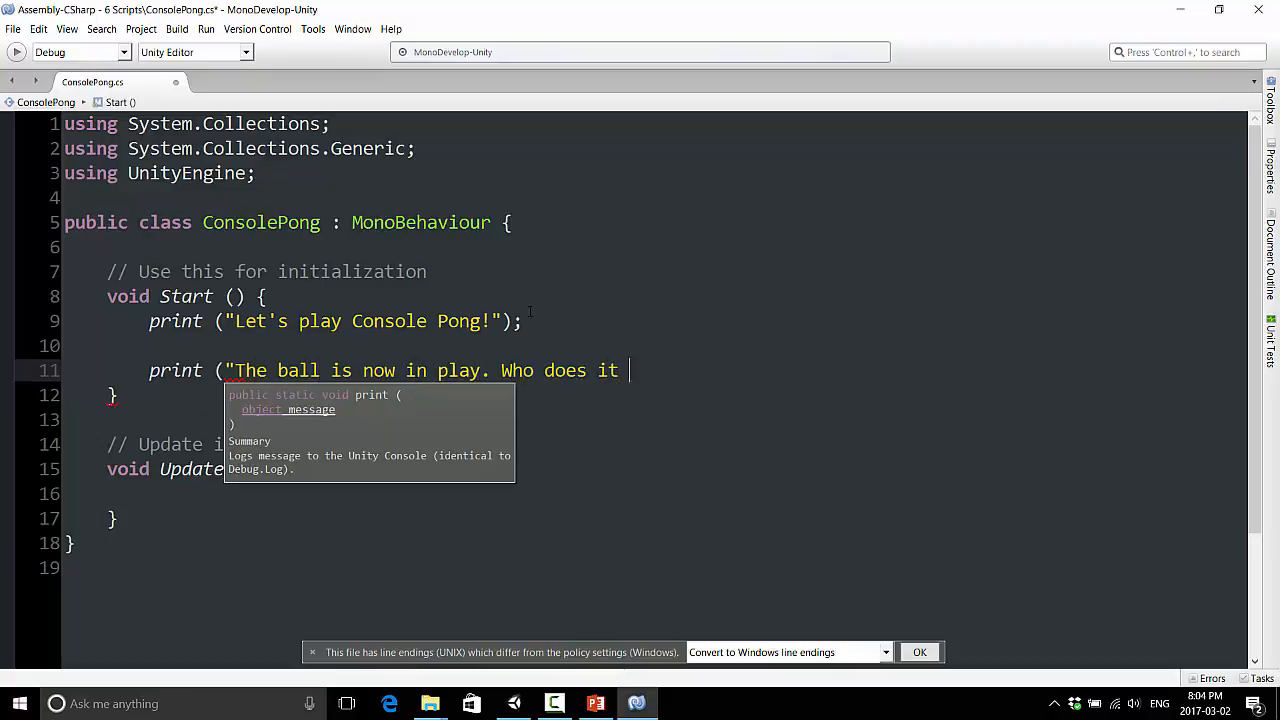
pyautogui.write('go')
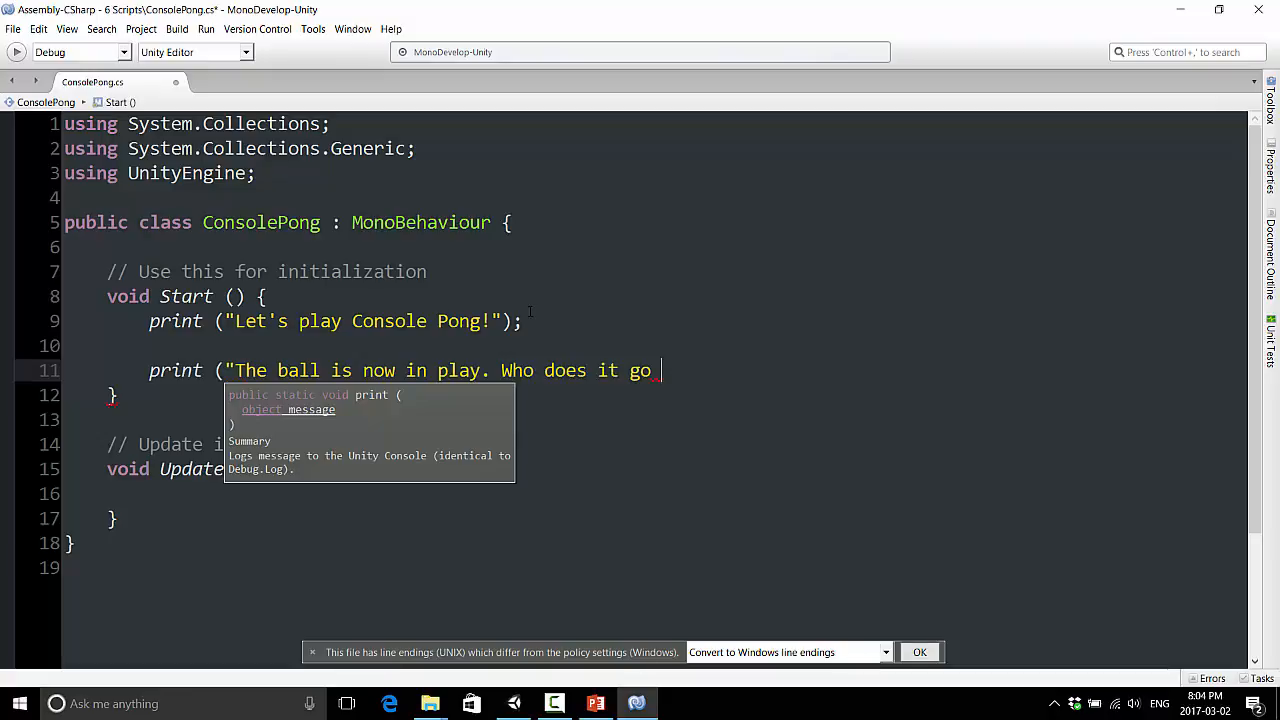
pyautogui.write('to first?"')
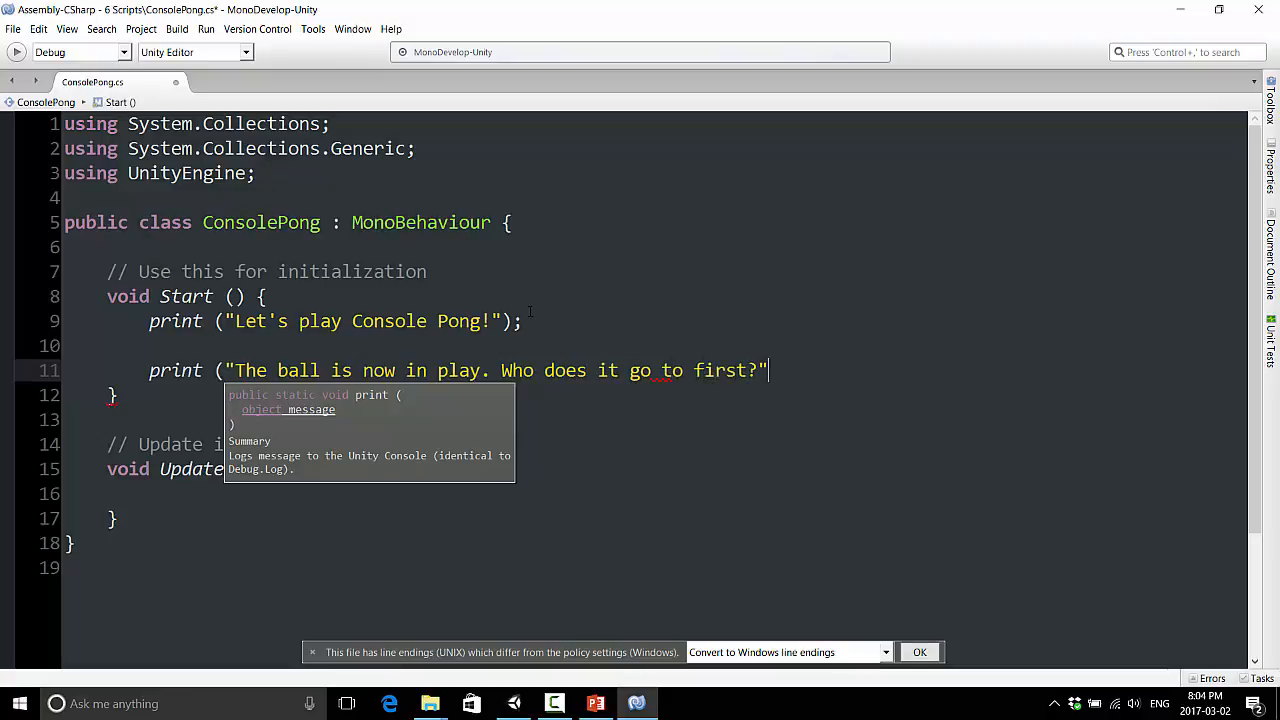
pyautogui.write(');')
pyautogui.write('if')
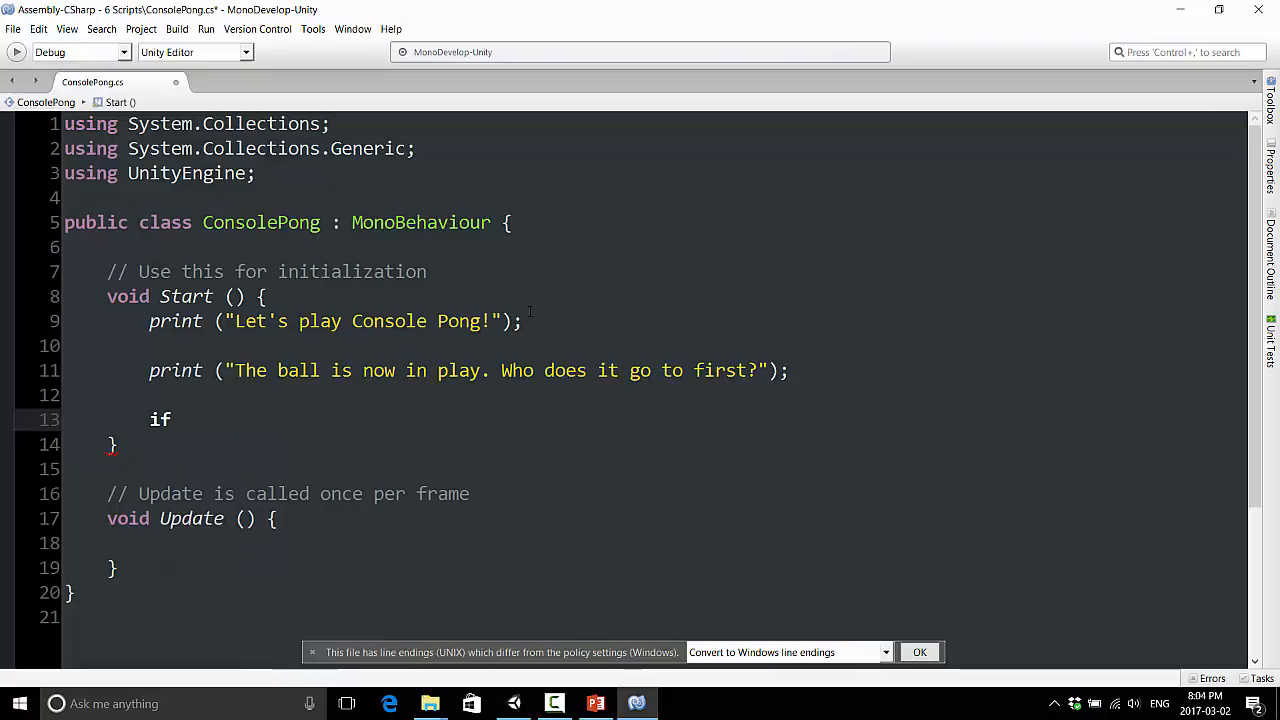
# Write the if's parentheses, brace and Input.GetKeyDown condition using autocomplete
pyautogui.write('()')
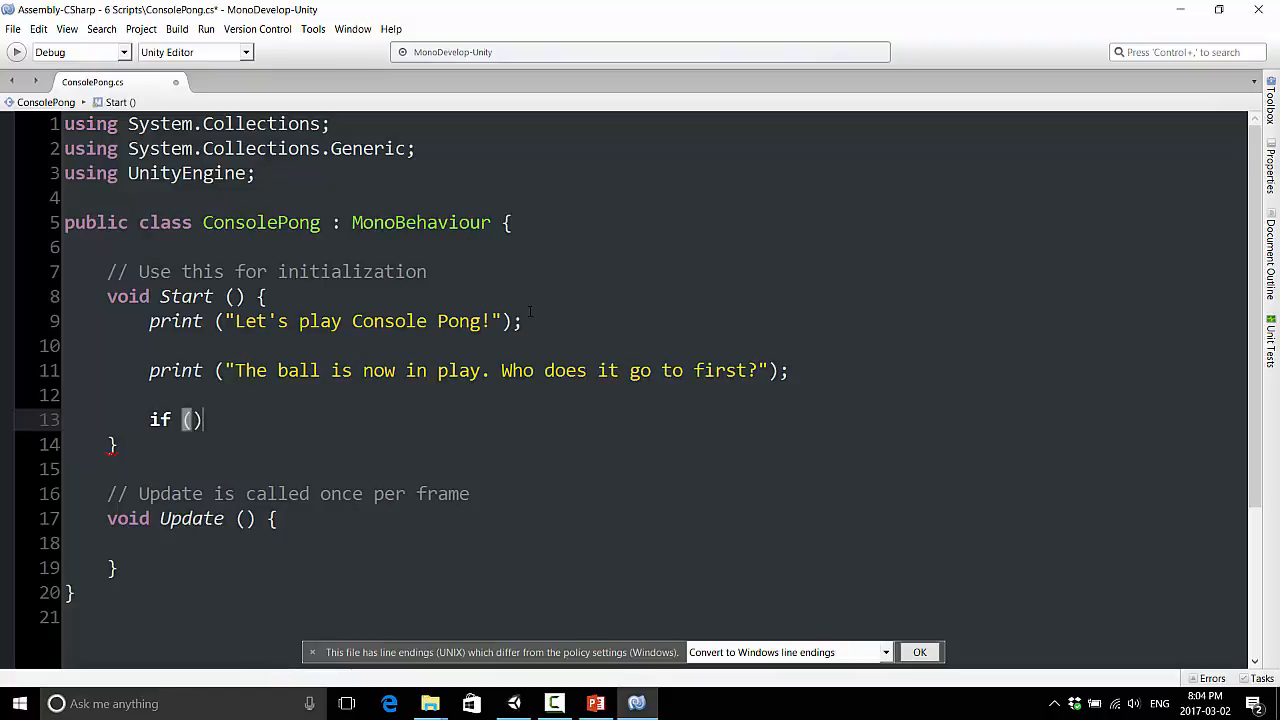
pyautogui.write('{')
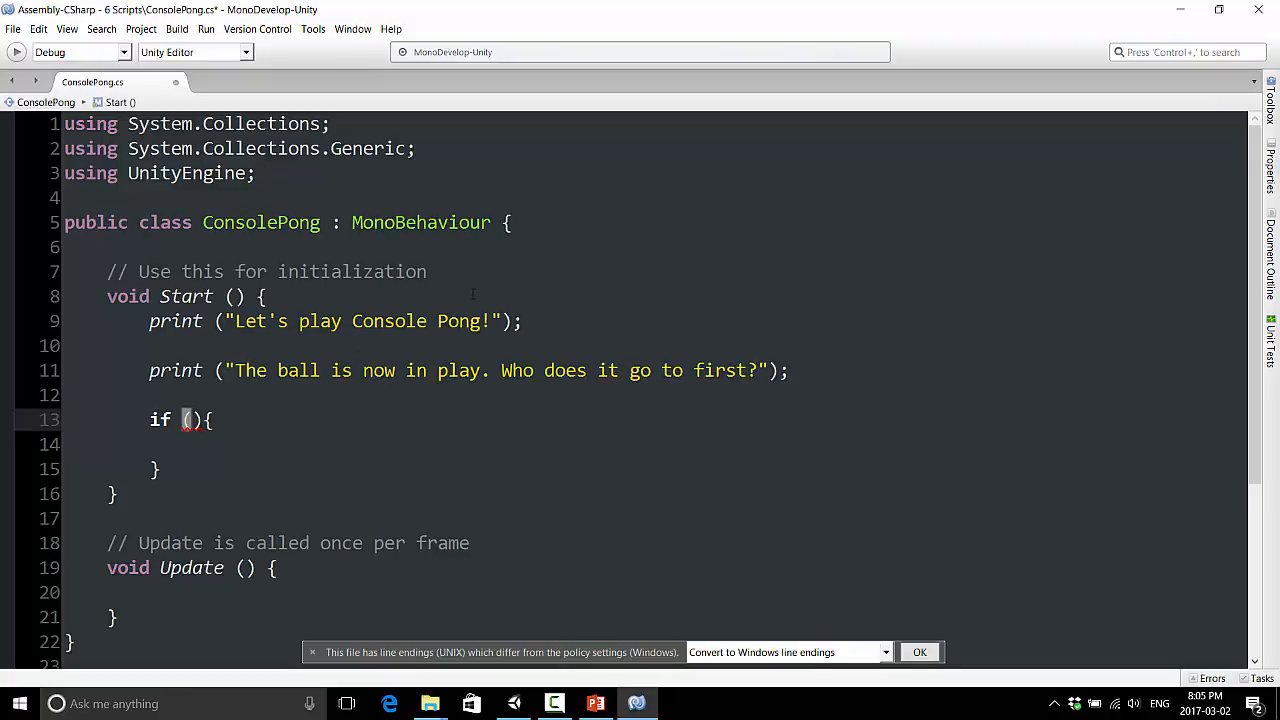
pyautogui.write('I')
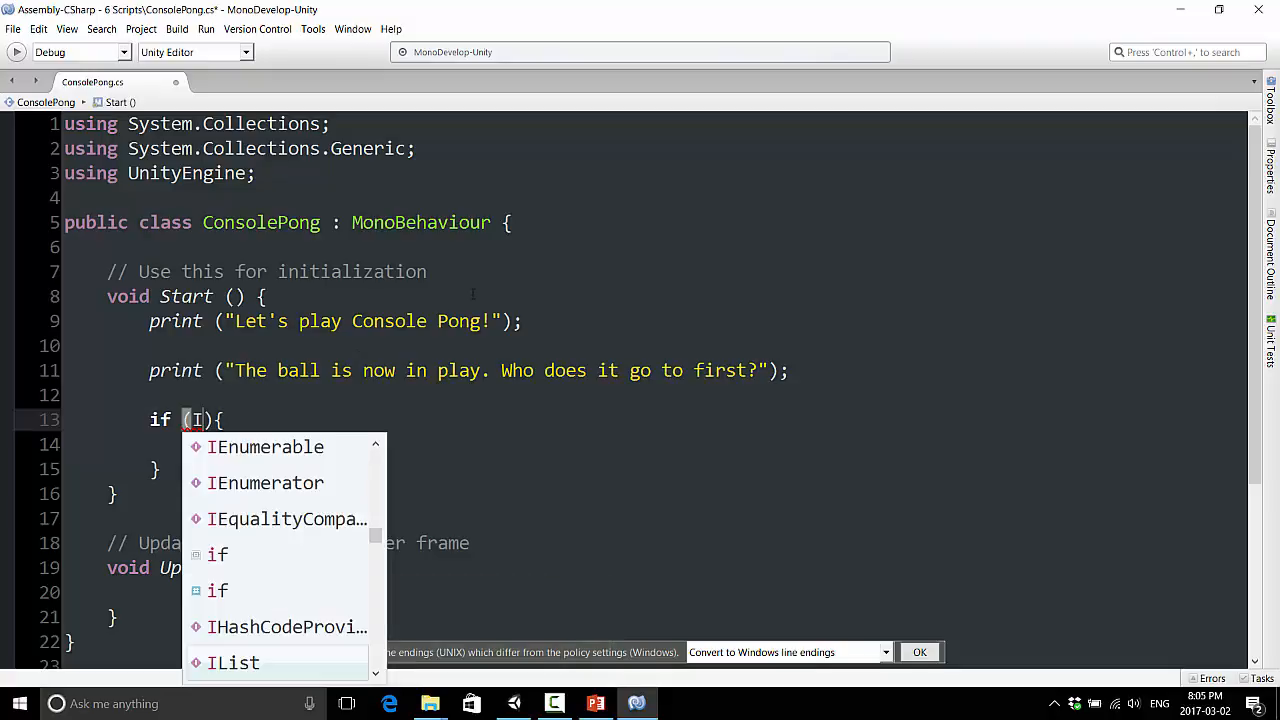
pyautogui.write('nput.G')
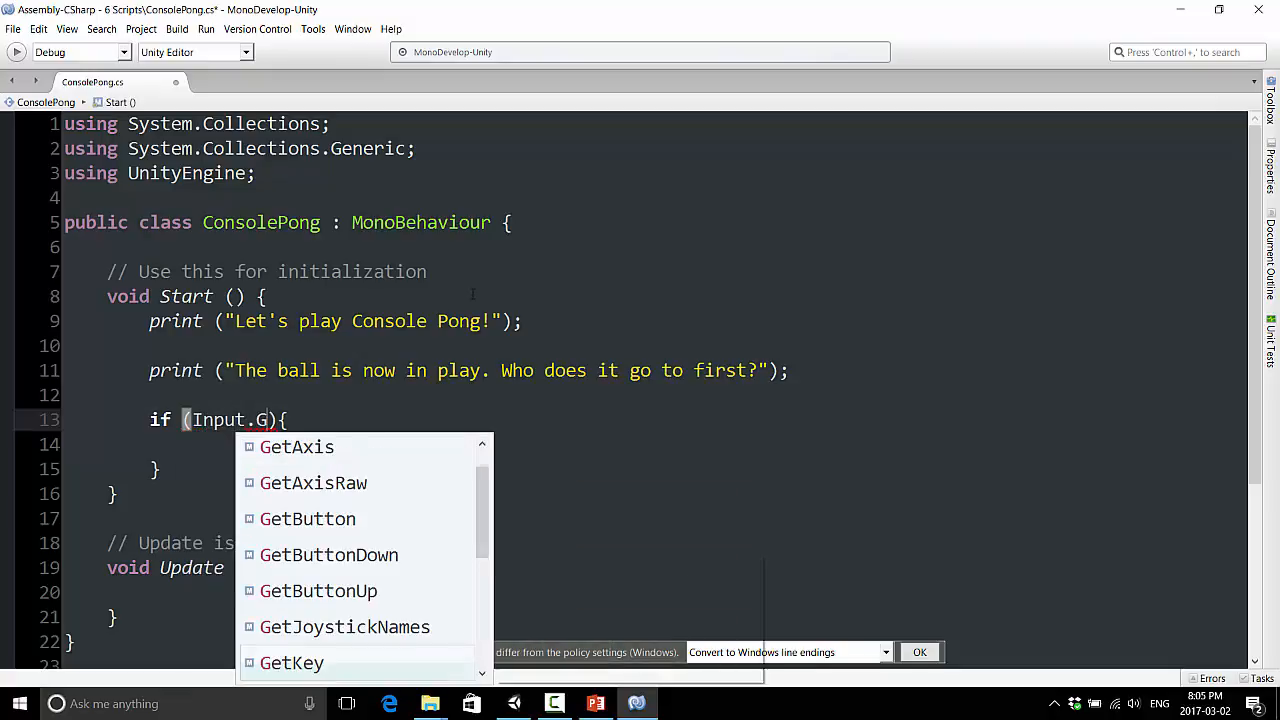
pyautogui.write('etKeyDown')
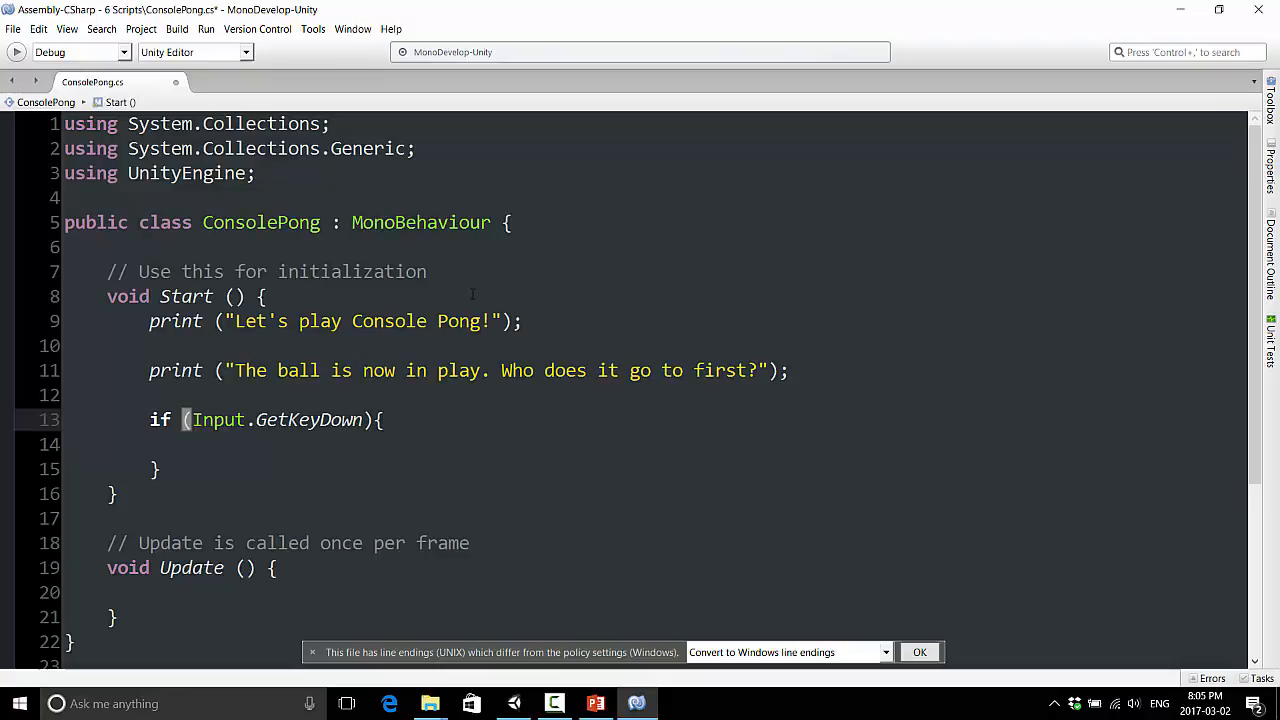
pyautogui.click(362, 420)
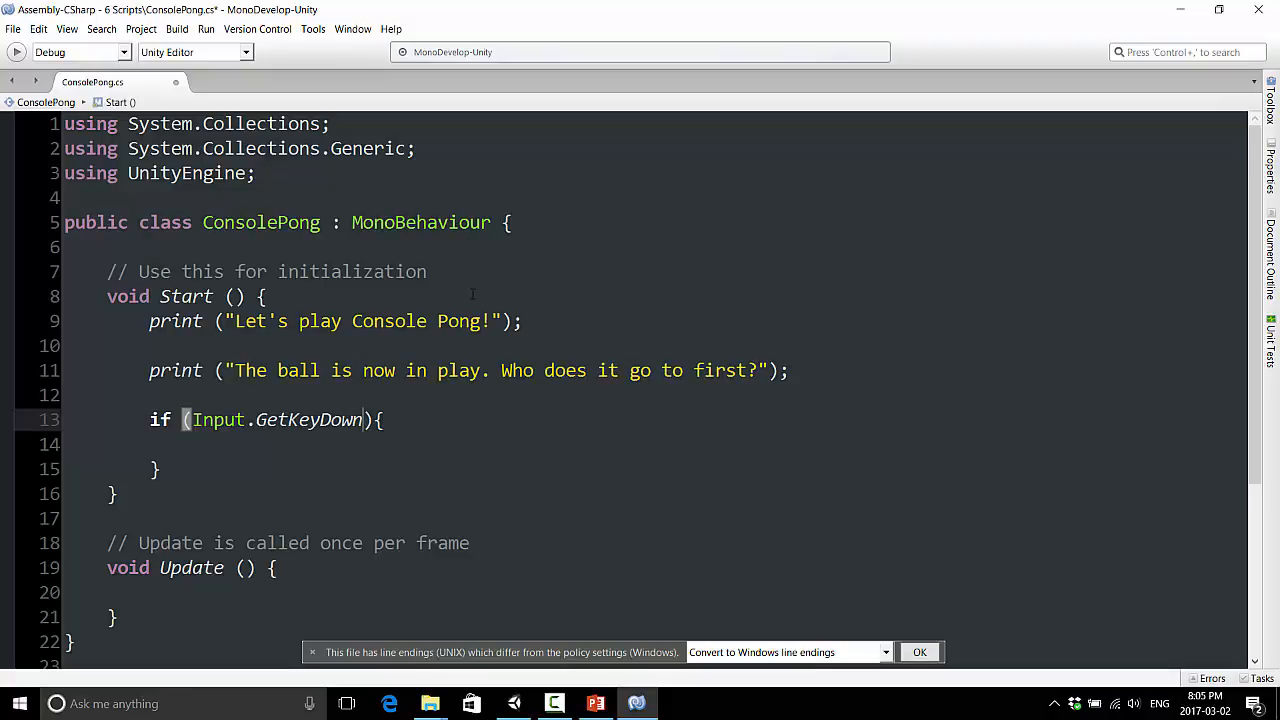
# Complete the check with KeyCode.P chosen from the autocomplete list
pyautogui.write('K')
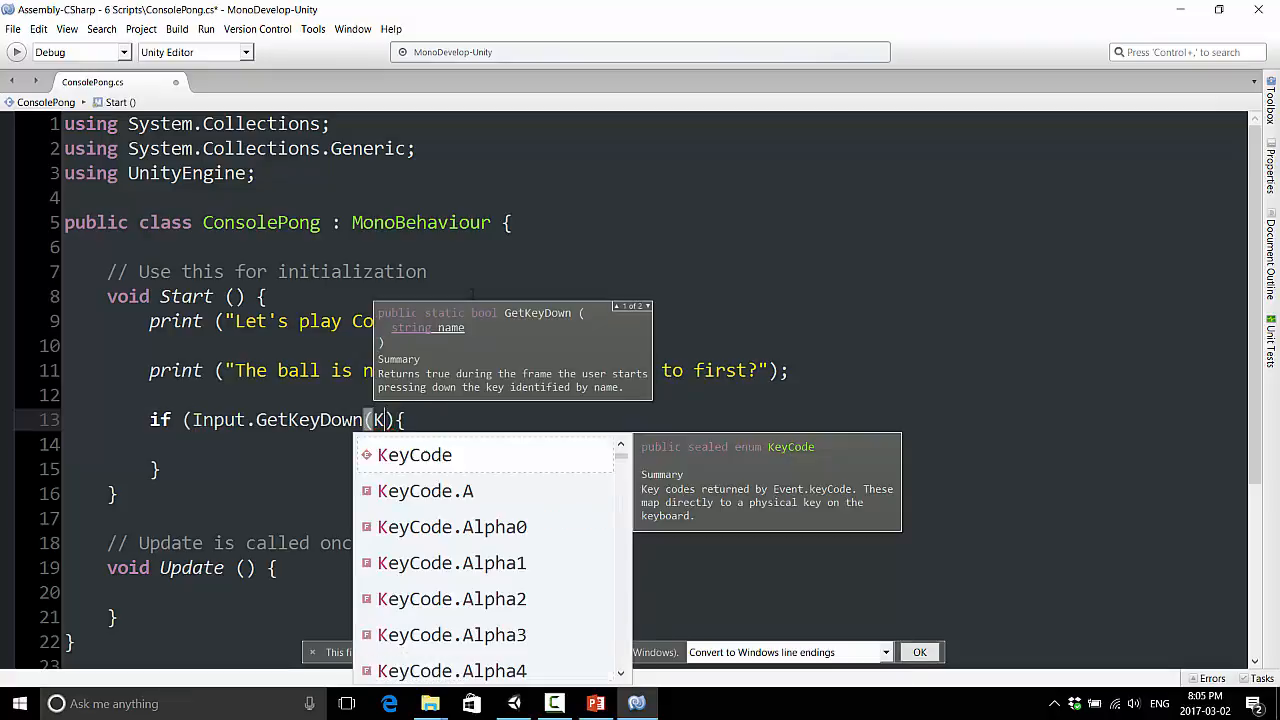
pyautogui.click(414, 454)
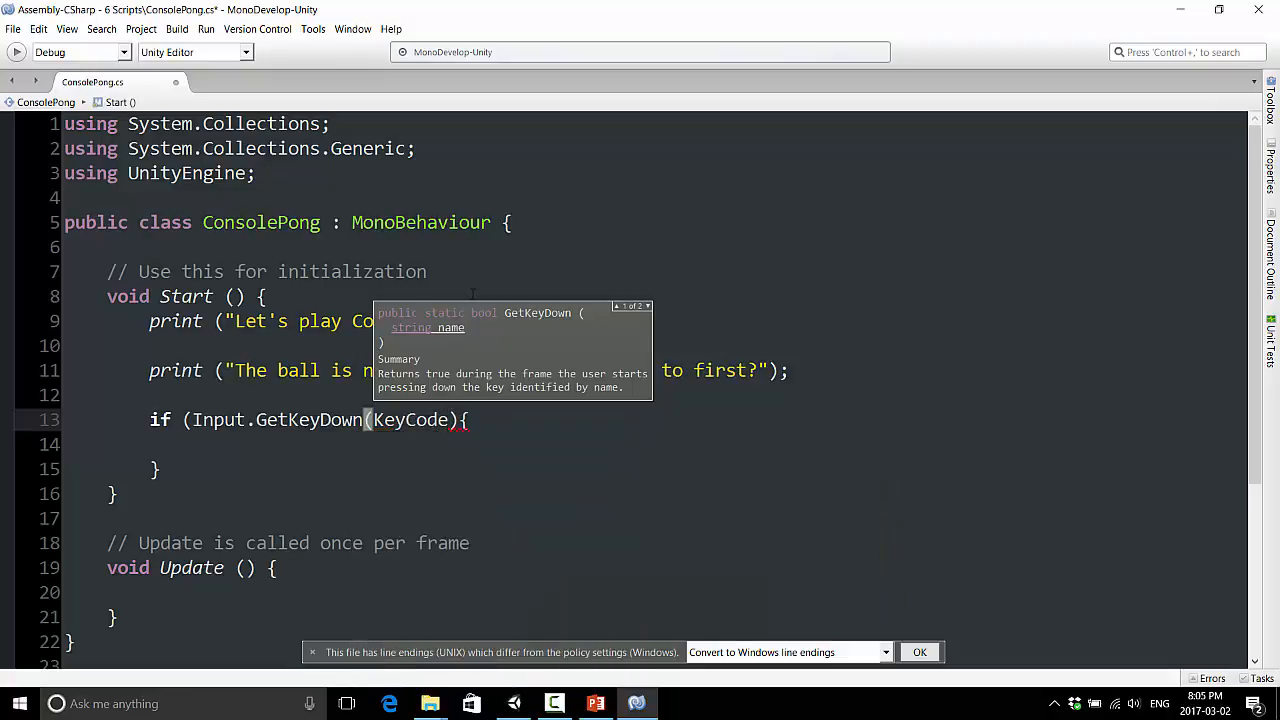
pyautogui.write('.')
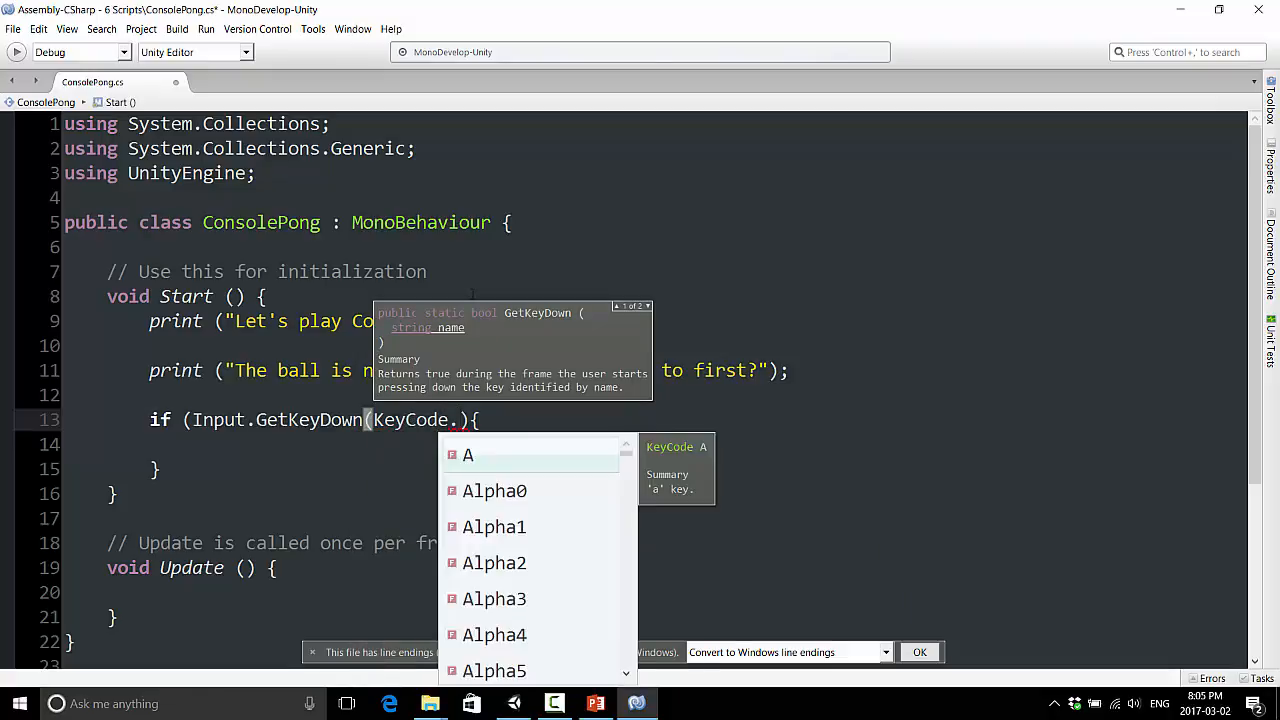
pyautogui.moveTo(512, 468)
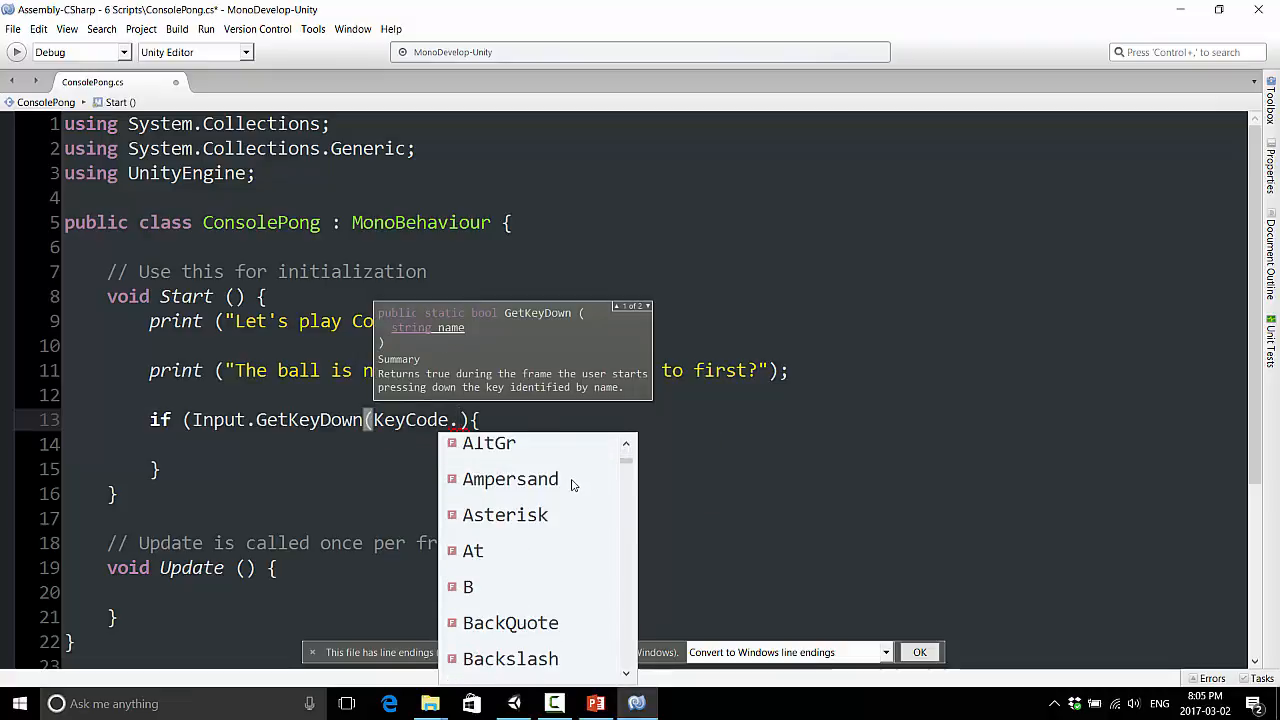
pyautogui.scroll(-3)
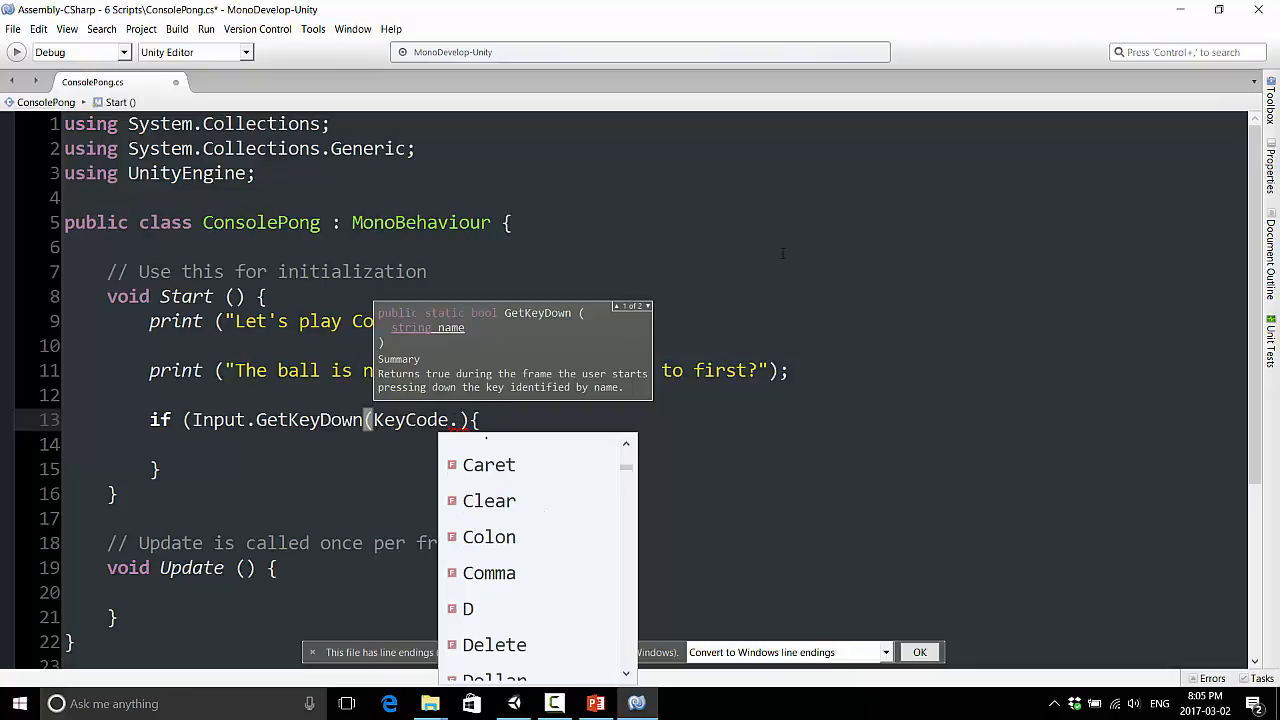
pyautogui.write('P)')
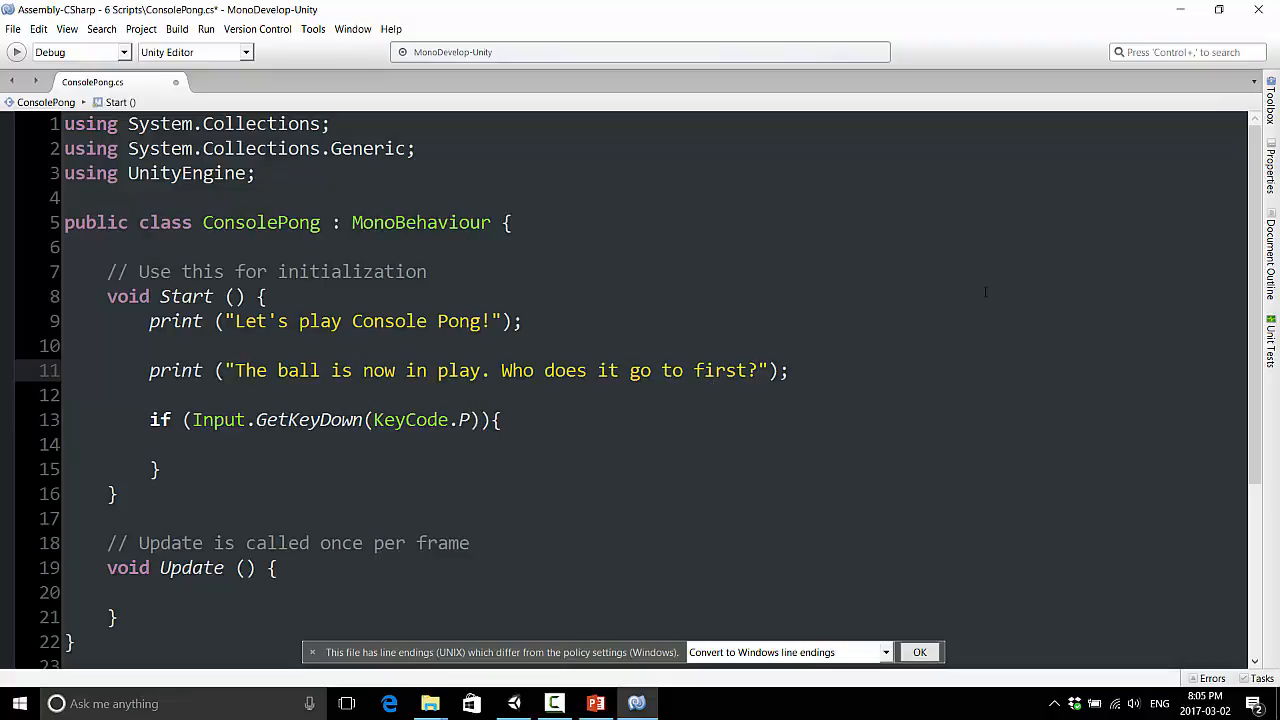
# Add print("Press P if it goes to the player or C if it goes to the computer"); above the if
pyautogui.write('print ("Press P if')
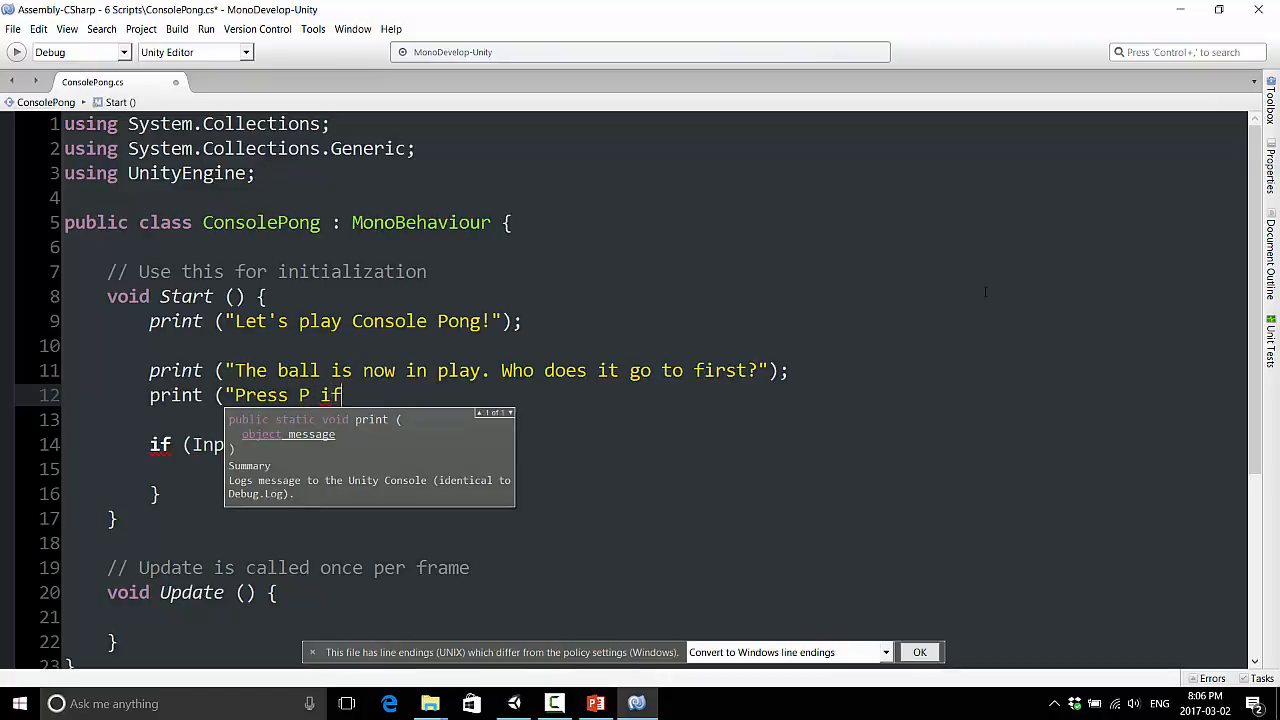
pyautogui.write('it goes to the pla')
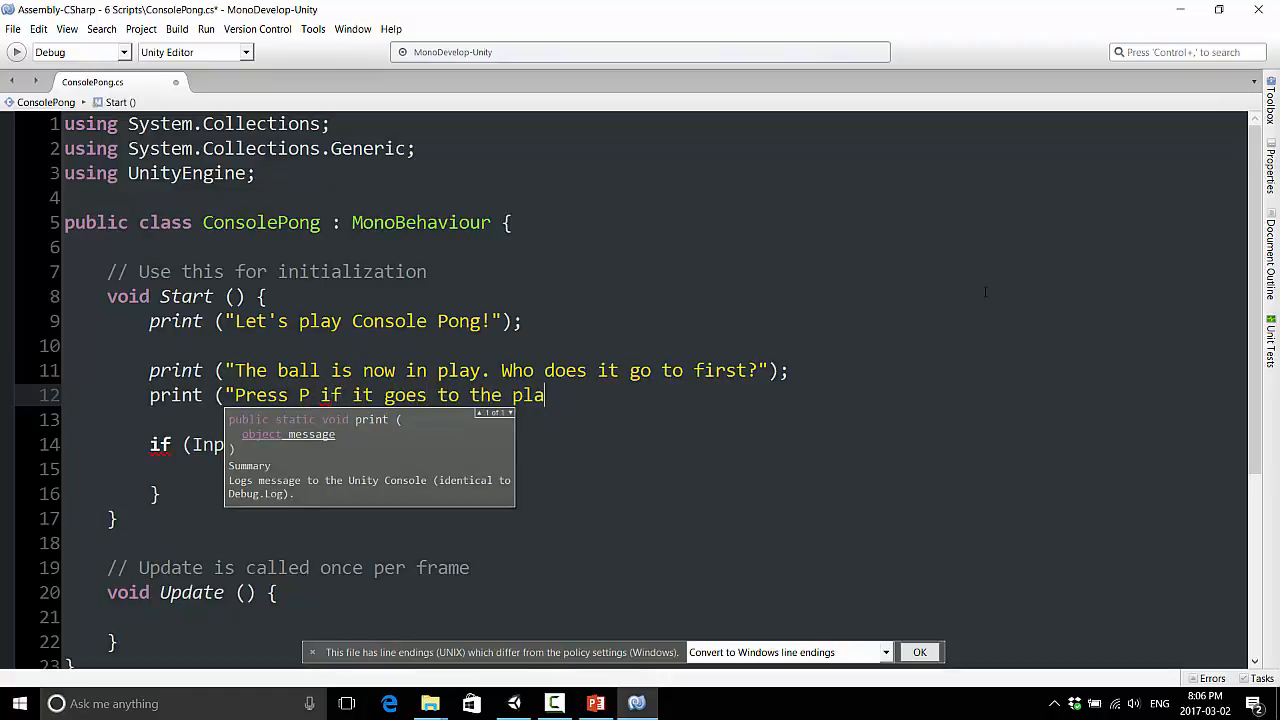
pyautogui.write('yer or C if')
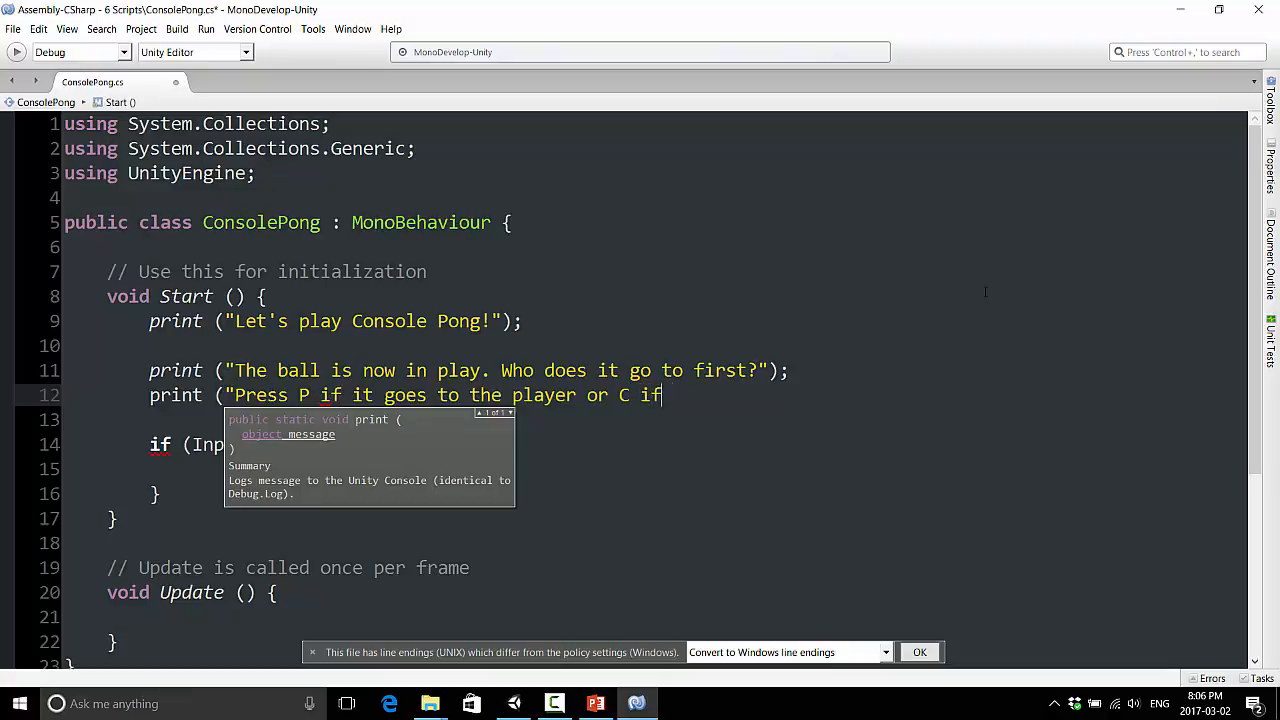
pyautogui.write('it goes to the computer");')
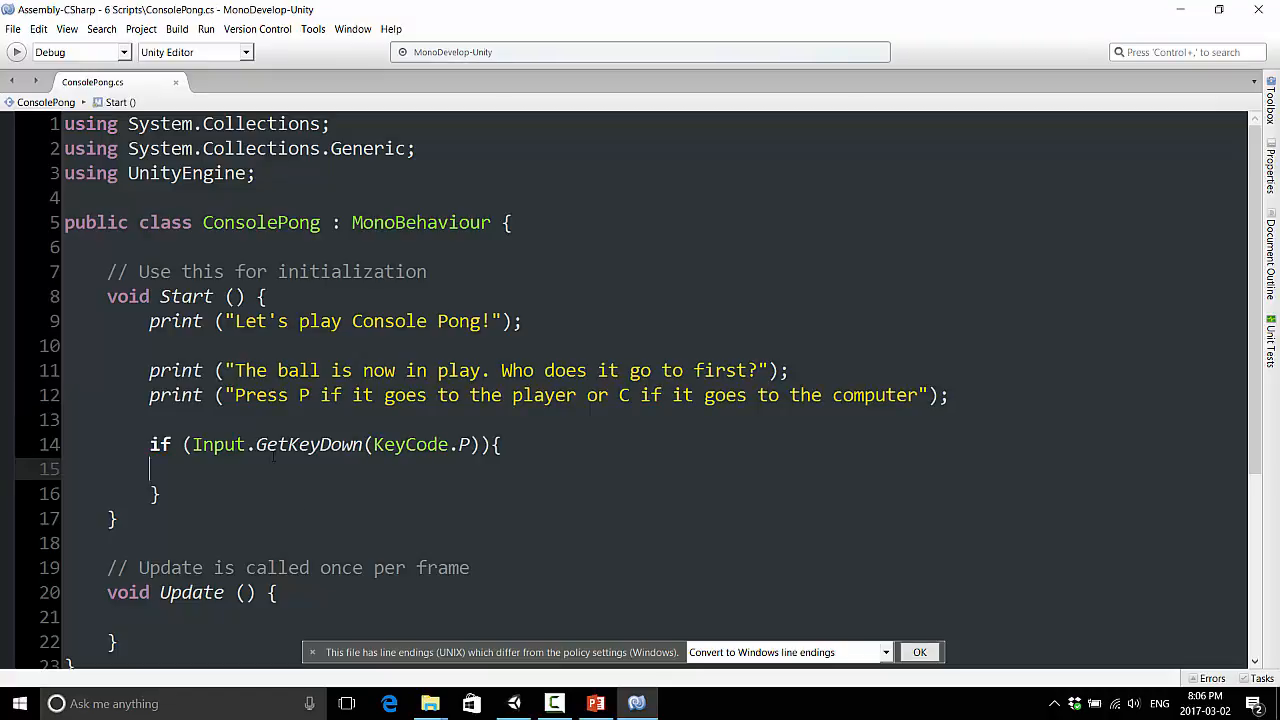
# Inside the P-key check, add print("The ball goes to the player and the player blocks!");
pyautogui.write('print ("The ball goes to the')
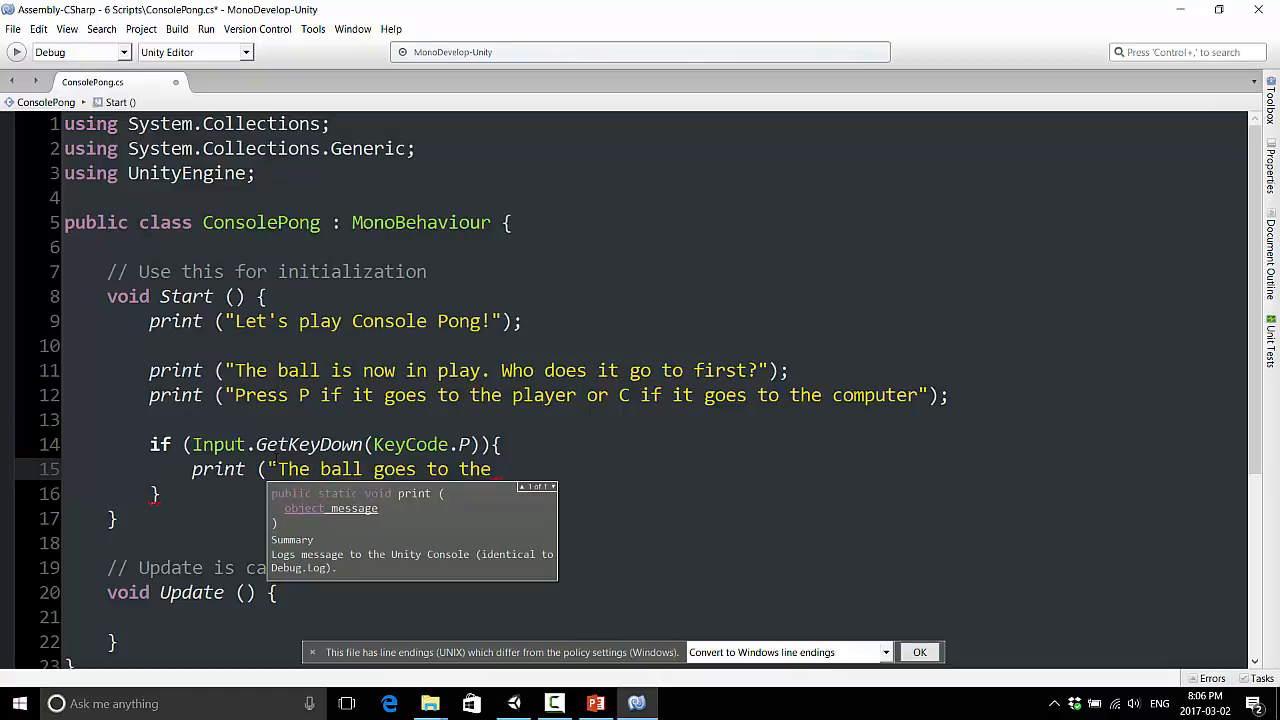
pyautogui.write('player')
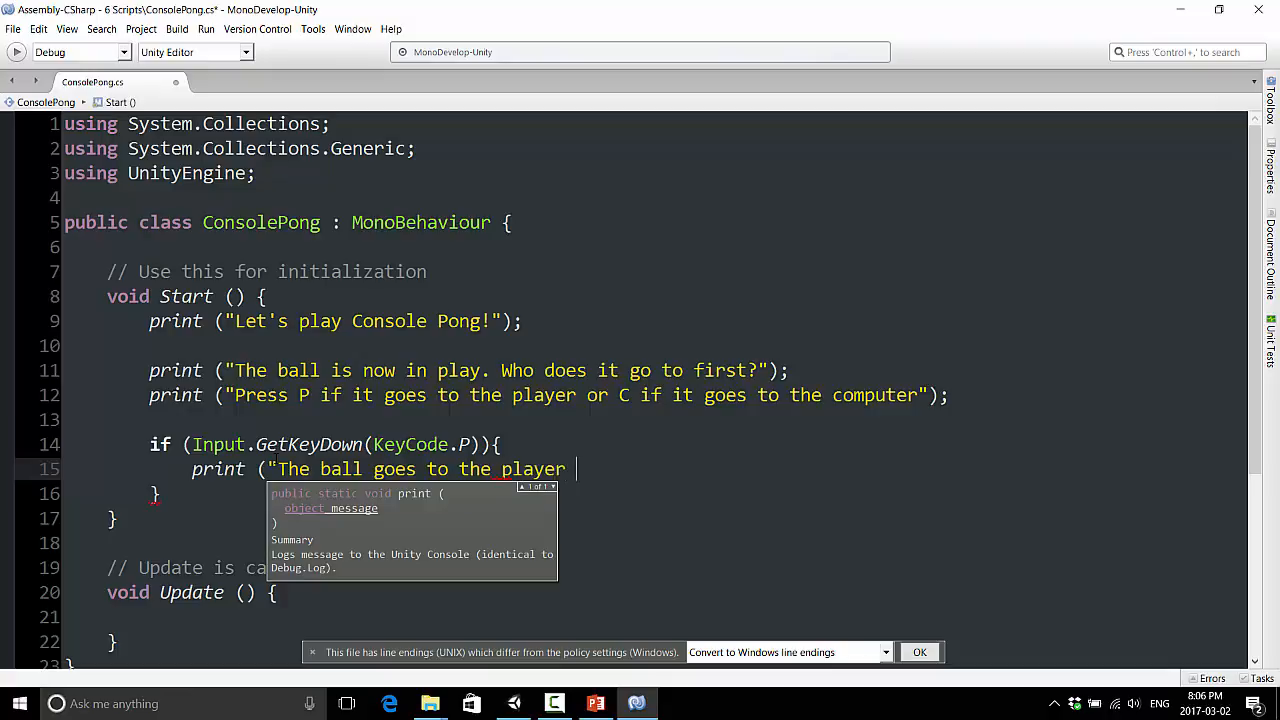
pyautogui.write('and the player blocks!')
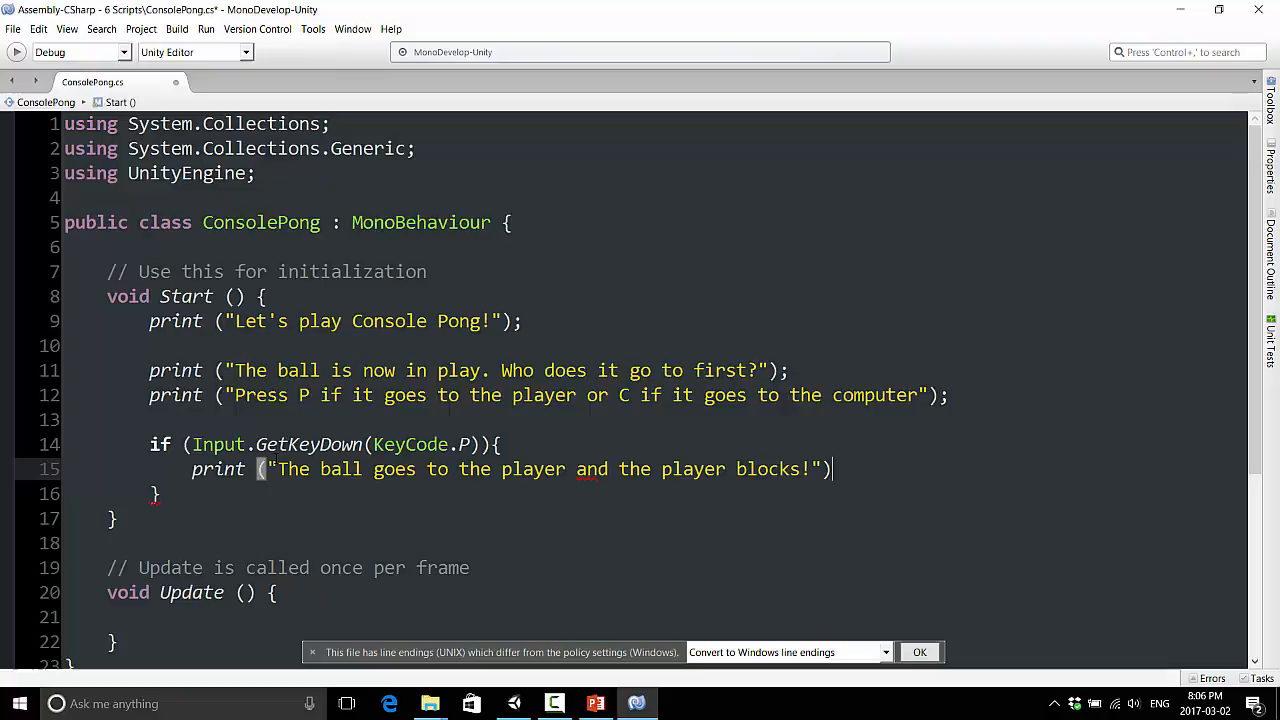
pyautogui.write(';')
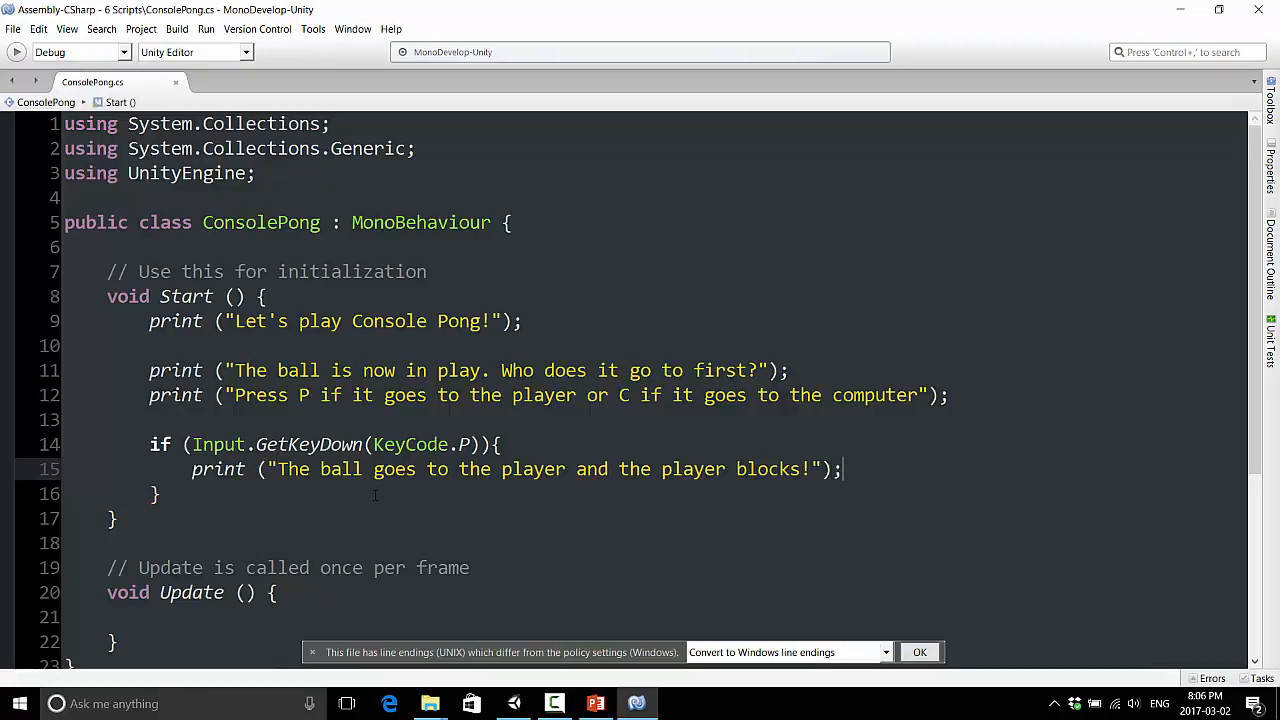
pyautogui.scroll(-3)
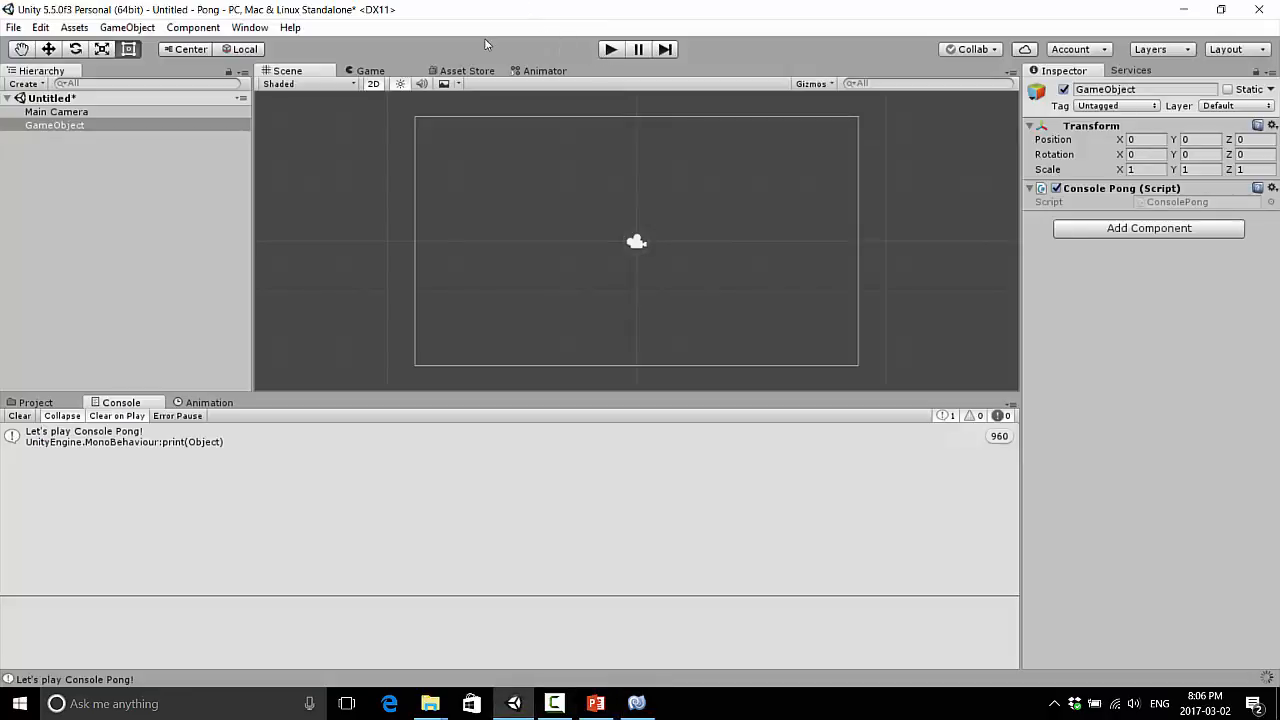
# Run the game so the Console logs the start message, ball question and P-or-C prompt
pyautogui.click(610, 48)
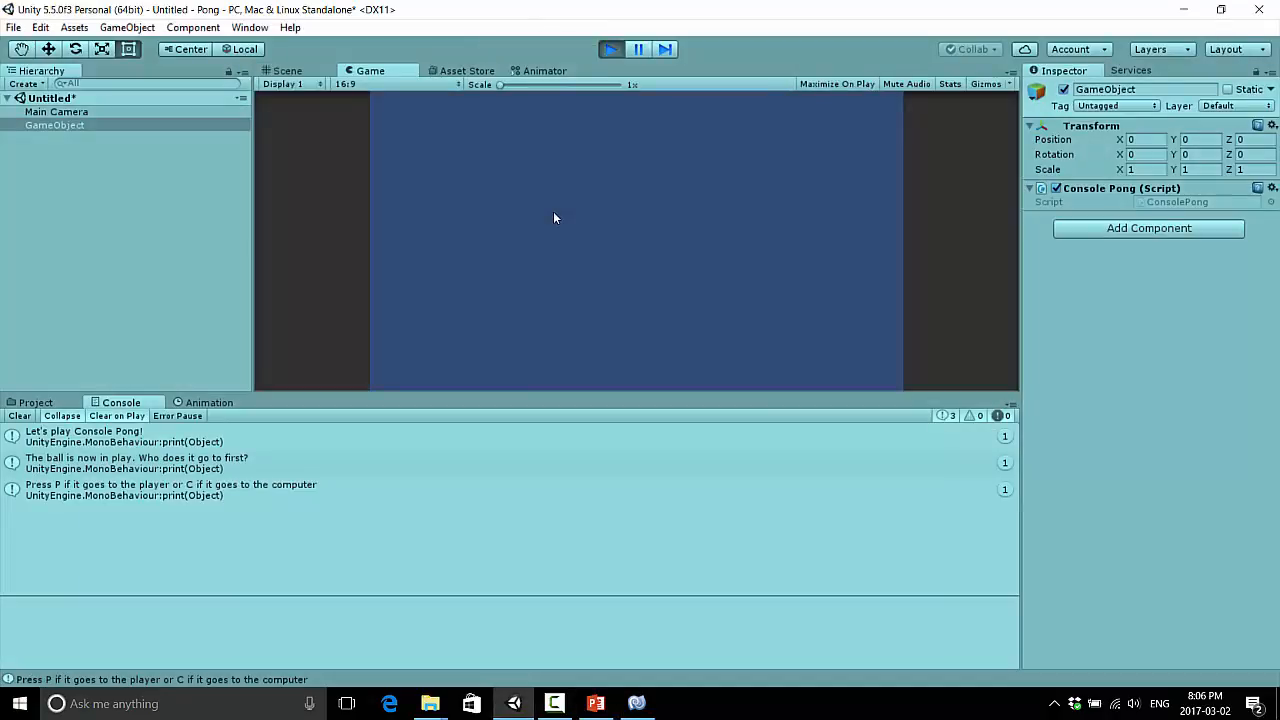
pyautogui.moveTo(444, 176)
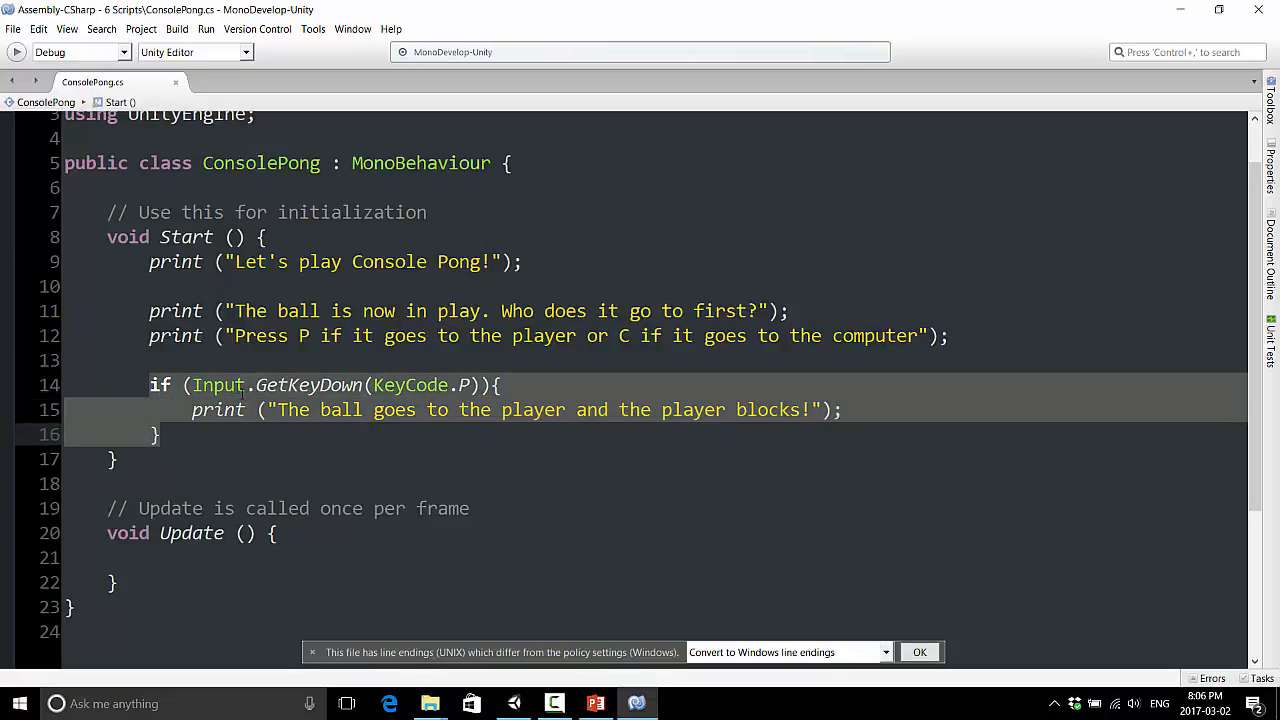
# Move the if (Input.GetKeyDown(KeyCode.P)) check from Start into Update
pyautogui.press('Delete')
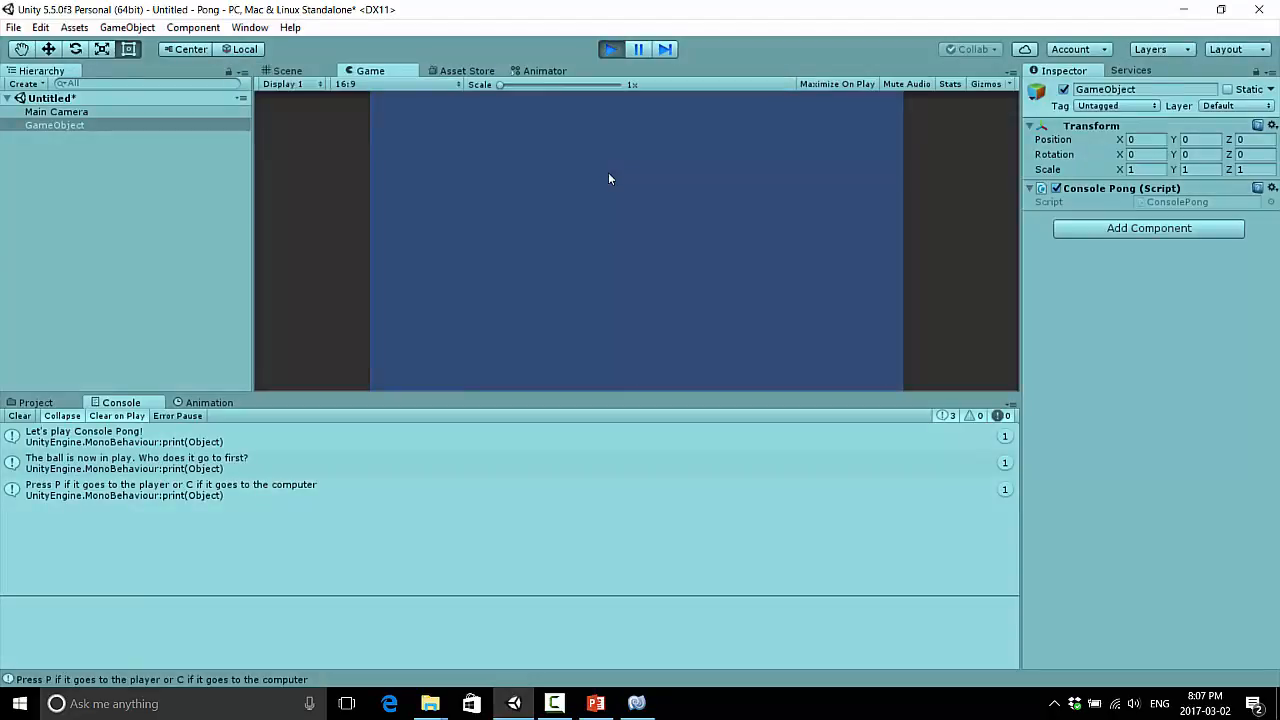
pyautogui.press('p')
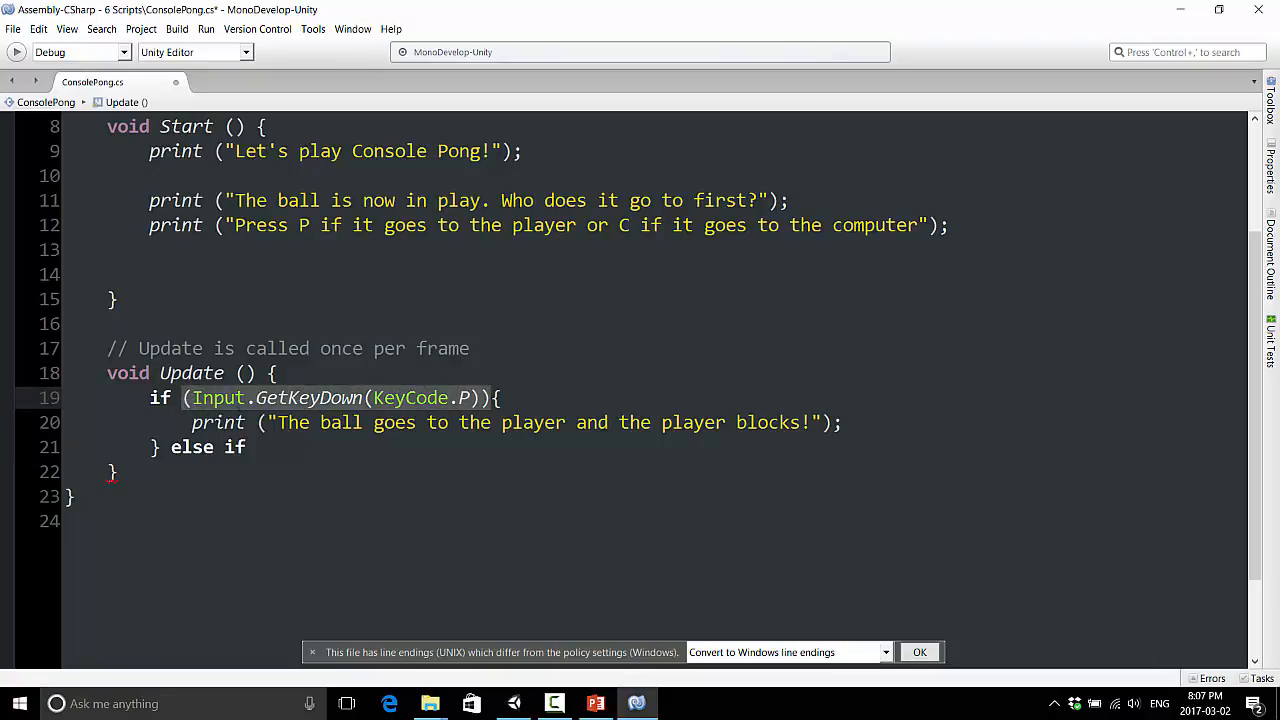
pyautogui.write('(Input.GetKeyDown(KeyCode.P))')
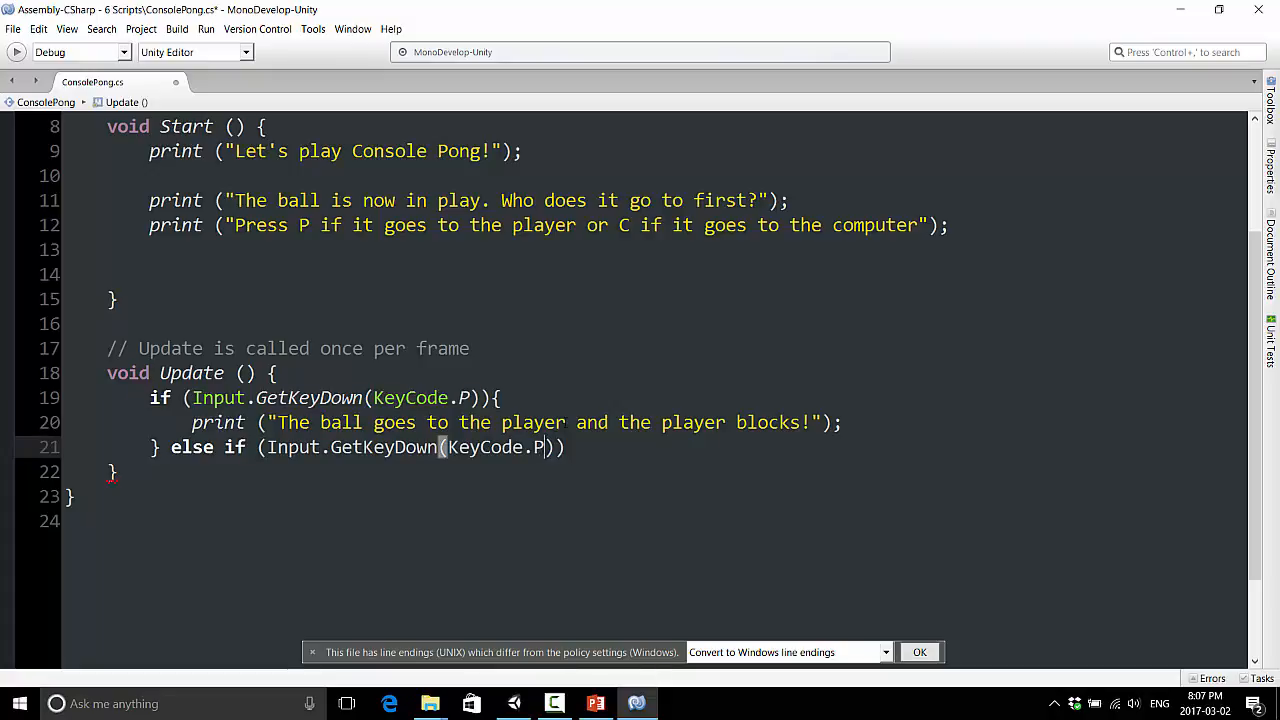
# Add an else-if for KeyCode.C printing that the ball goes to the computer and it scores, n00b
pyautogui.write('C')
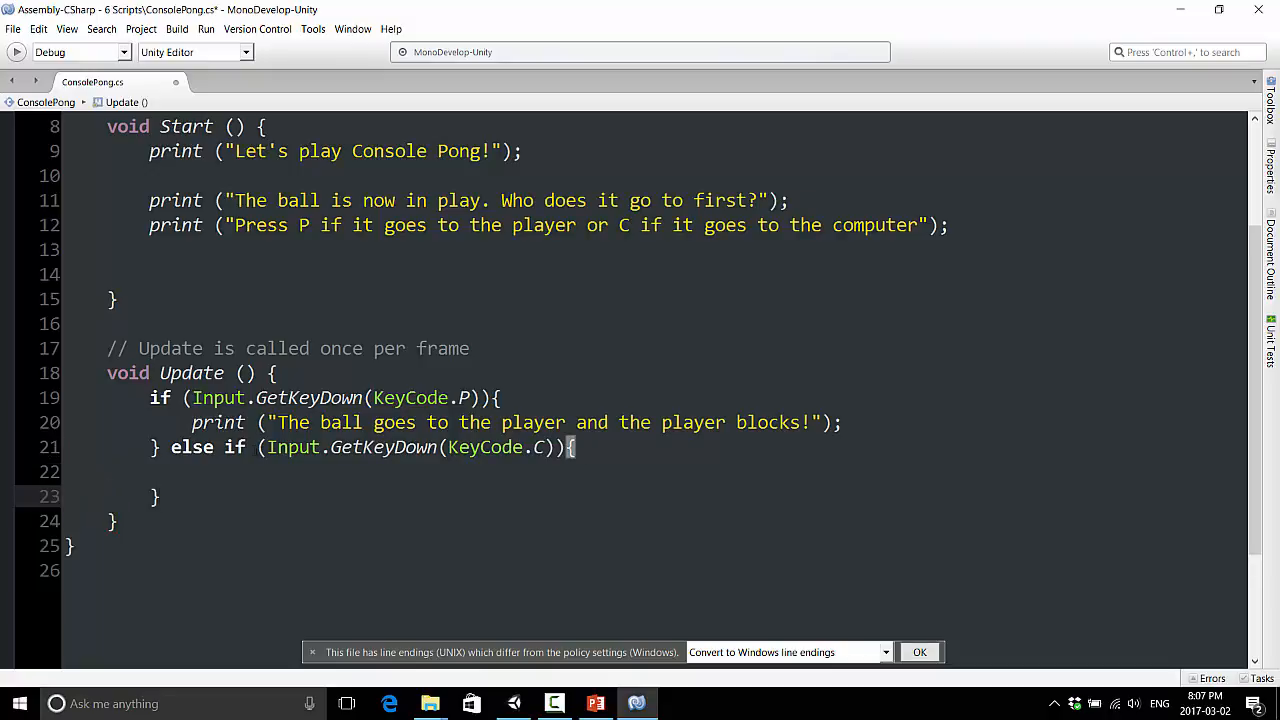
pyautogui.write('prin')
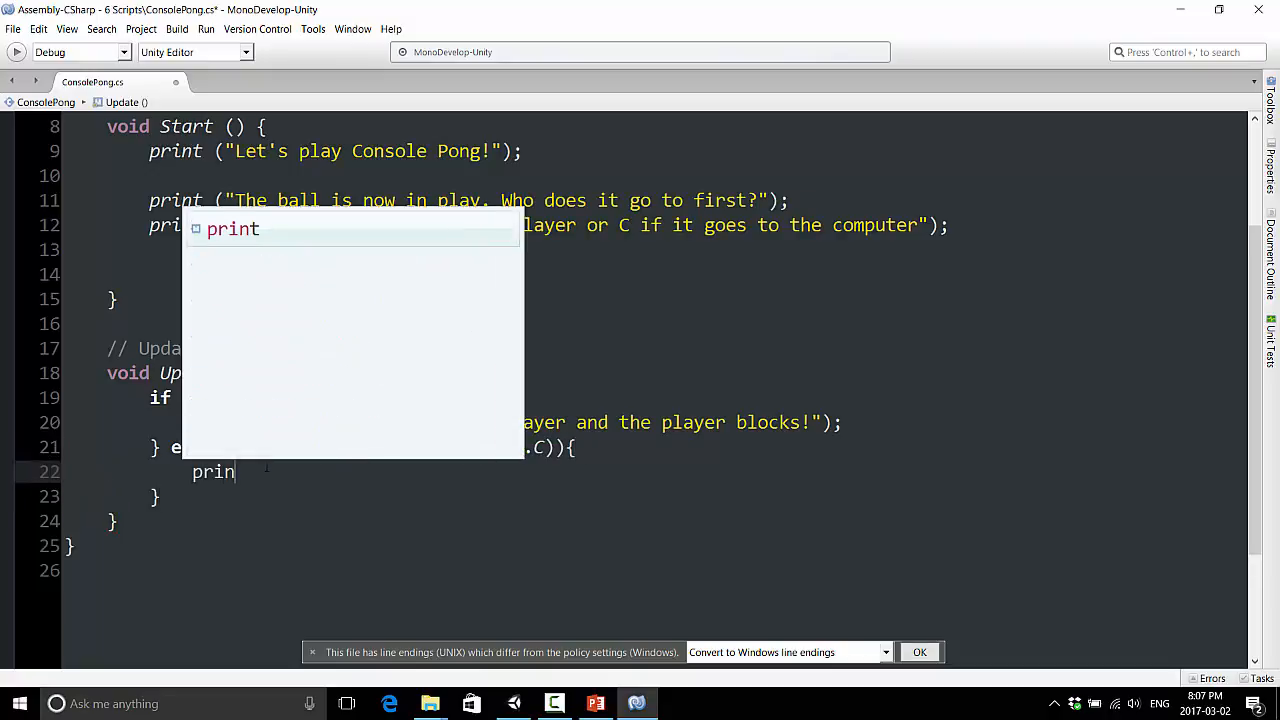
pyautogui.write('"The ball goes to the computer and it sco')
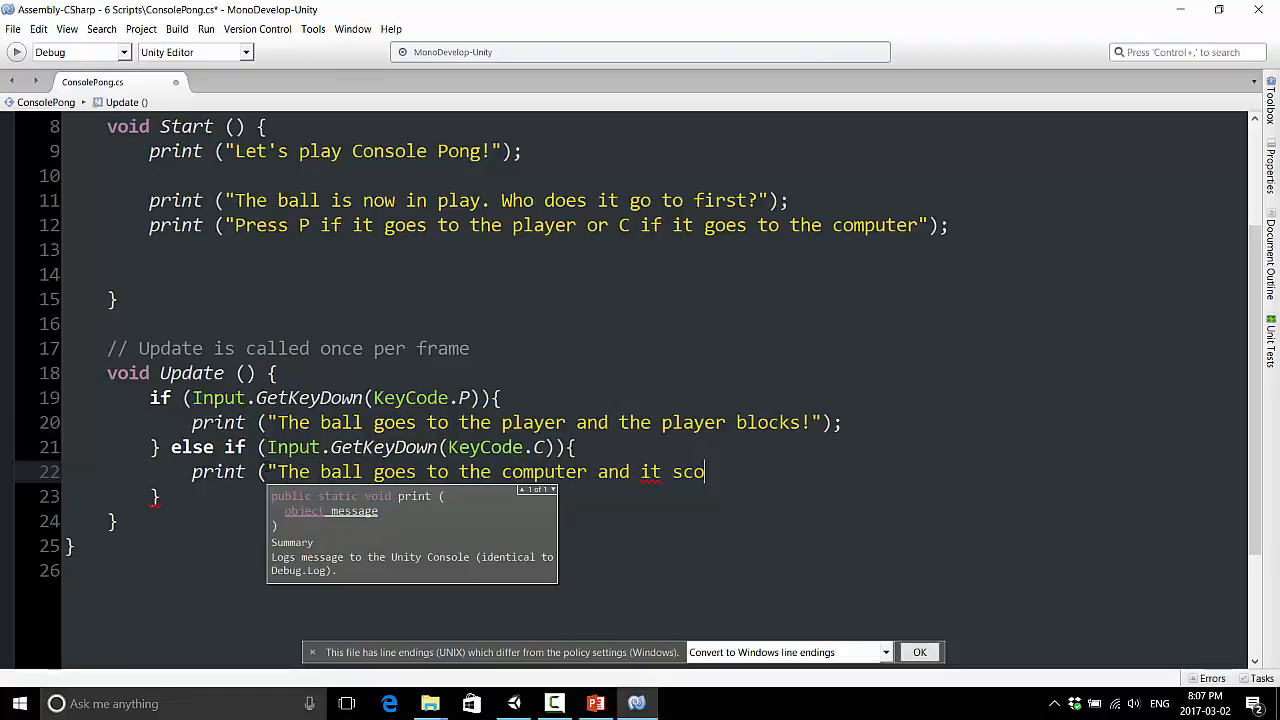
pyautogui.write('res because the')
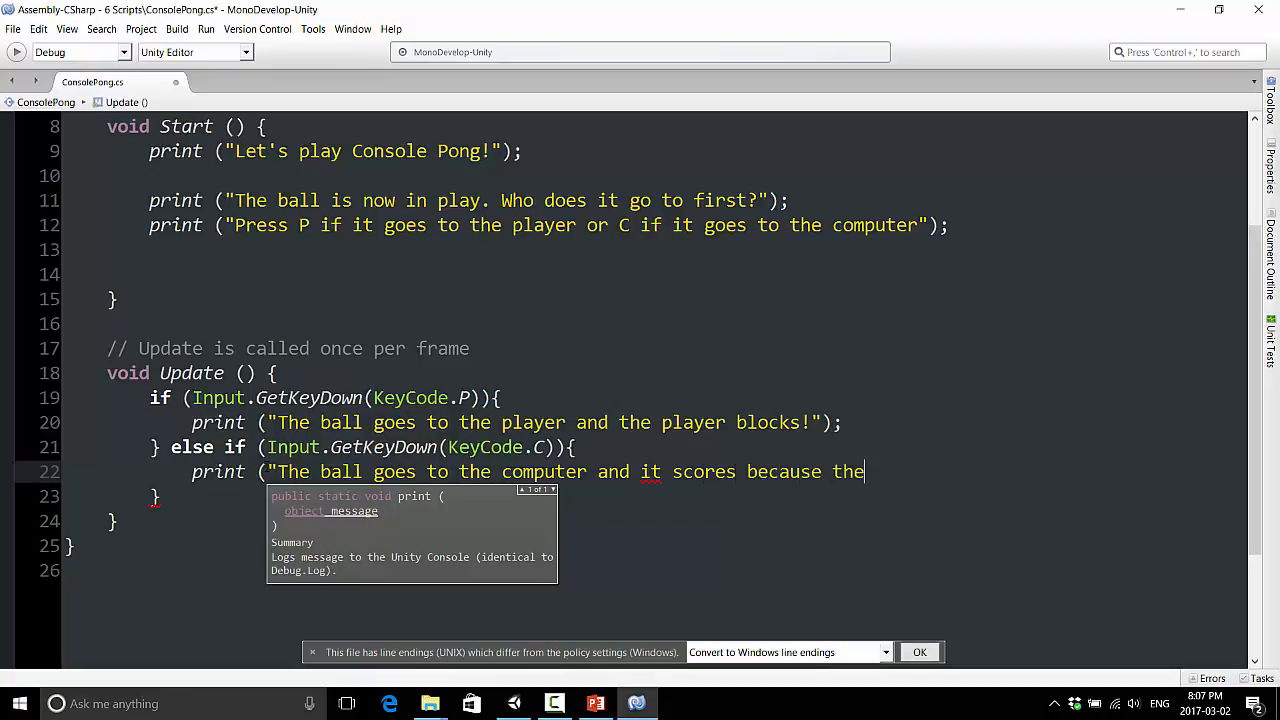
pyautogui.write('computer is a n')
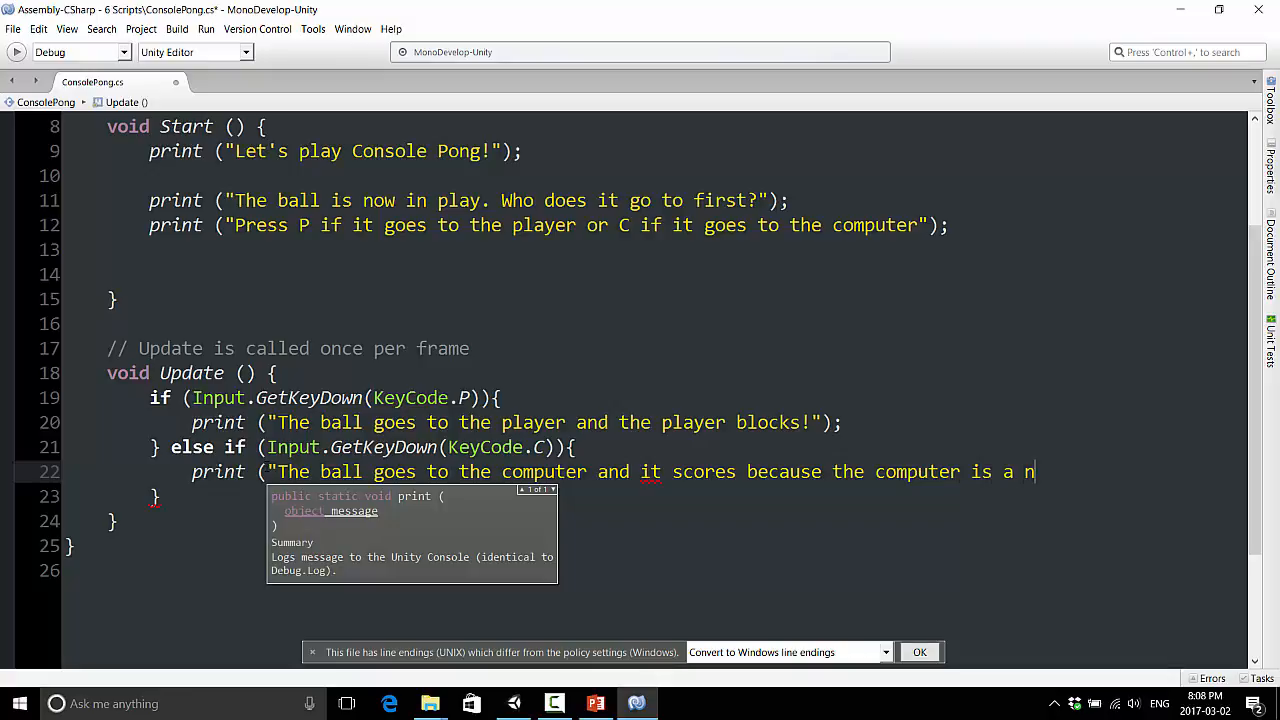
pyautogui.write('00b!"')
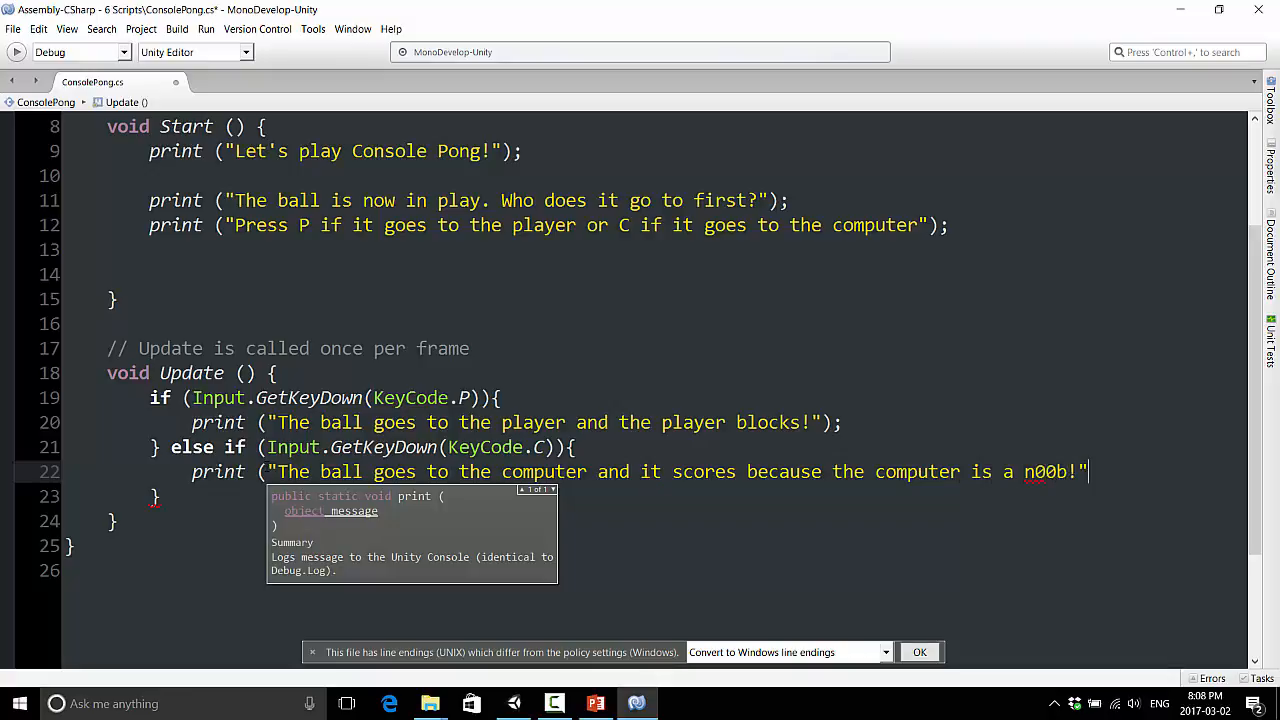
pyautogui.write(');')
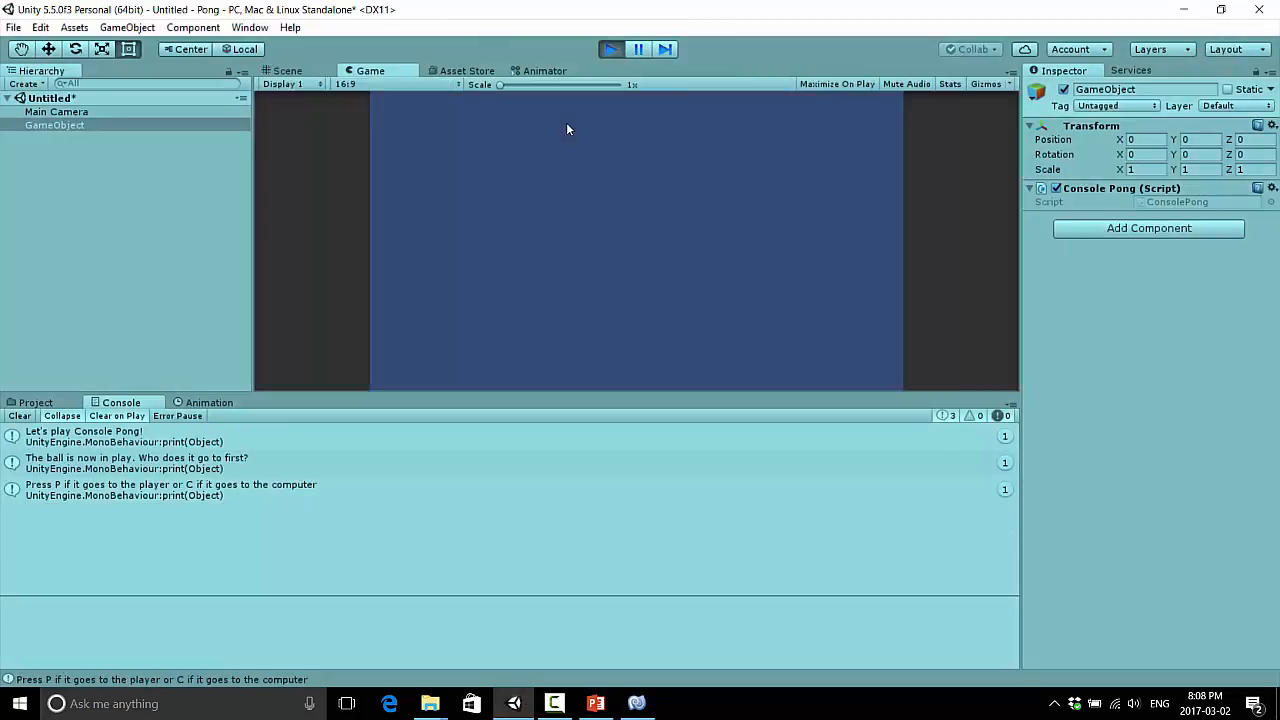
# Press P and C in the running game to log both messages, then stop play mode
pyautogui.press('p')
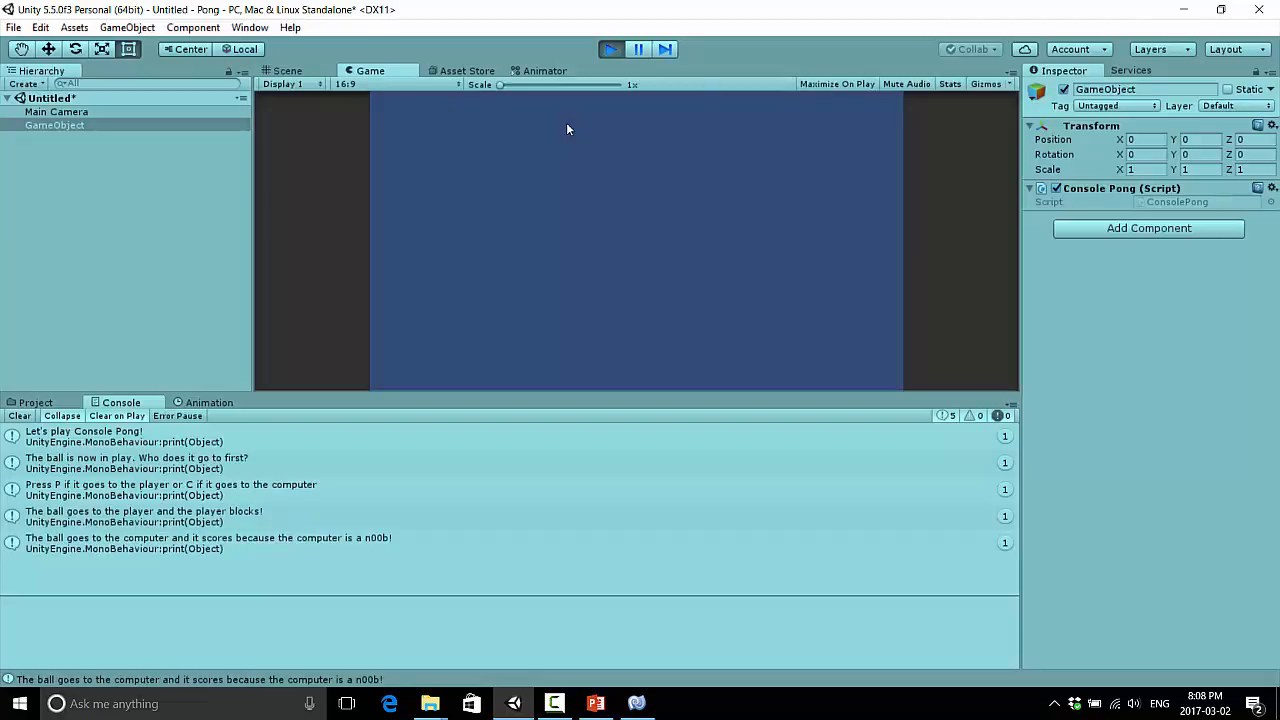
pyautogui.moveTo(344, 556)
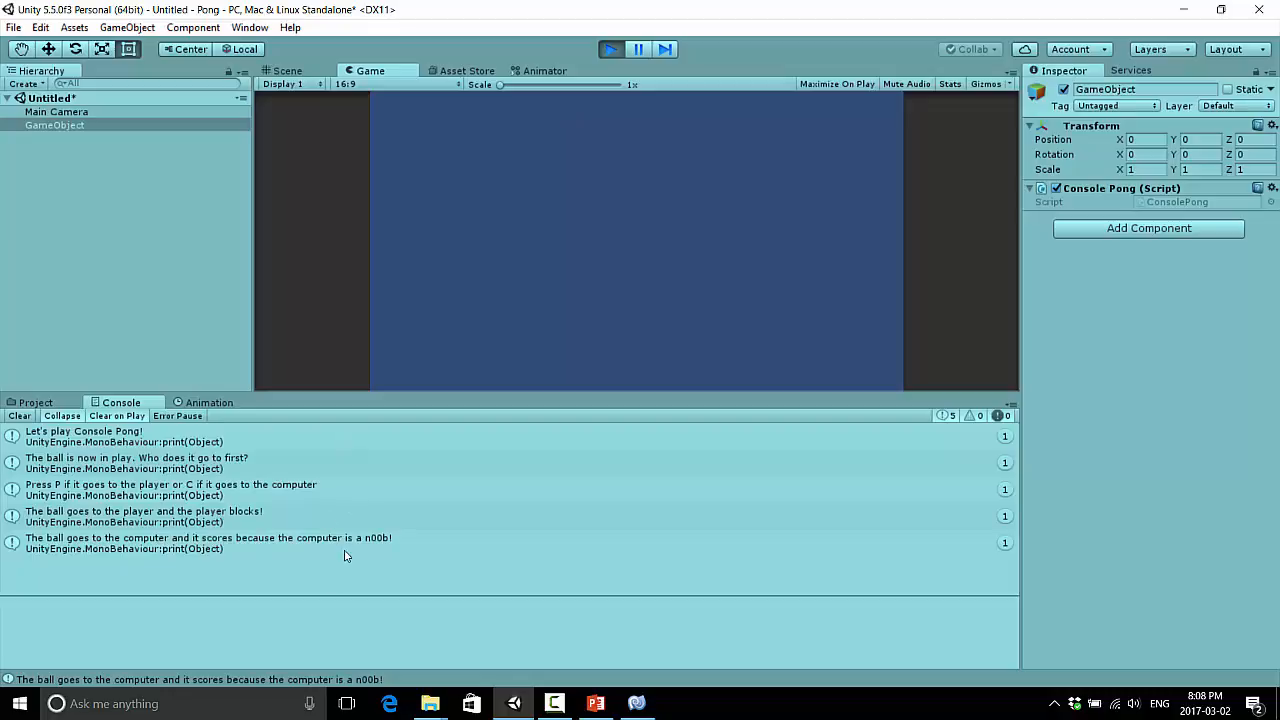
pyautogui.moveTo(596, 436)
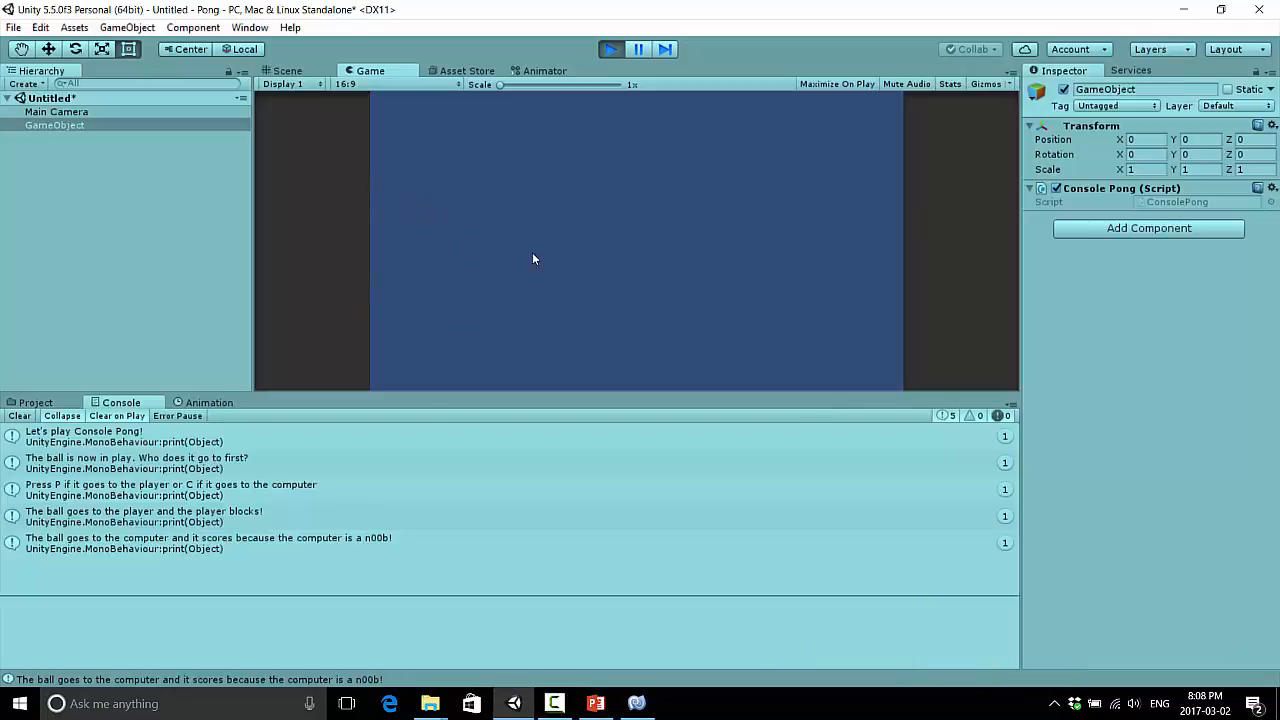
pyautogui.moveTo(500, 304)
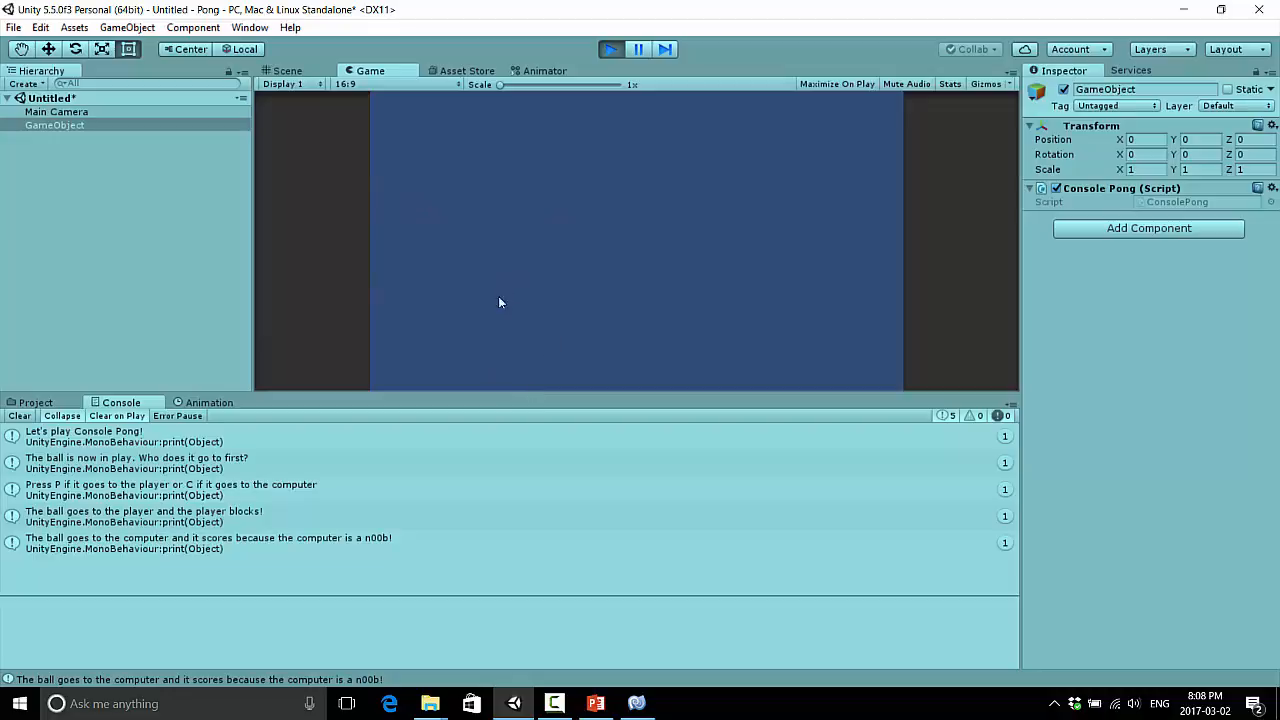
pyautogui.moveTo(420, 296)
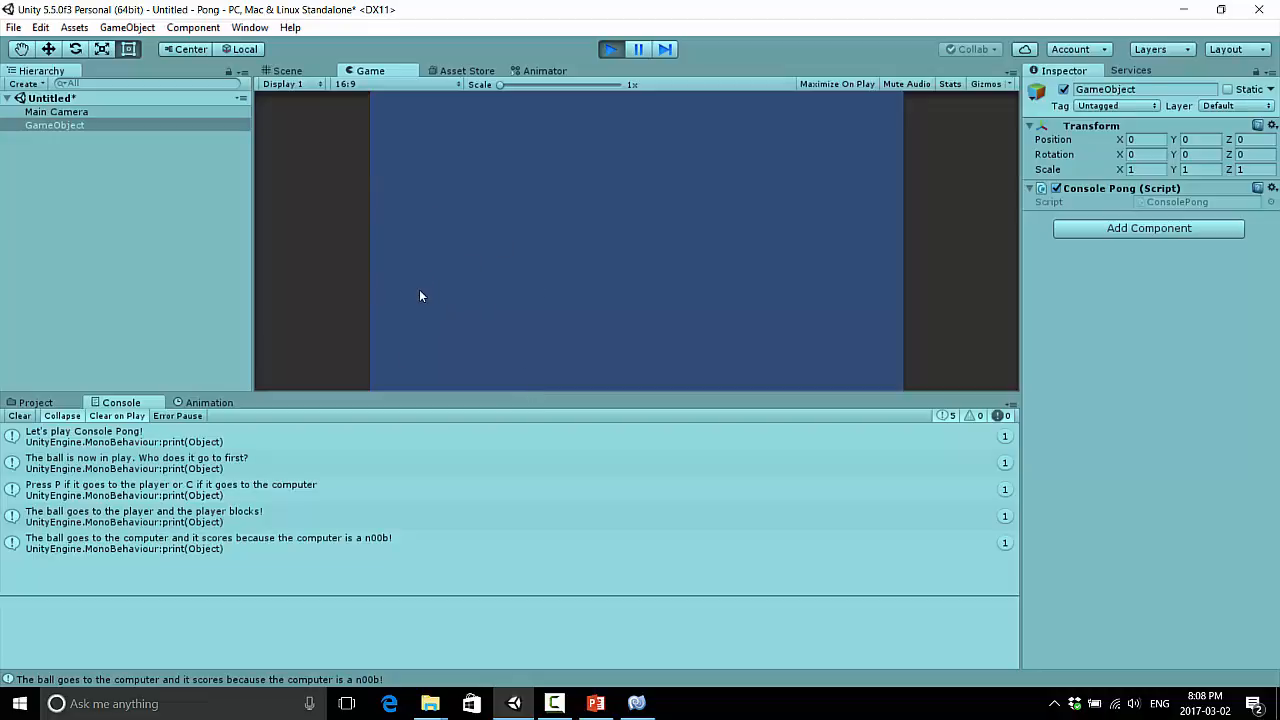
pyautogui.moveTo(466, 296)
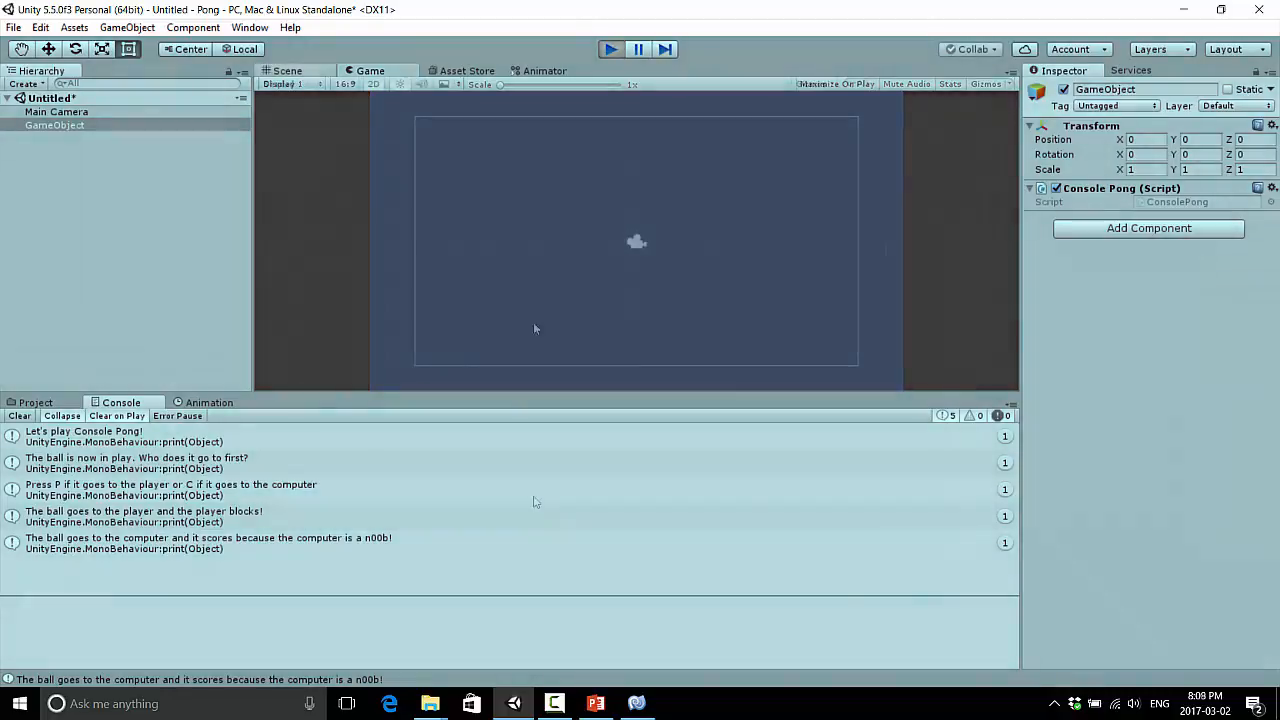
pyautogui.click(288, 70)
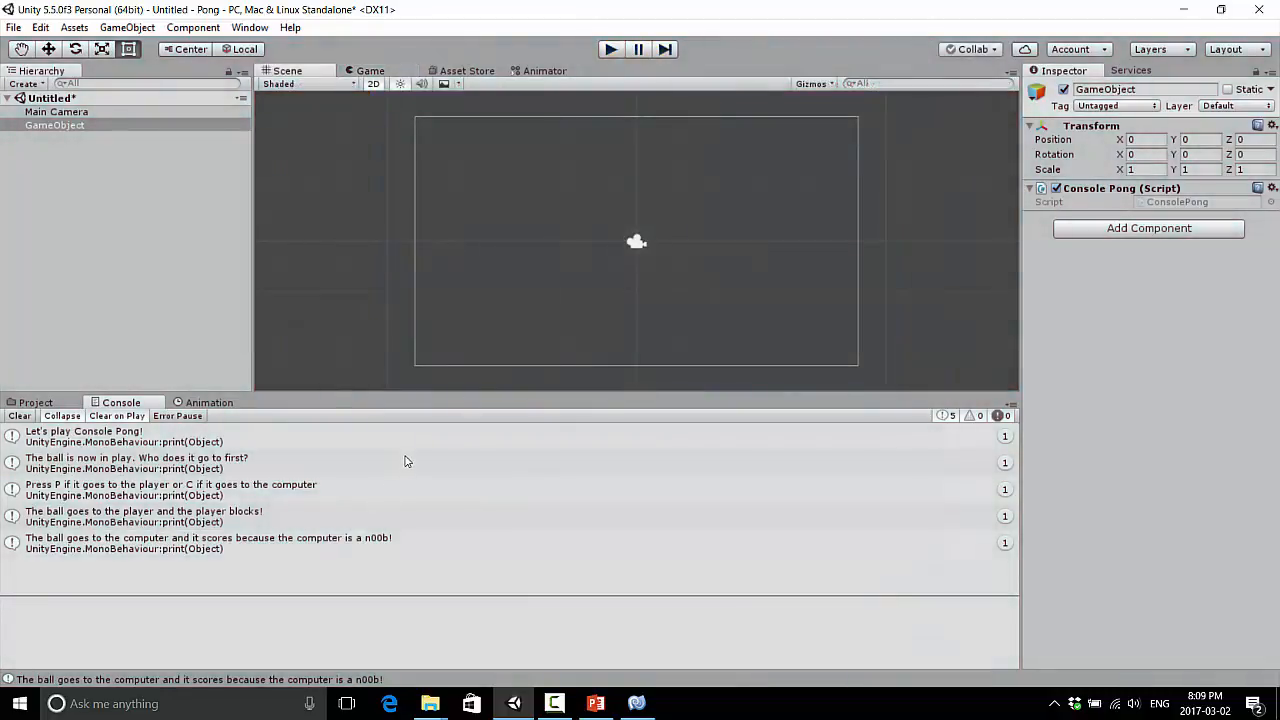
pyautogui.moveTo(548, 452)
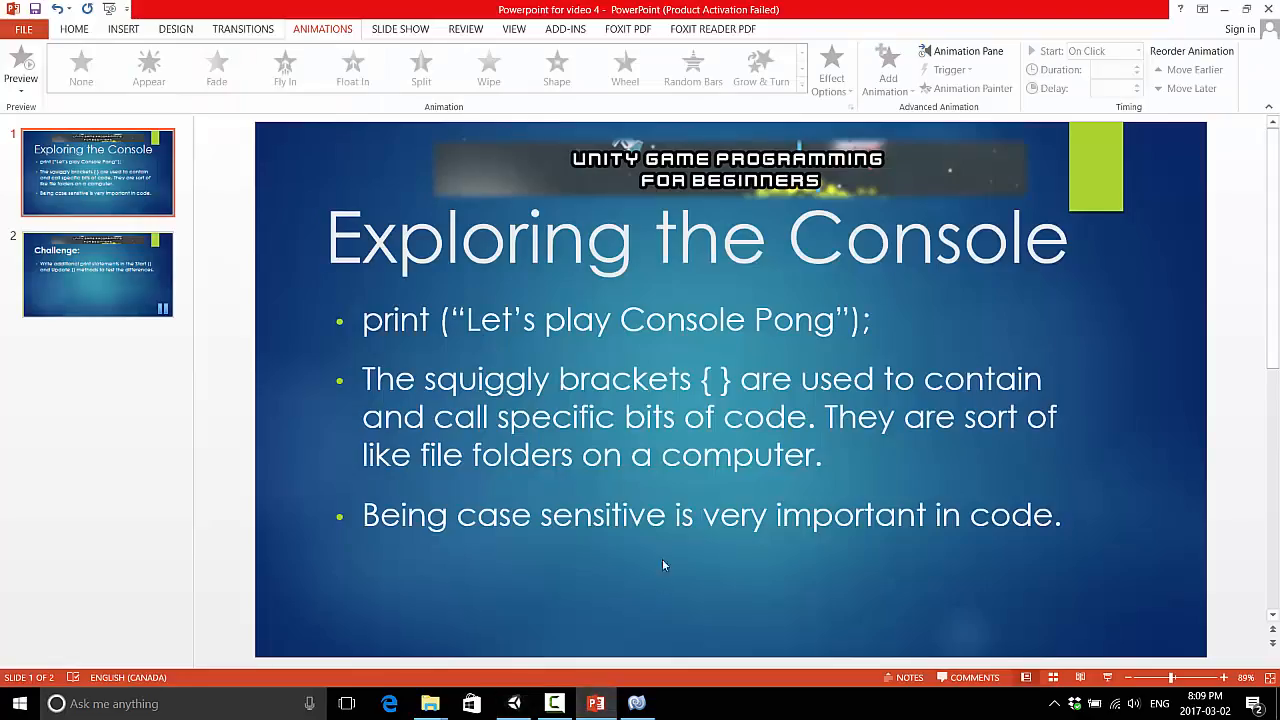
# Review the Exploring the Console slide and return to Unity
pyautogui.click(96, 274)
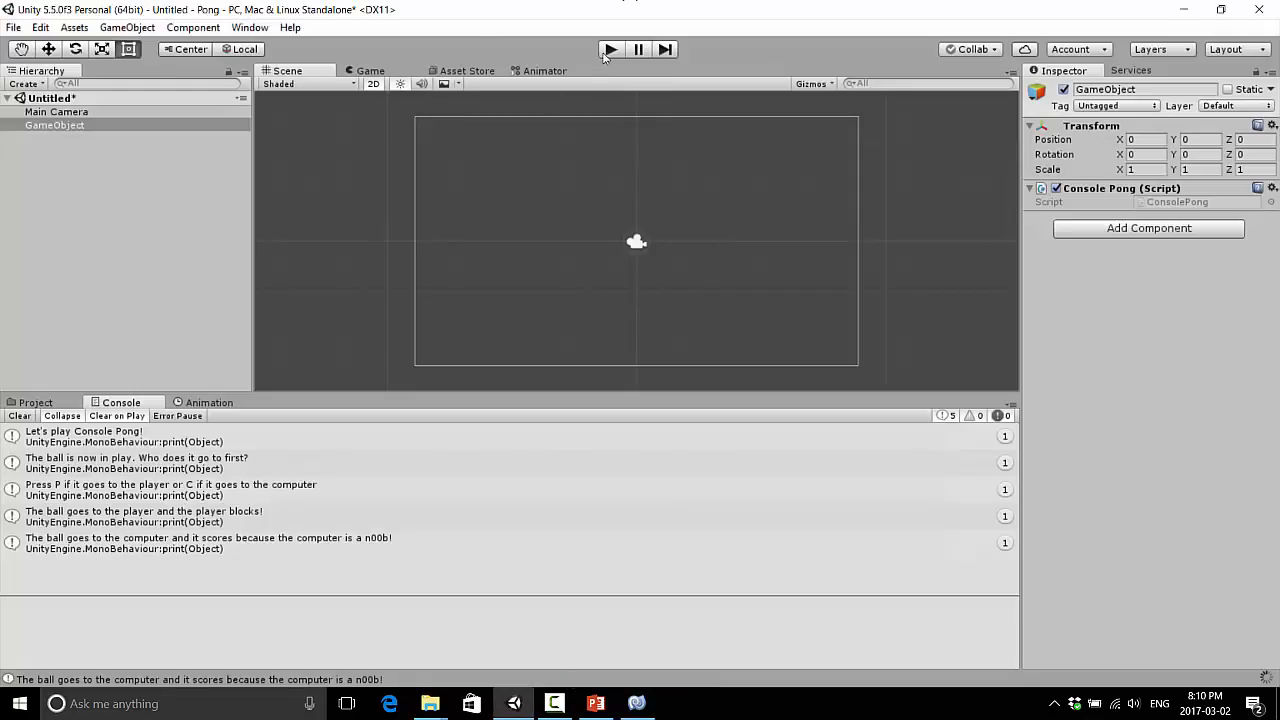
# Play again holding P so the player-blocks message logs 312 times, then stop
pyautogui.click(610, 48)
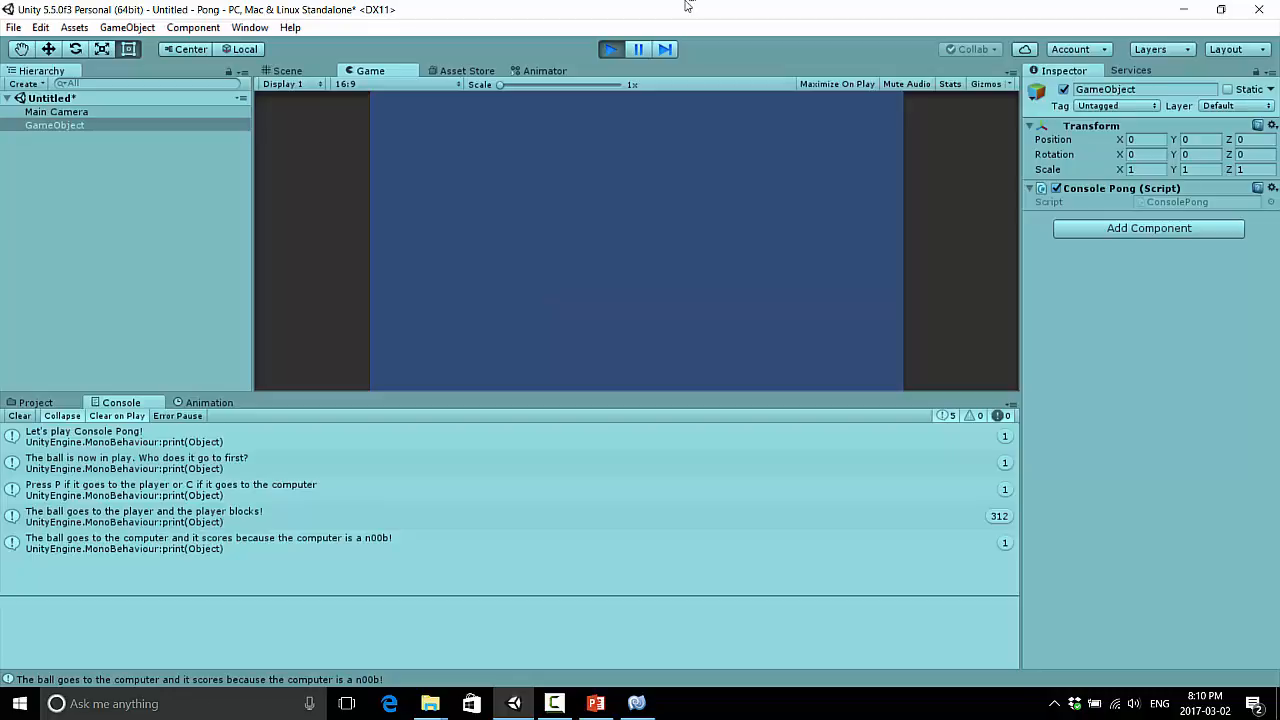
pyautogui.moveTo(612, 48)
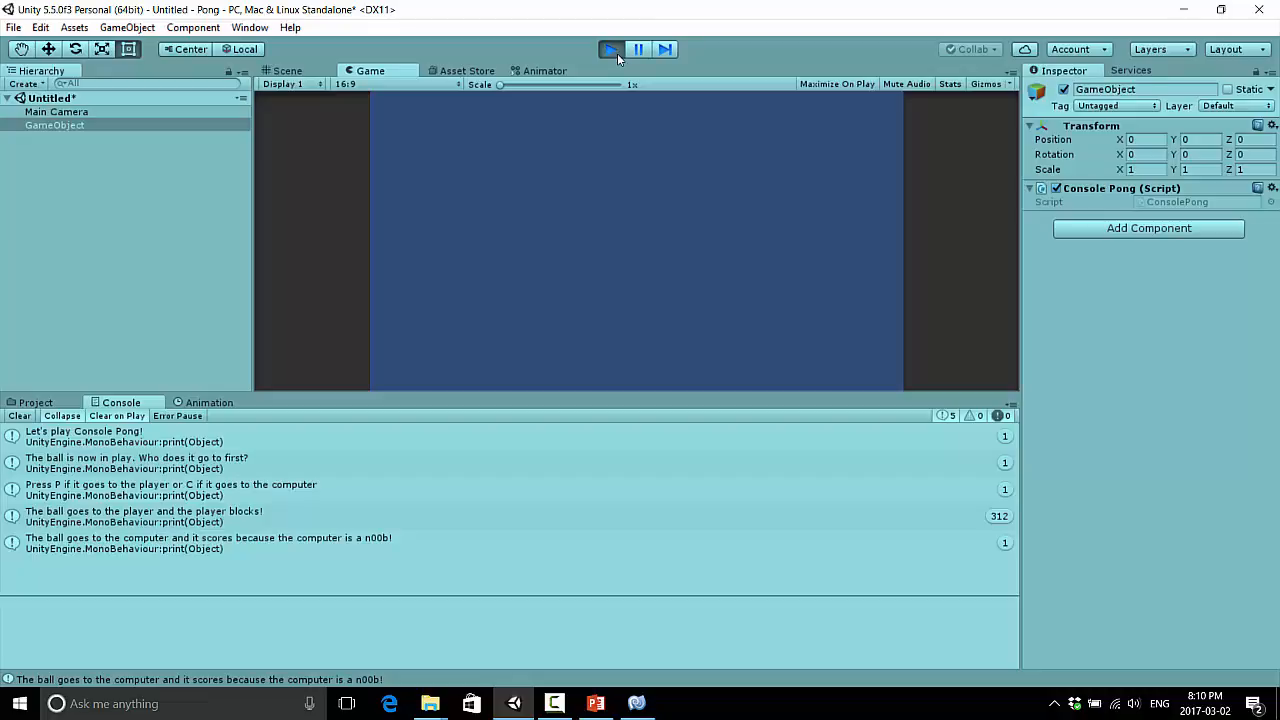
pyautogui.click(288, 70)
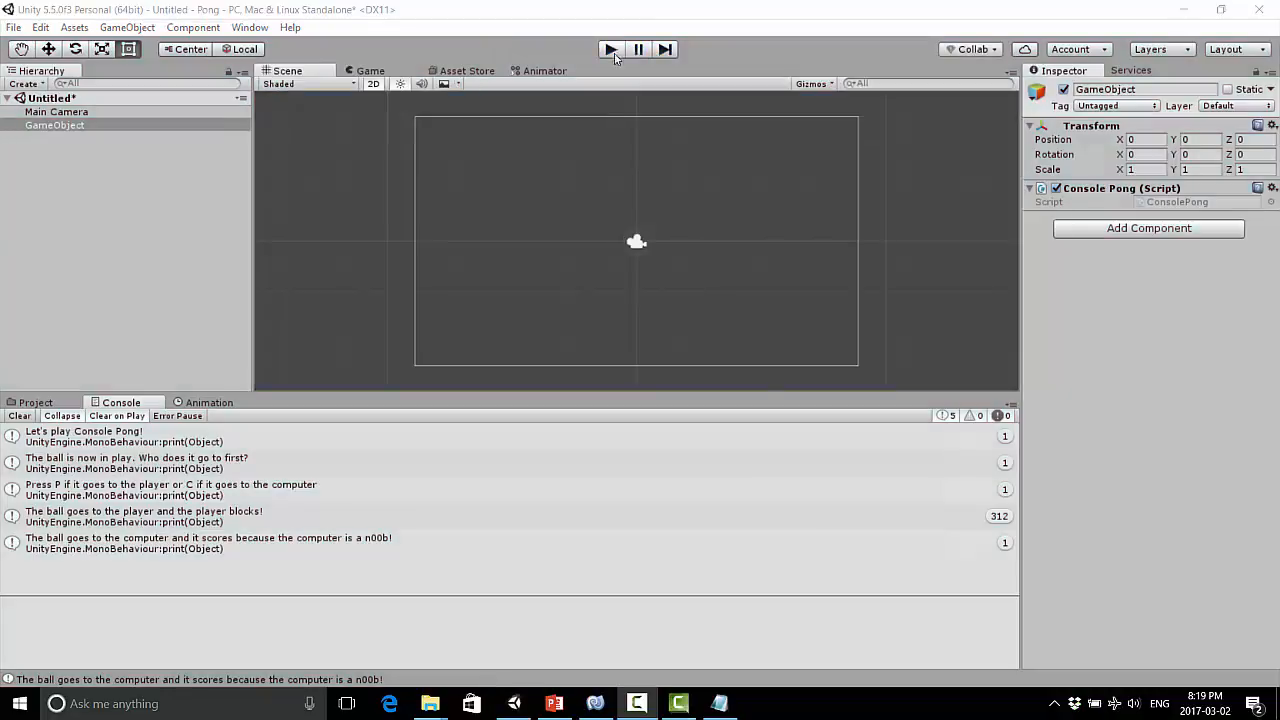